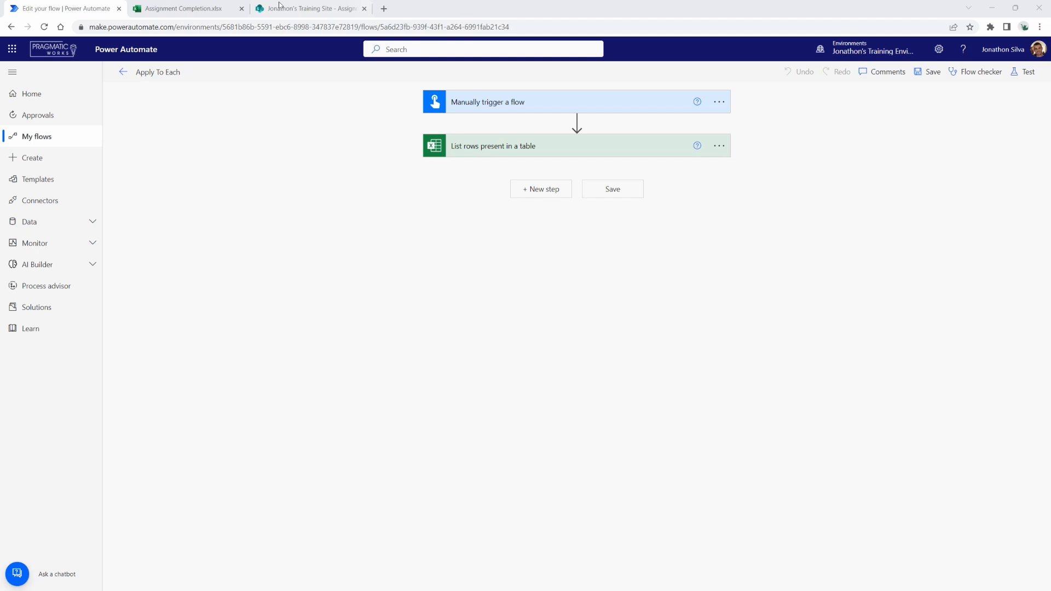
# Step: Switch to the Assignment Completion workbook showing its four-row assignment table
pyautogui.click(181, 7)
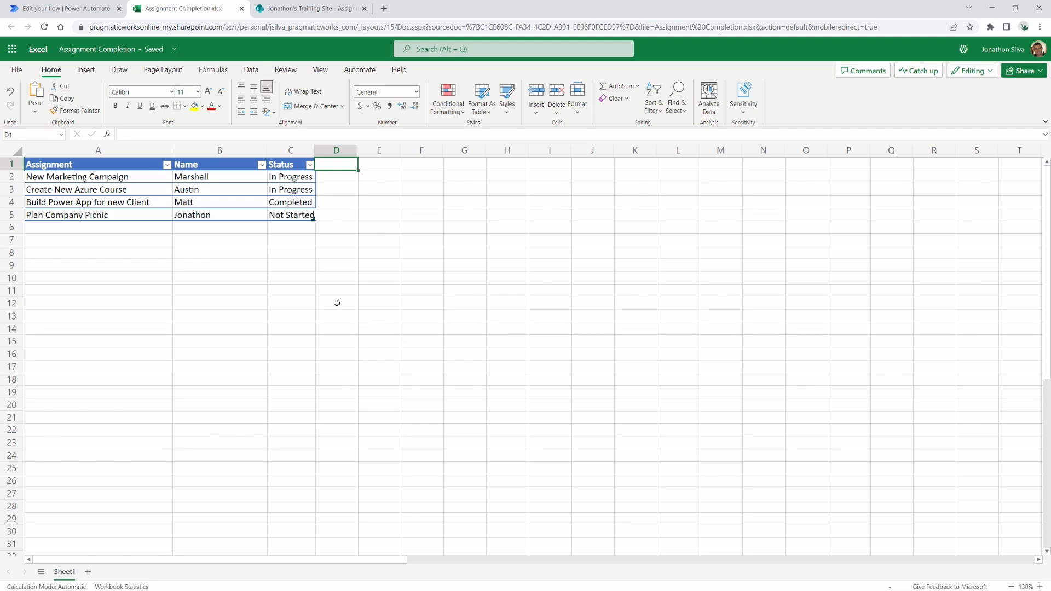
pyautogui.moveTo(136, 210)
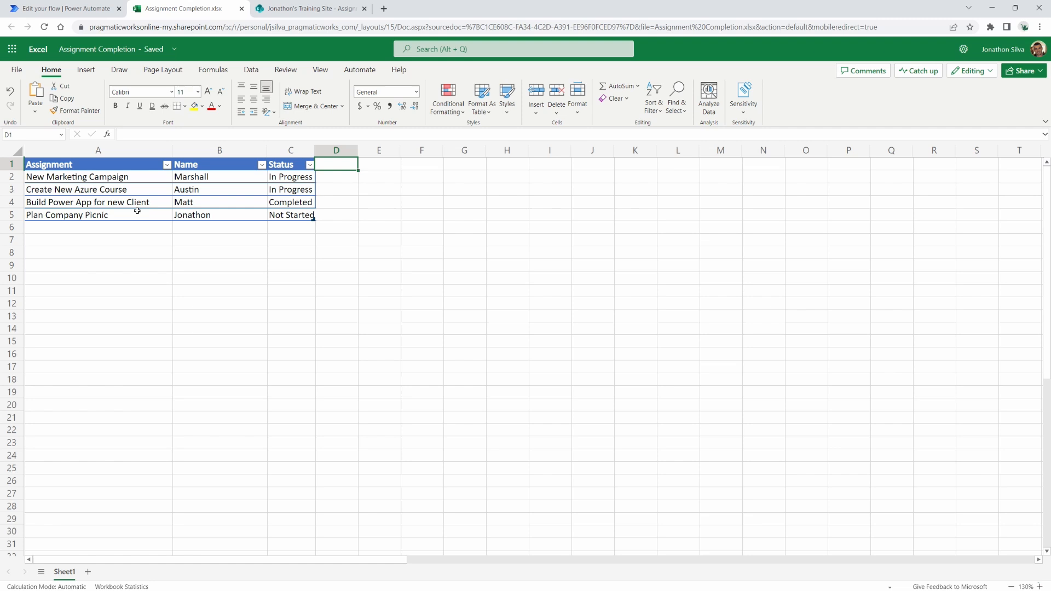
pyautogui.moveTo(321, 228)
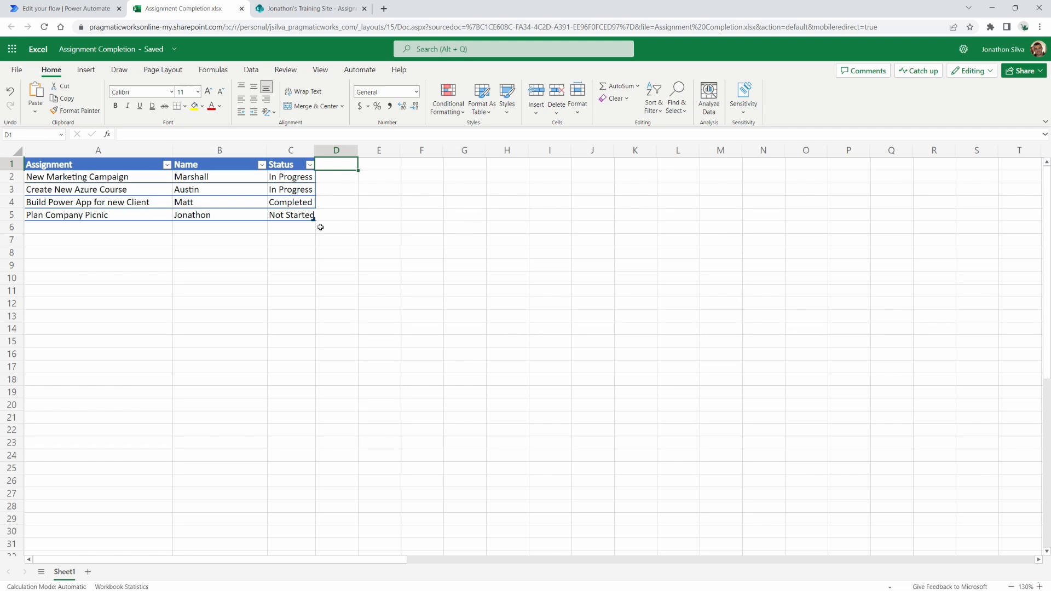
pyautogui.moveTo(483, 329)
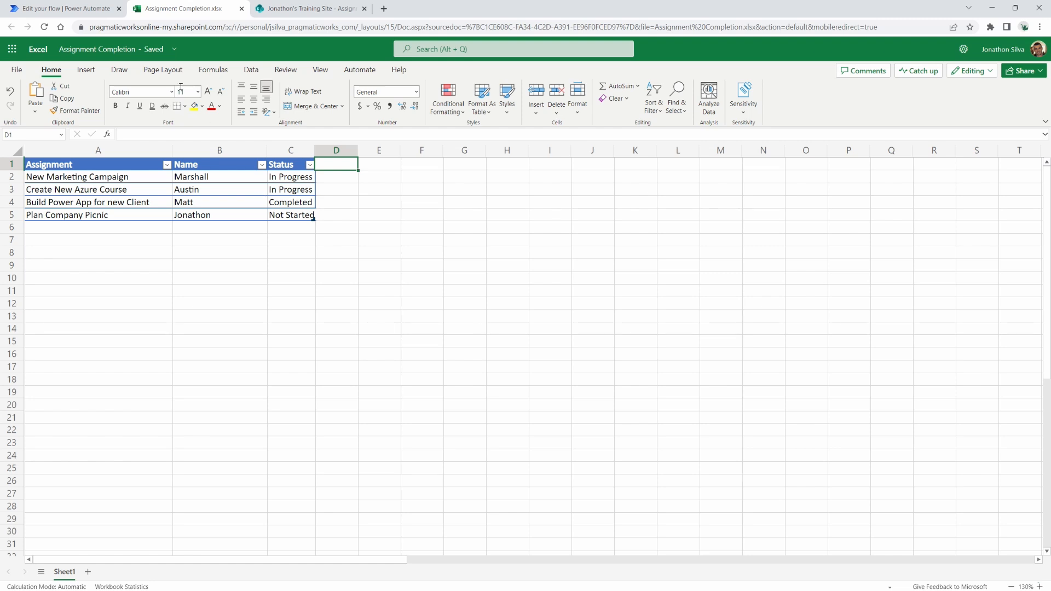
pyautogui.moveTo(481, 99)
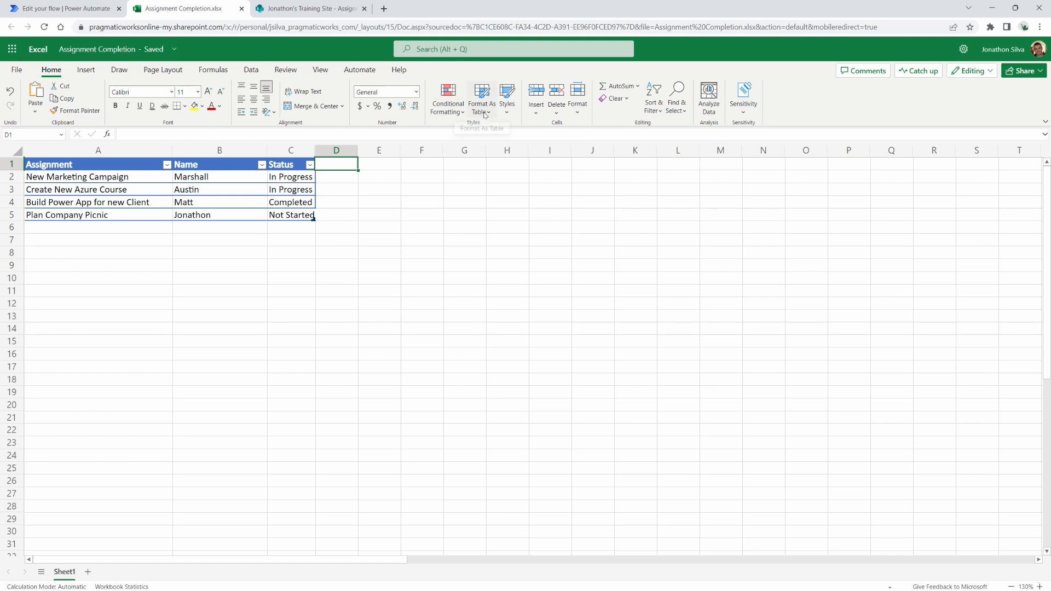
# Step: Select a table cell and show Table Design to confirm the table is named Table1
pyautogui.click(190, 176)
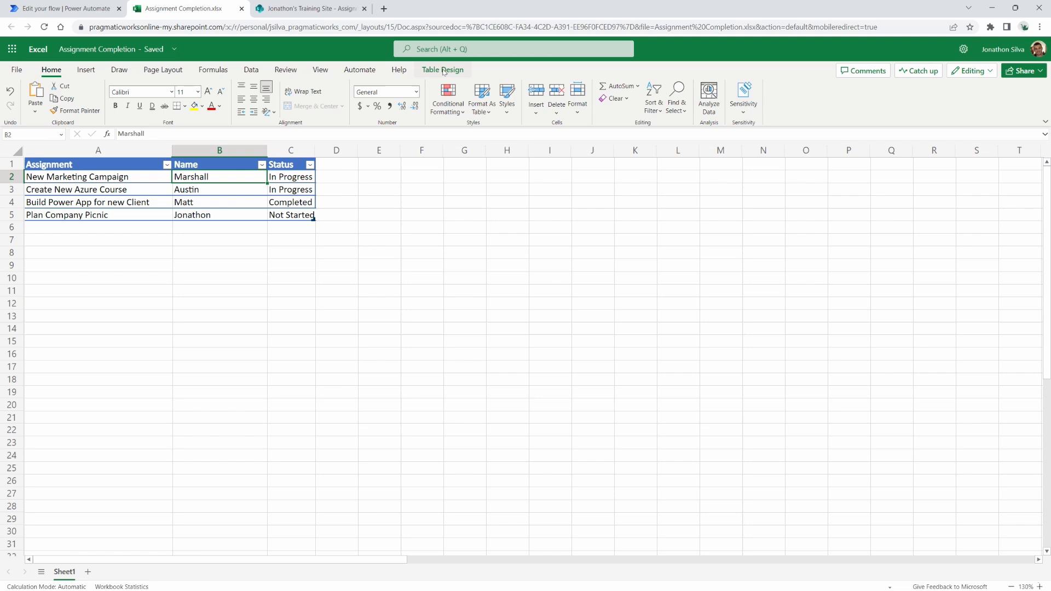
pyautogui.click(443, 70)
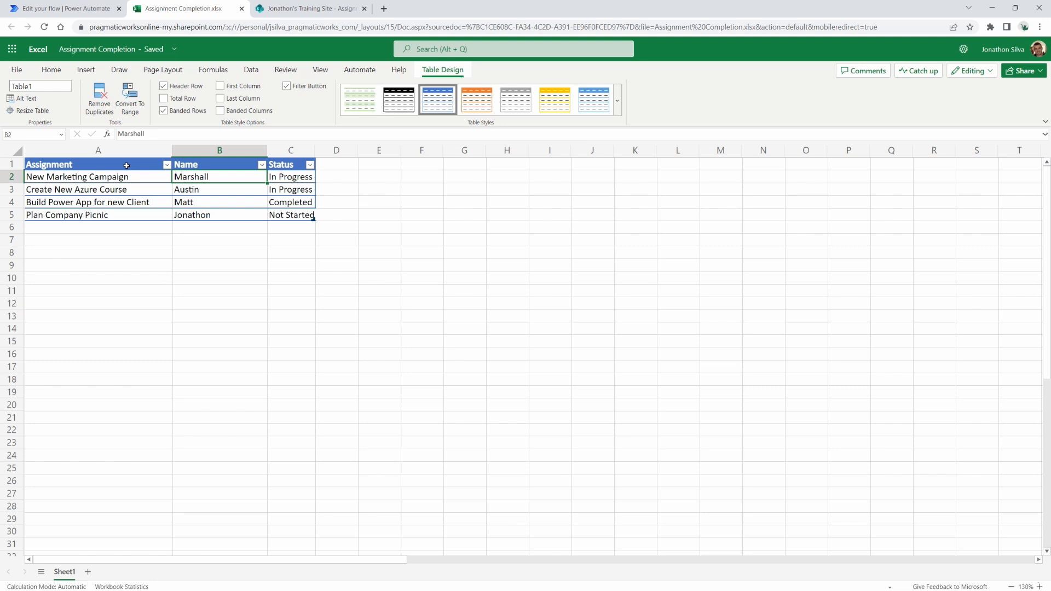
pyautogui.moveTo(281, 226)
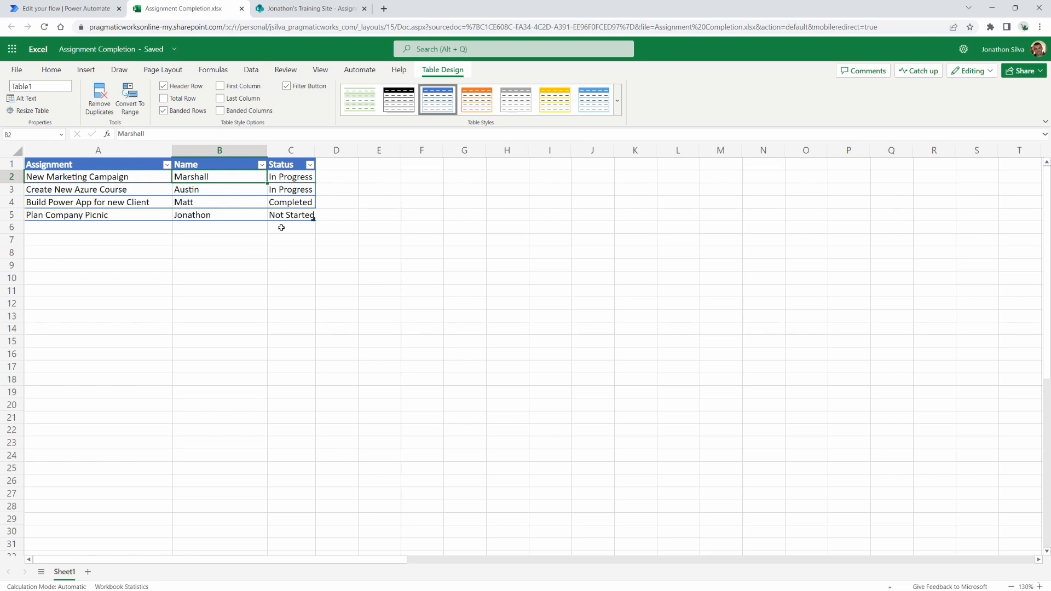
pyautogui.moveTo(250, 213)
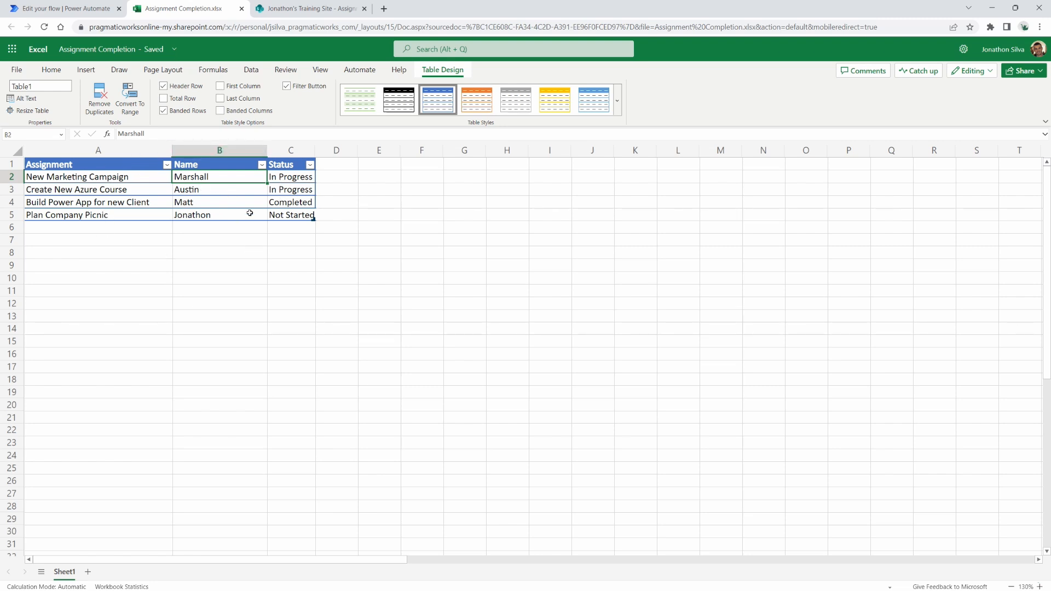
# Step: View the empty SharePoint Assignment Completion list with its Title, Name and Status columns
pyautogui.click(309, 8)
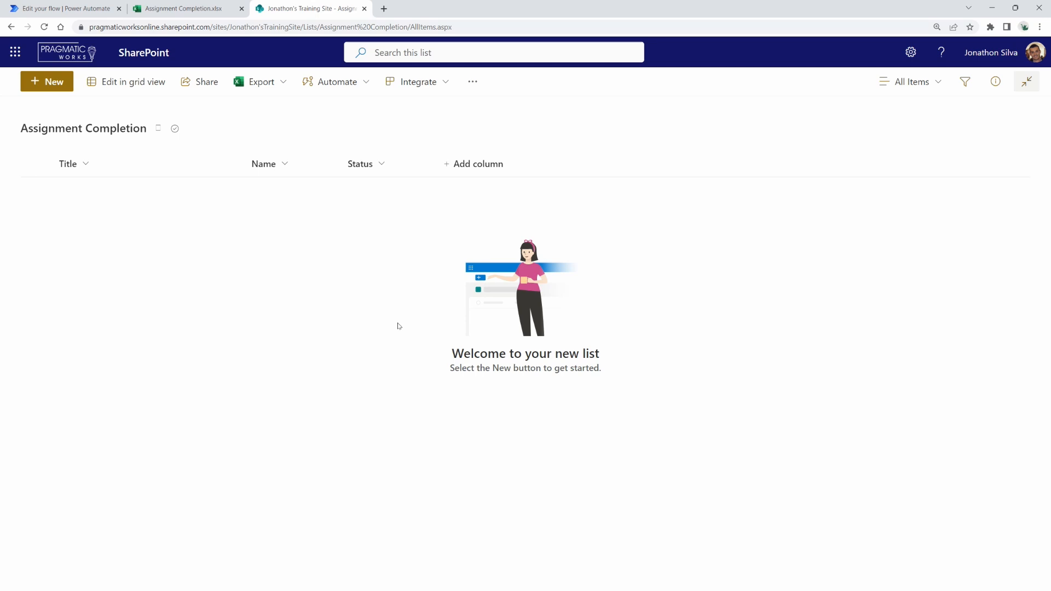
pyautogui.click(179, 8)
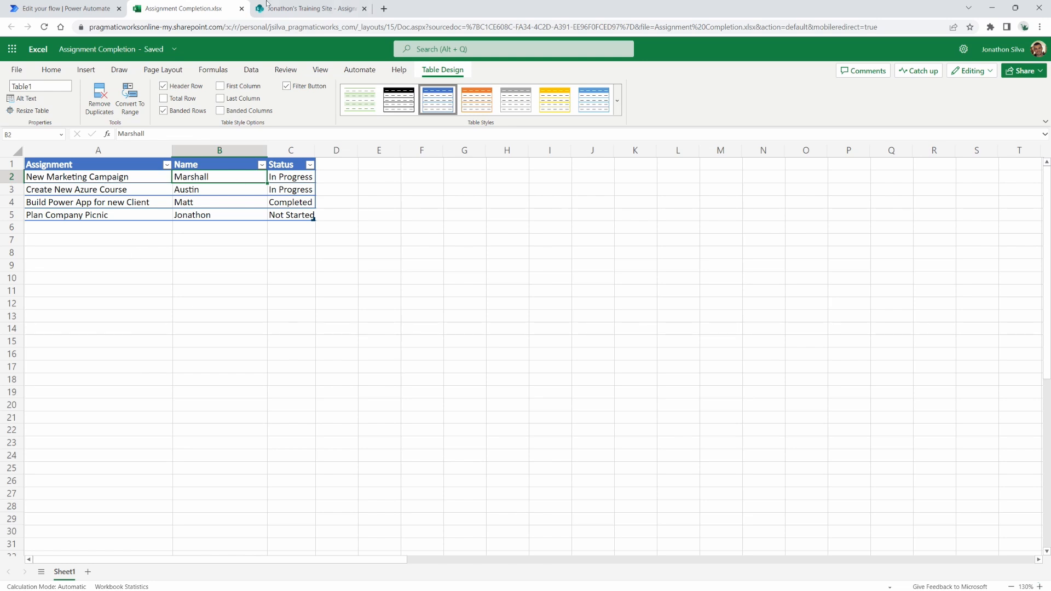
pyautogui.click(310, 7)
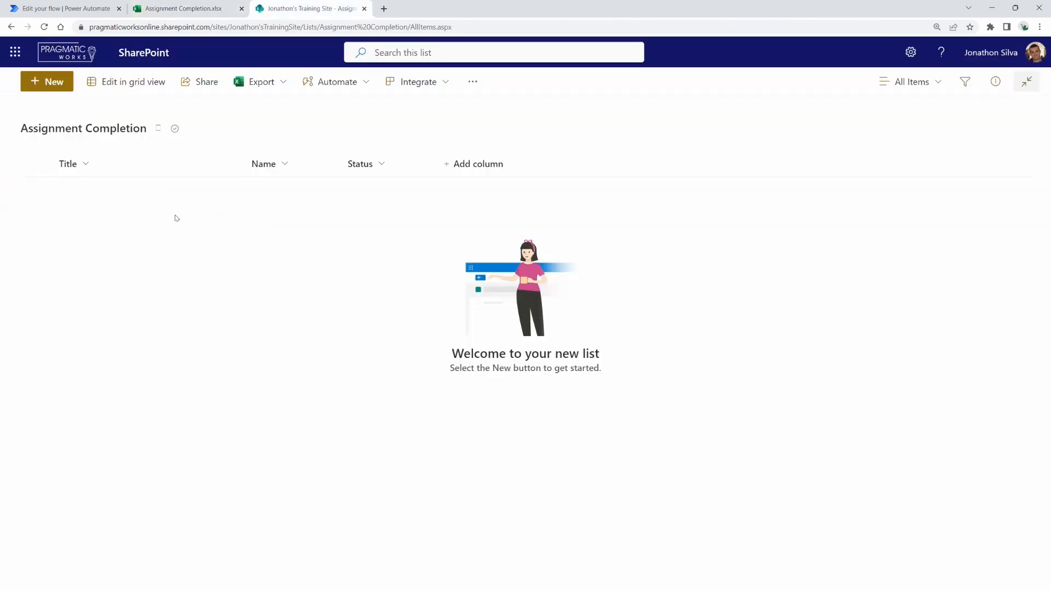
pyautogui.moveTo(284, 253)
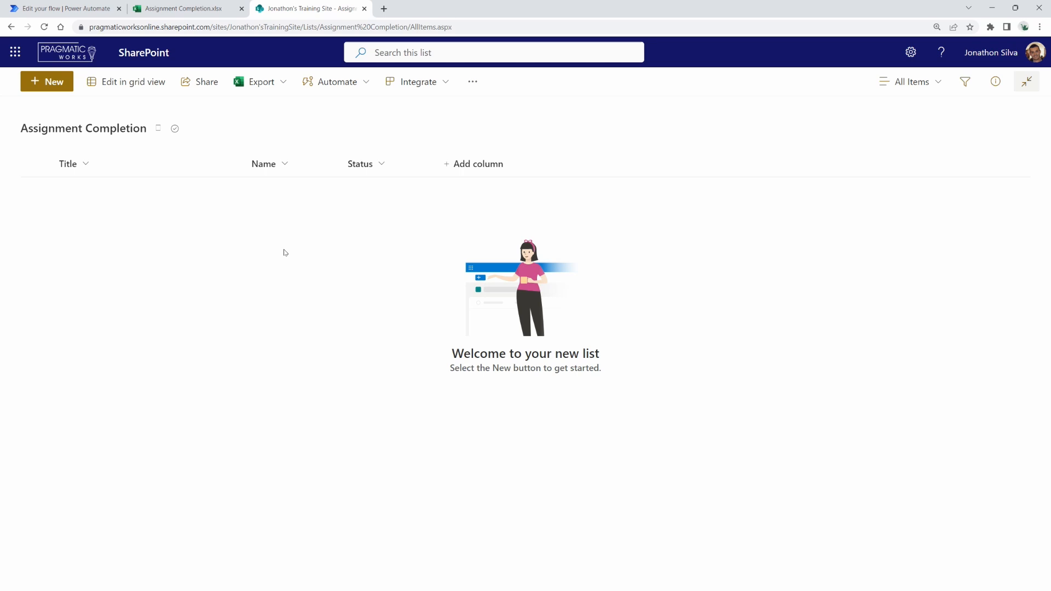
pyautogui.moveTo(408, 262)
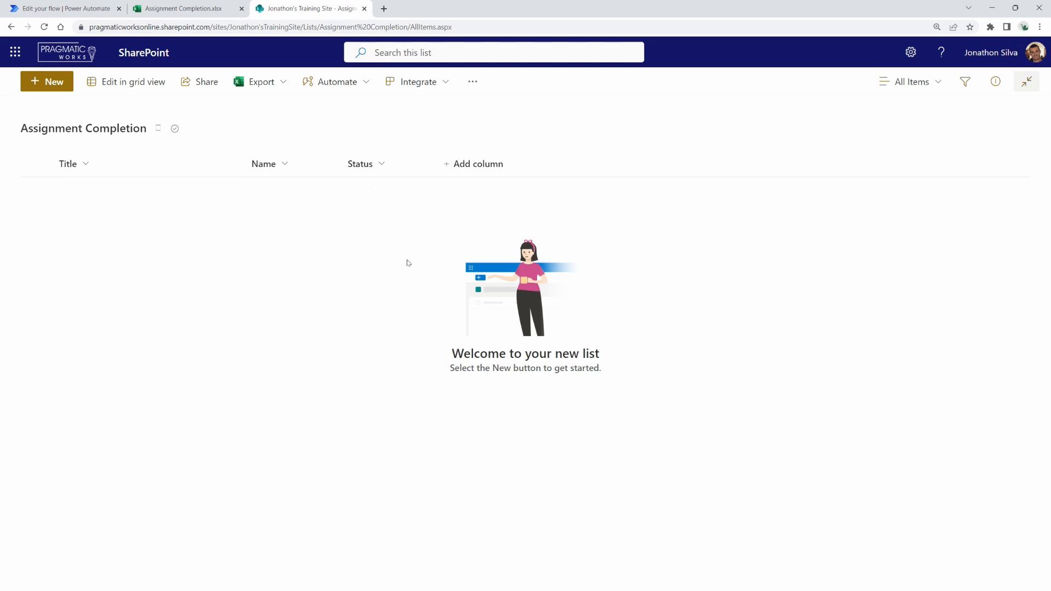
pyautogui.moveTo(331, 206)
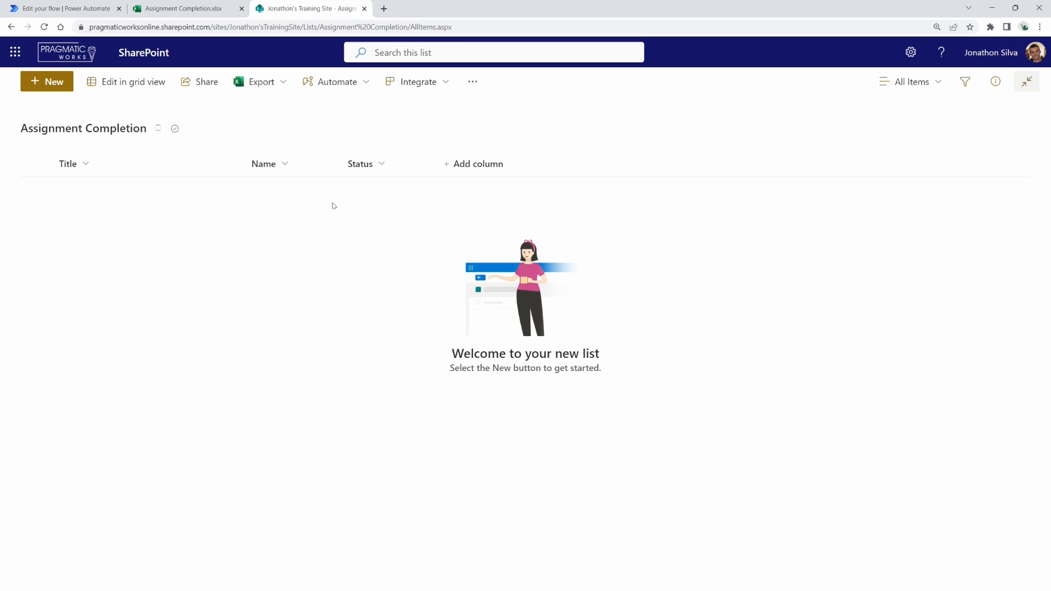
# Step: Return to the Excel workbook's Table1 after a glance at the flow
pyautogui.click(187, 8)
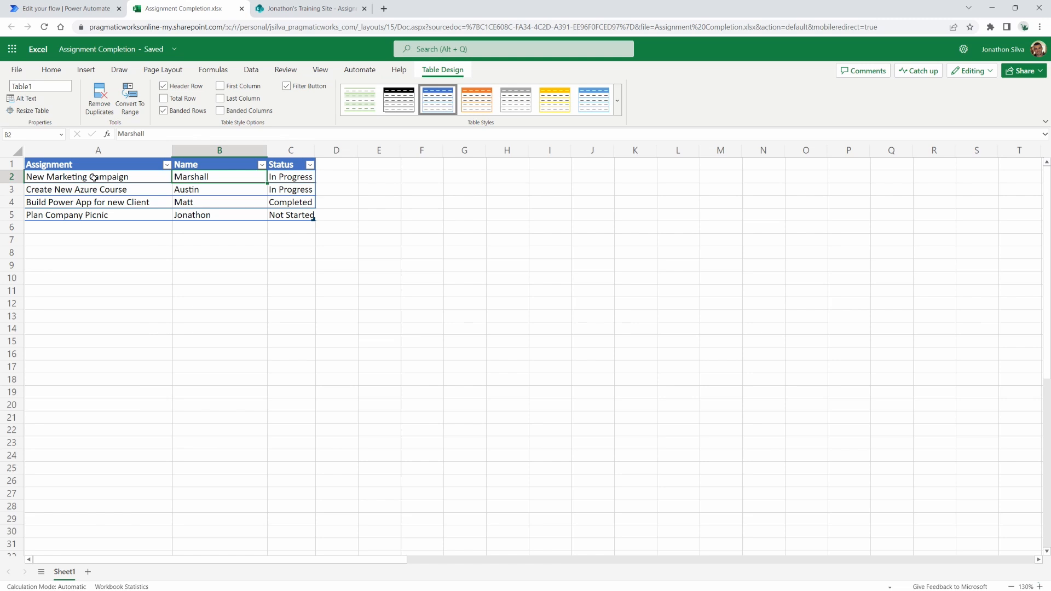
pyautogui.moveTo(225, 255)
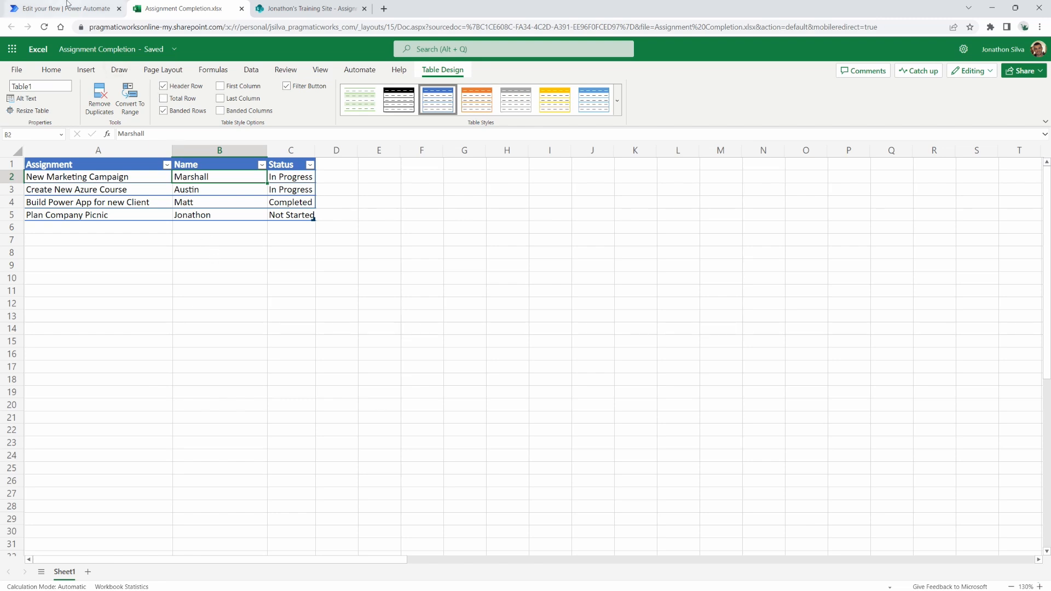
pyautogui.click(64, 8)
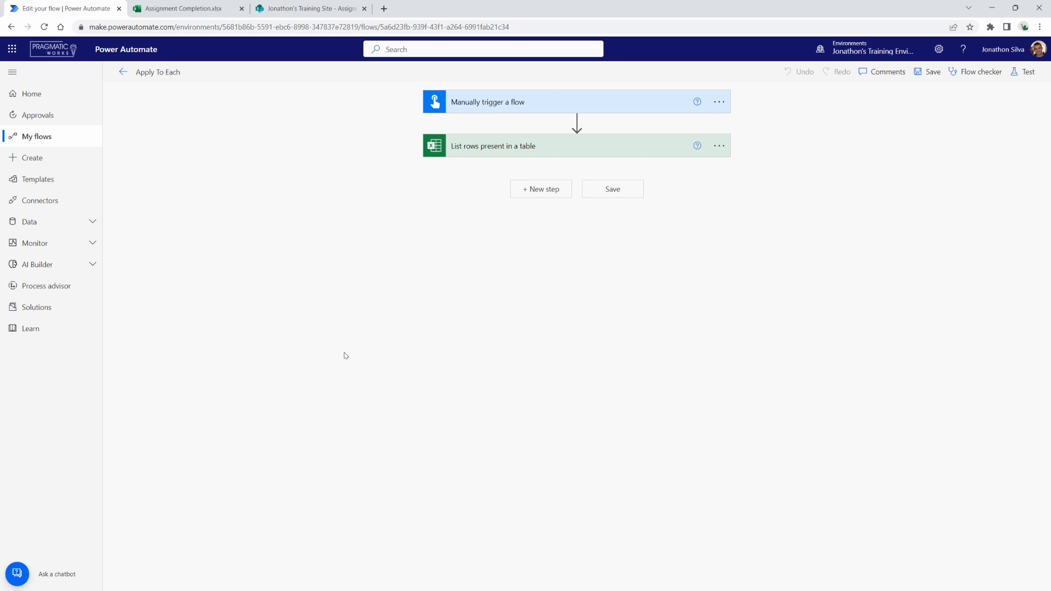
pyautogui.click(186, 7)
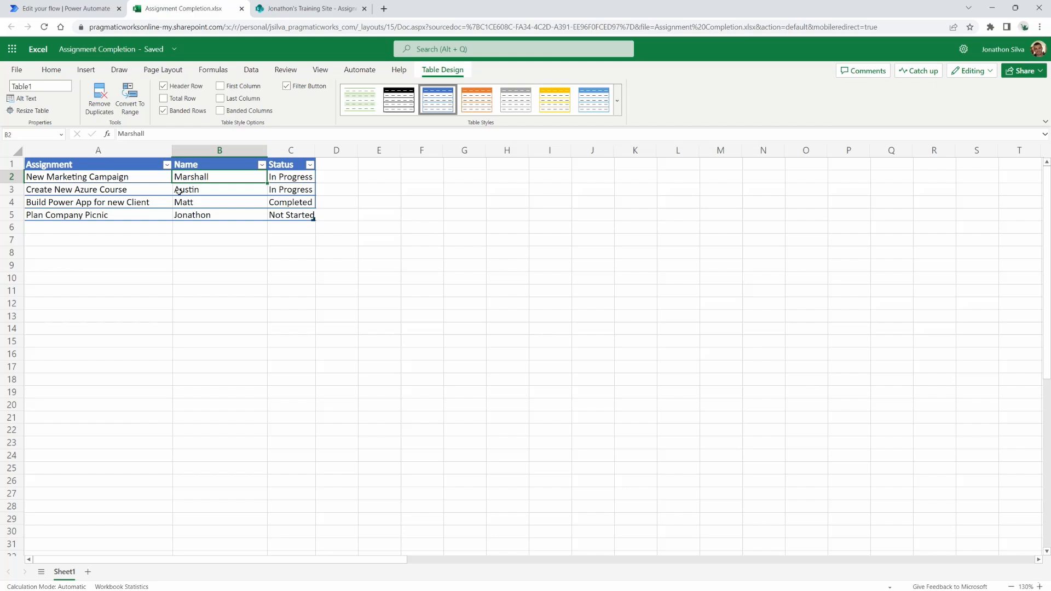
# Step: Back in the flow, check the list-rows step reads Table1 and collapse it
pyautogui.click(65, 7)
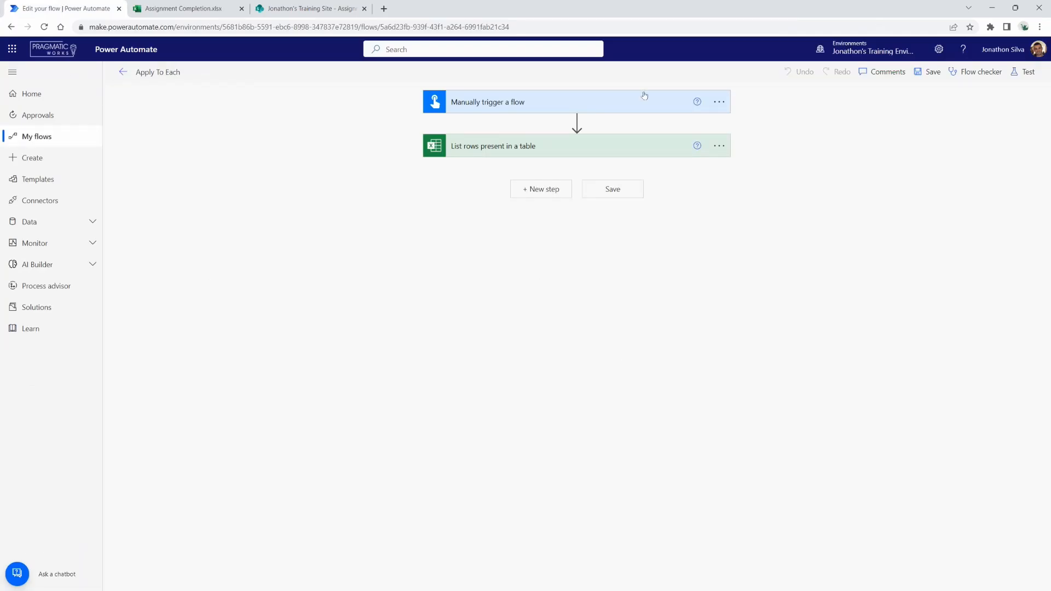
pyautogui.moveTo(509, 152)
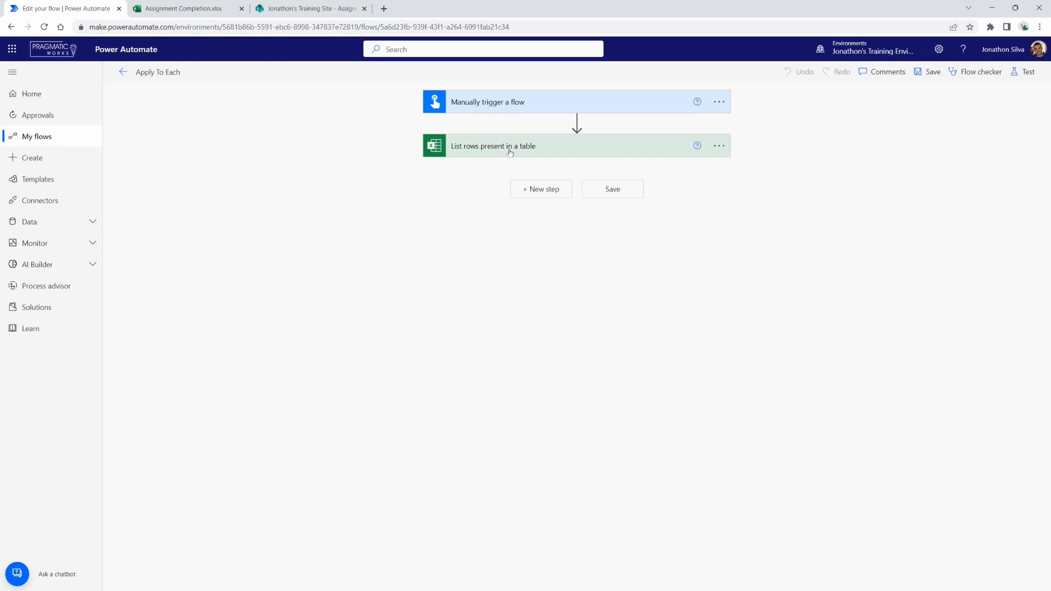
pyautogui.moveTo(530, 150)
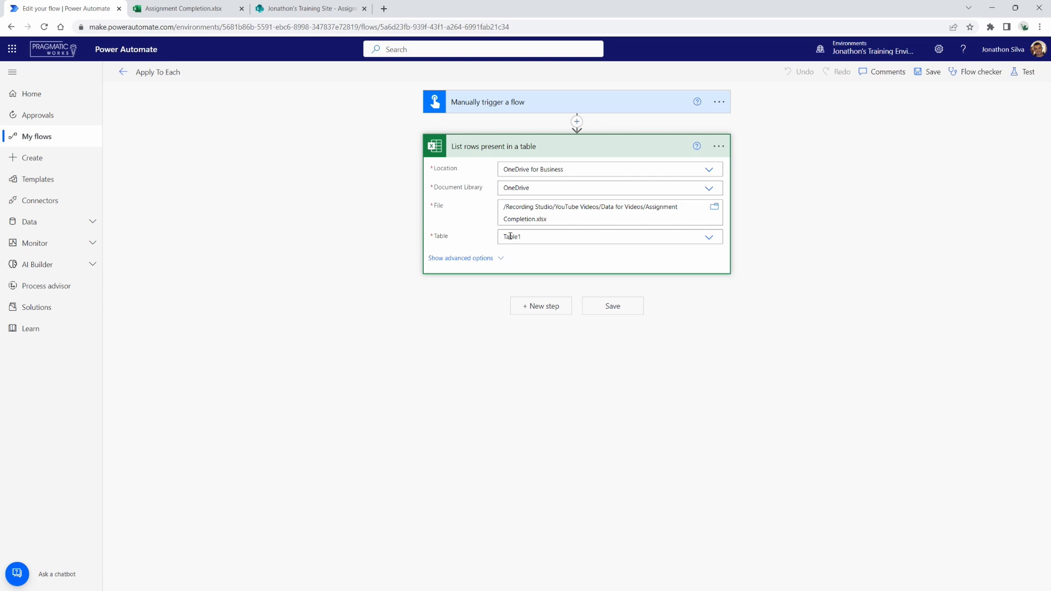
pyautogui.moveTo(573, 236)
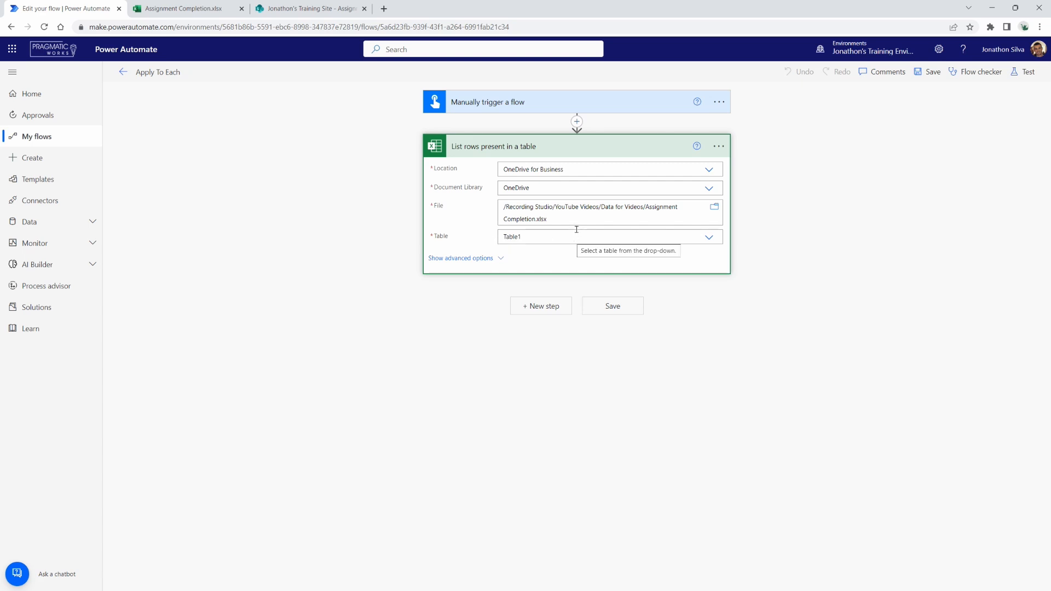
pyautogui.moveTo(572, 213)
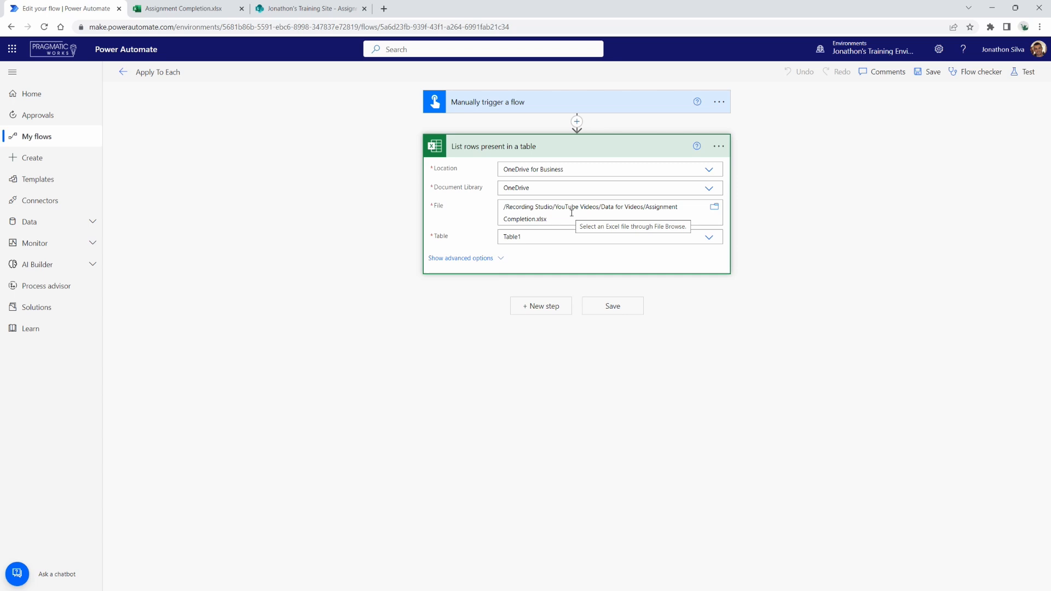
pyautogui.click(492, 145)
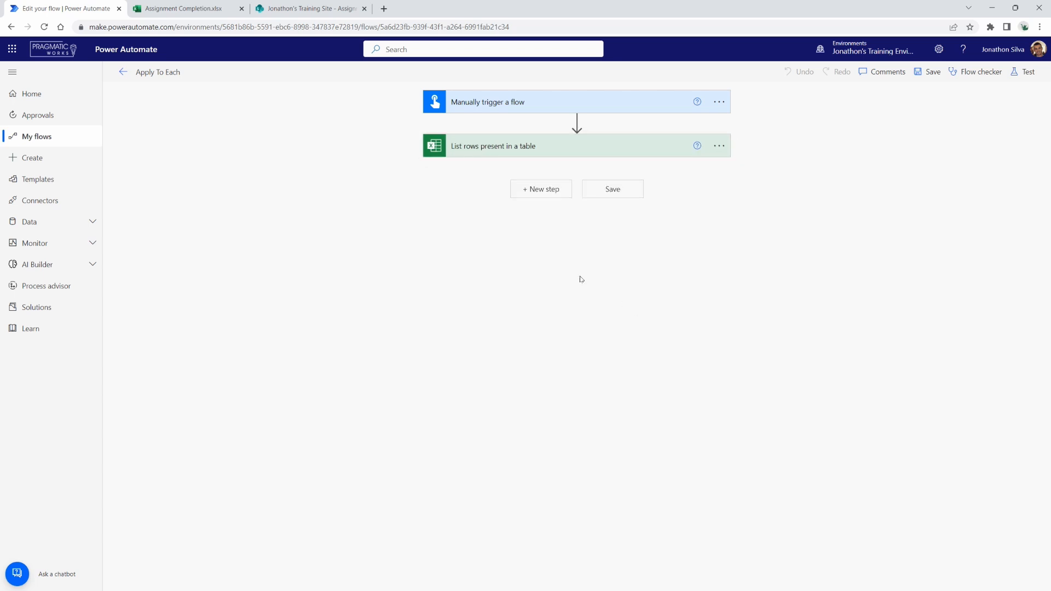
pyautogui.moveTo(577, 274)
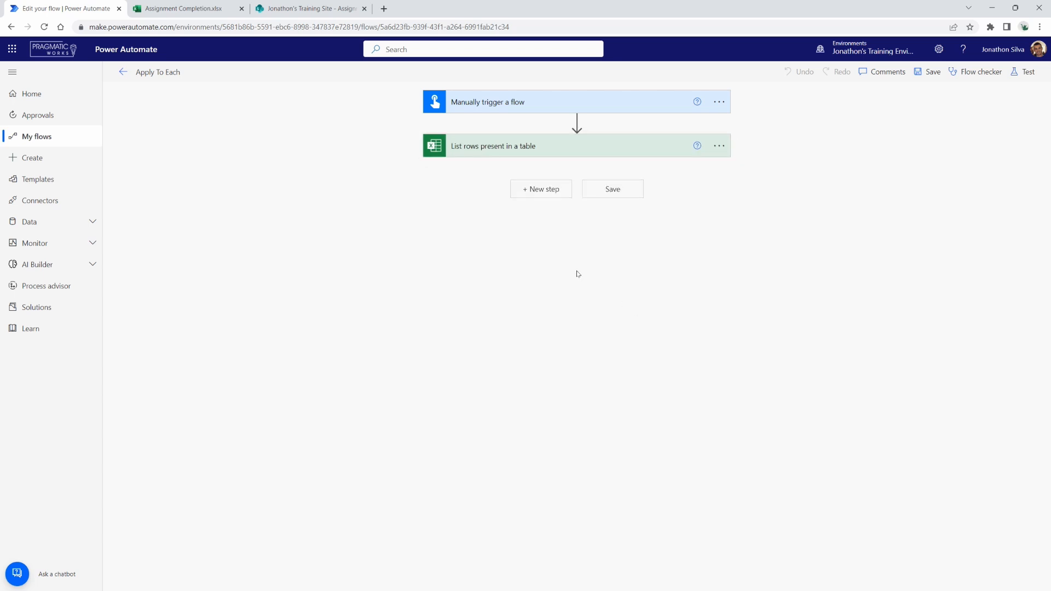
pyautogui.moveTo(551, 222)
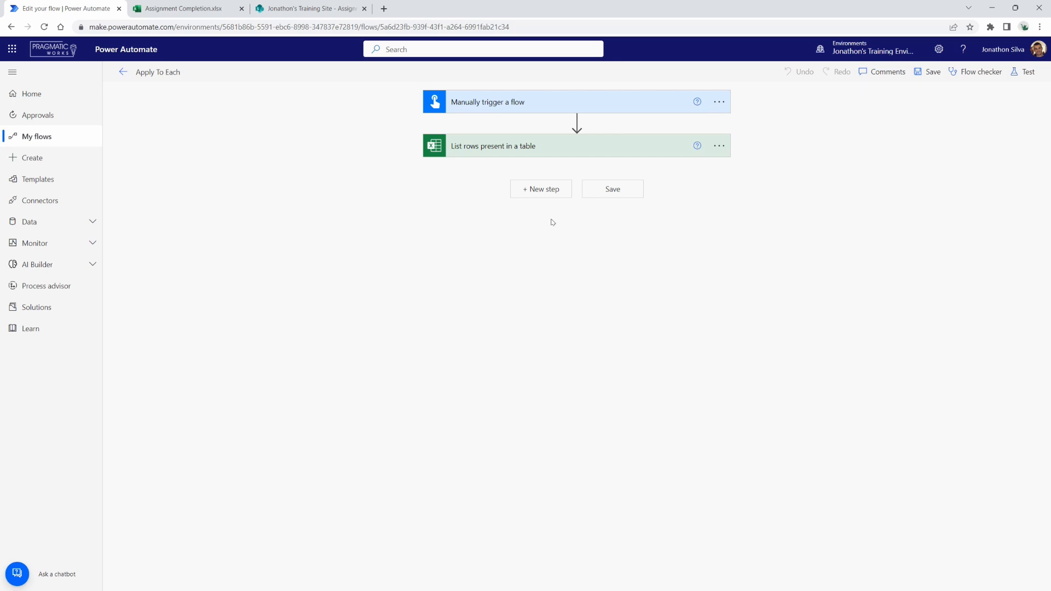
# Step: Add a Control Apply to each loop after the list-rows step
pyautogui.click(540, 189)
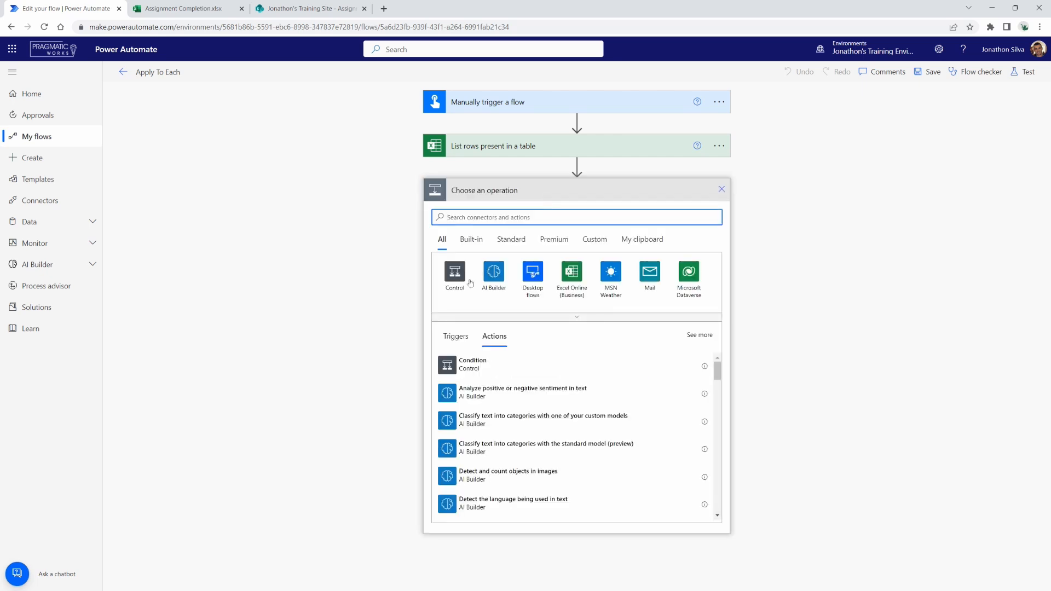
pyautogui.moveTo(454, 275)
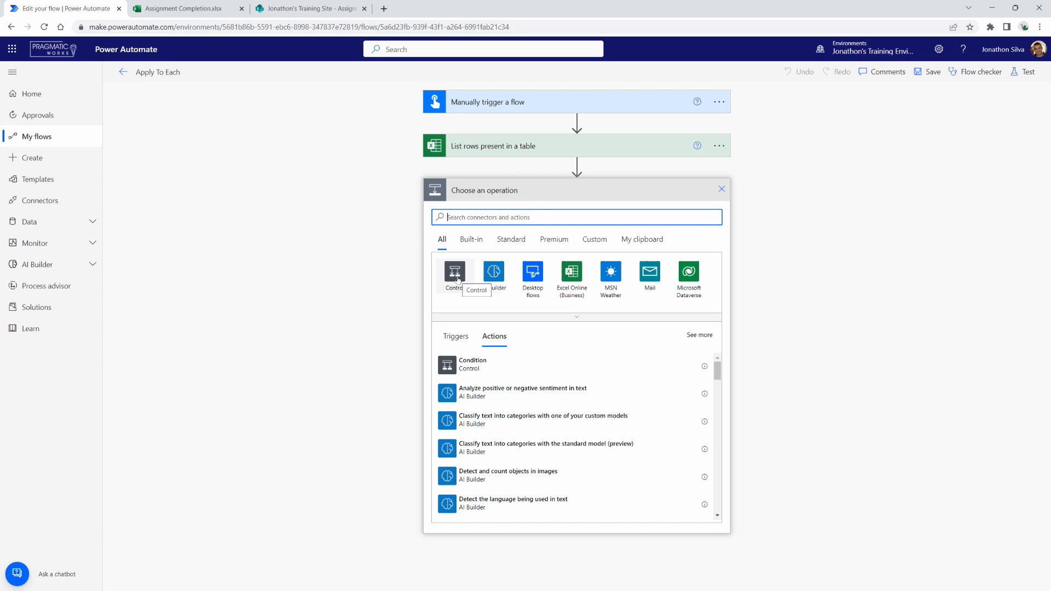
pyautogui.click(455, 275)
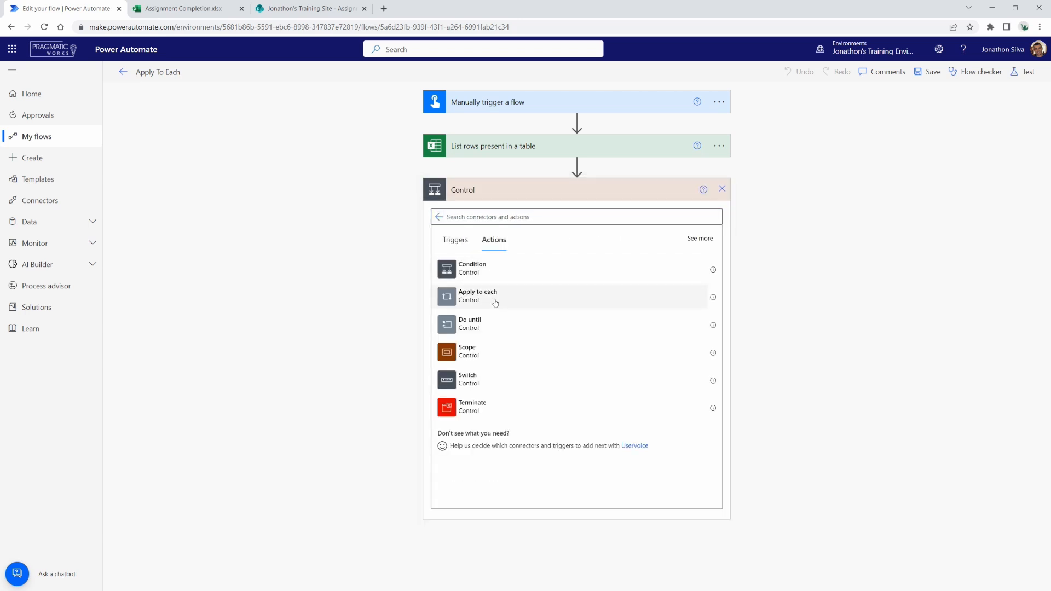
pyautogui.click(477, 296)
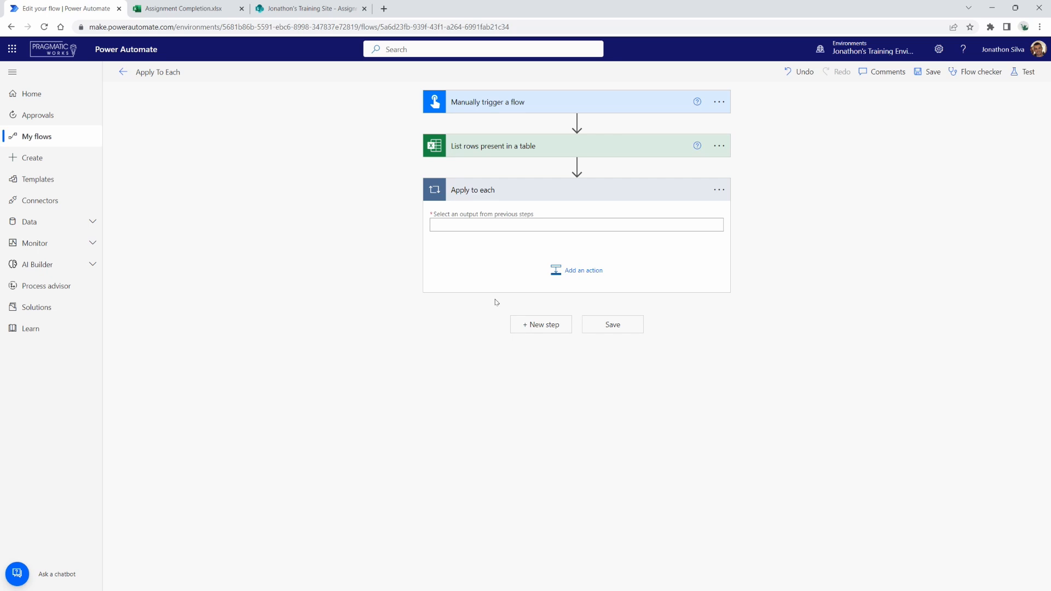
pyautogui.moveTo(512, 299)
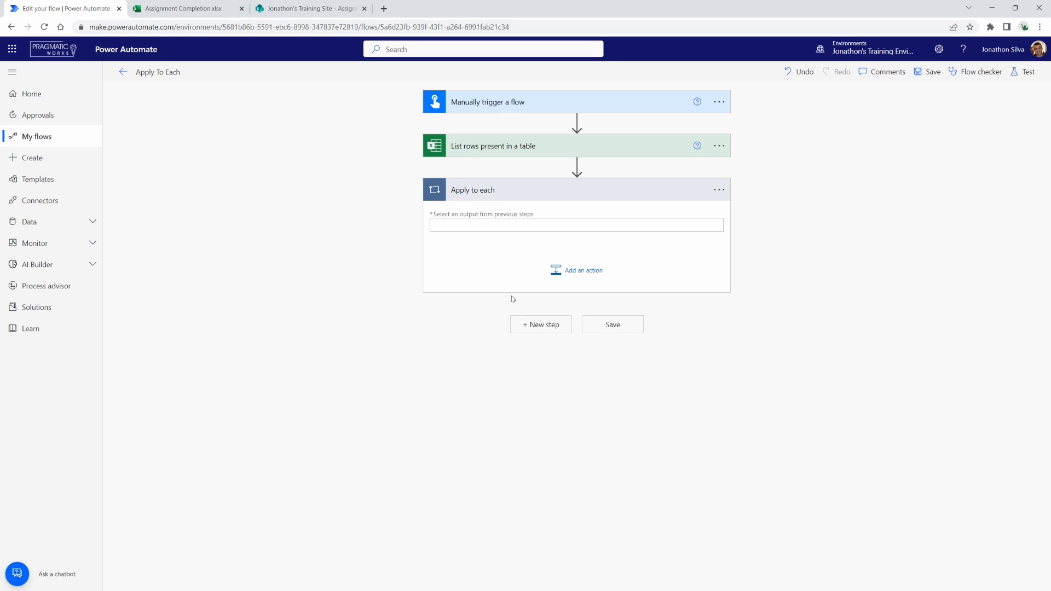
pyautogui.moveTo(420, 222)
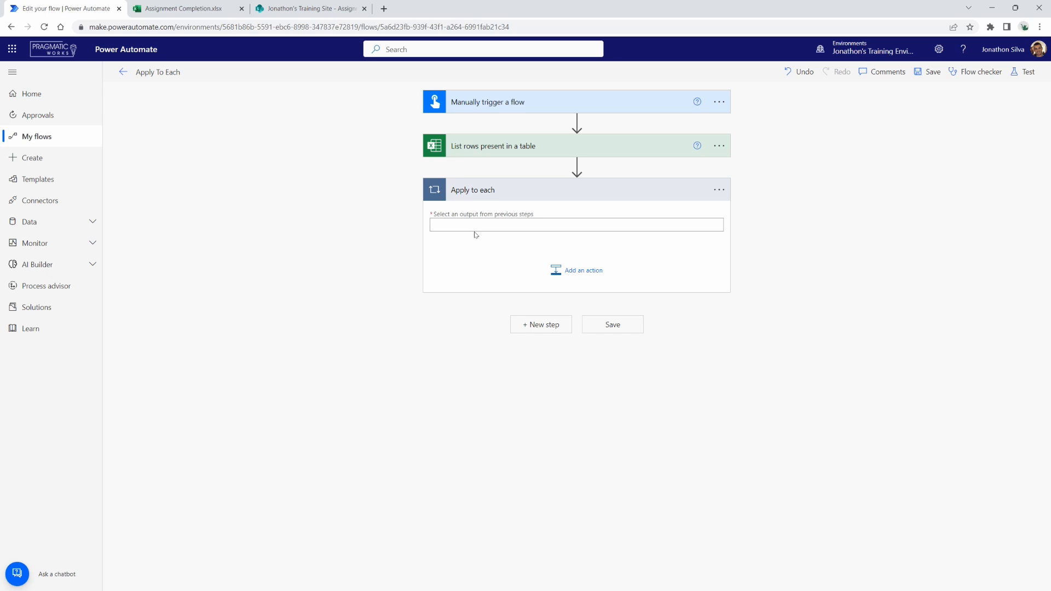
# Step: Show the dynamic content available for the loop's output input
pyautogui.click(575, 223)
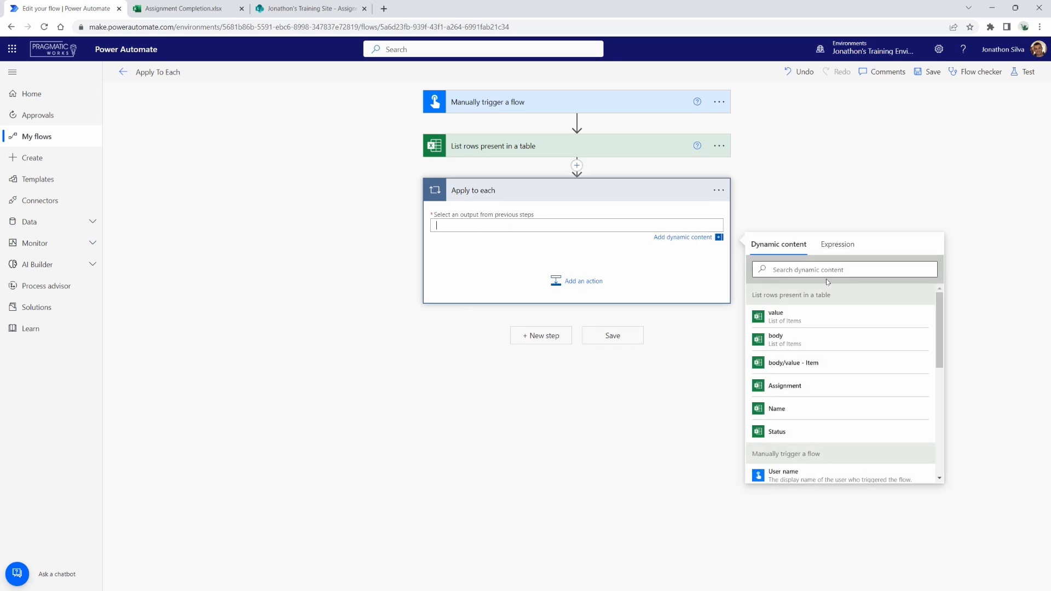
pyautogui.moveTo(818, 321)
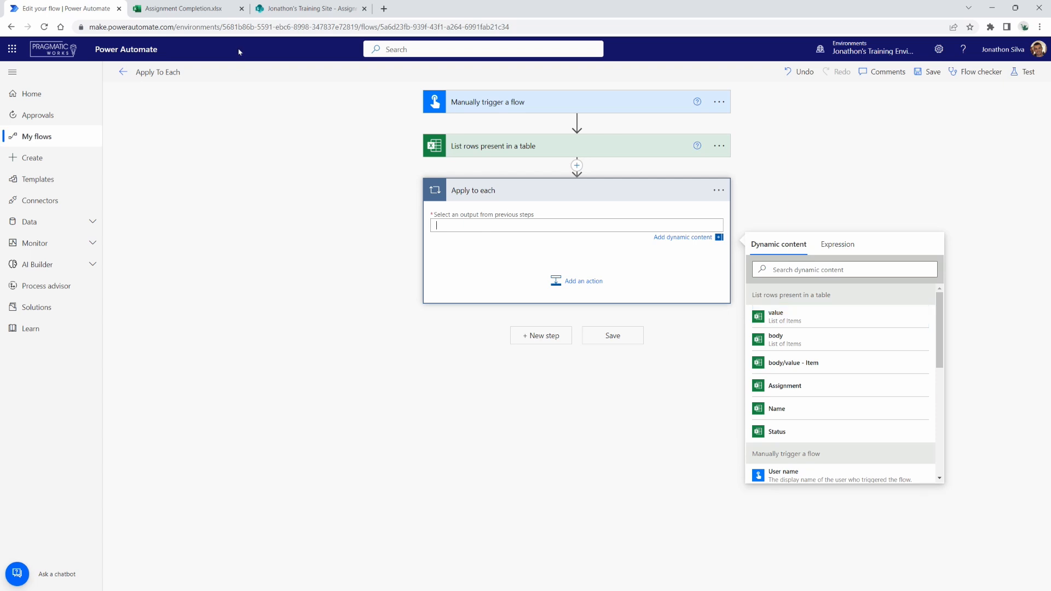
pyautogui.click(180, 7)
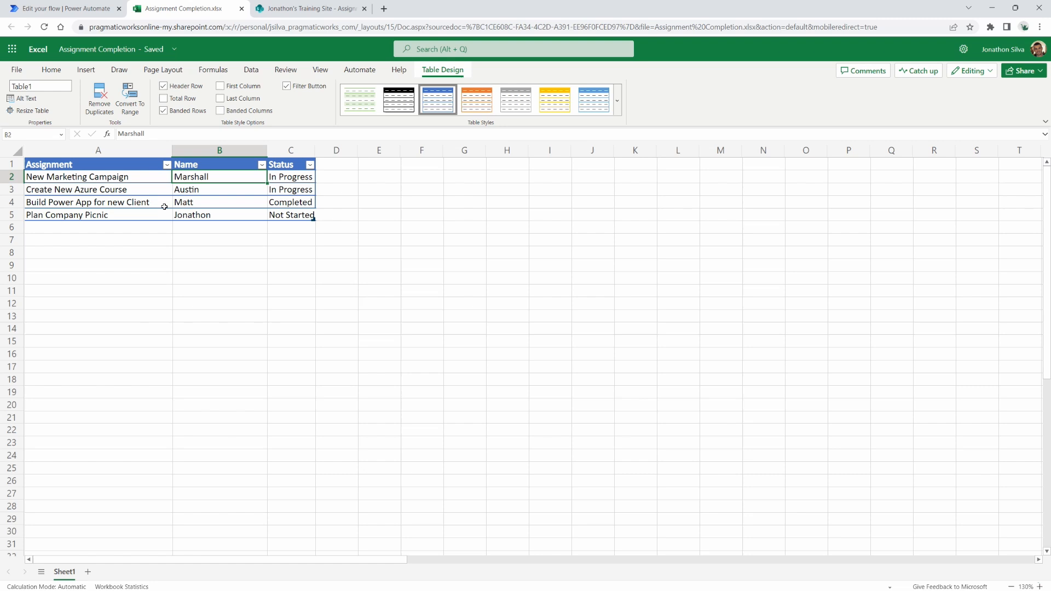
pyautogui.moveTo(352, 222)
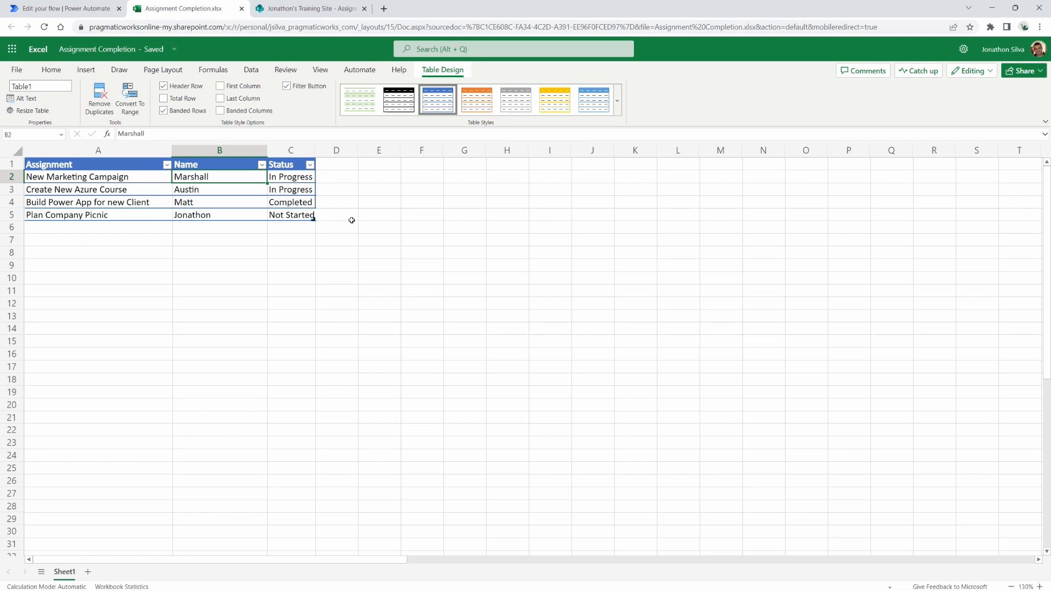
pyautogui.moveTo(306, 203)
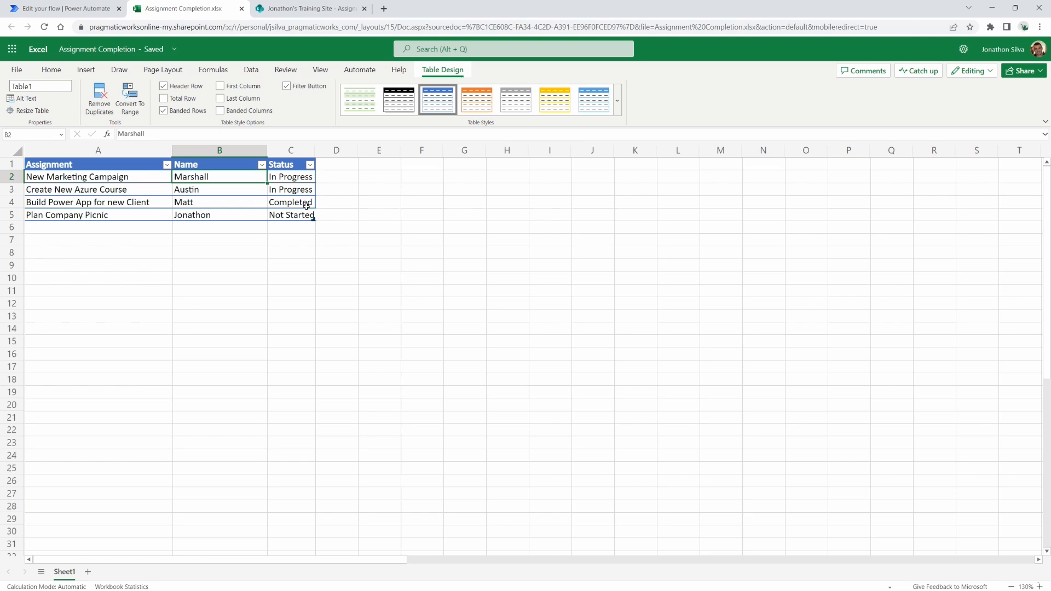
pyautogui.moveTo(319, 235)
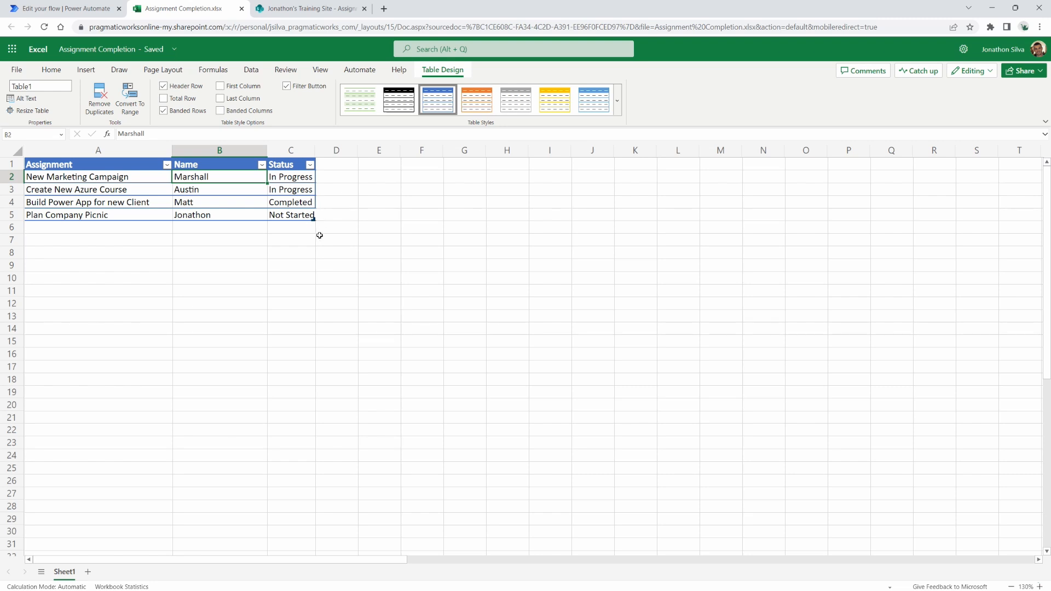
pyautogui.click(65, 8)
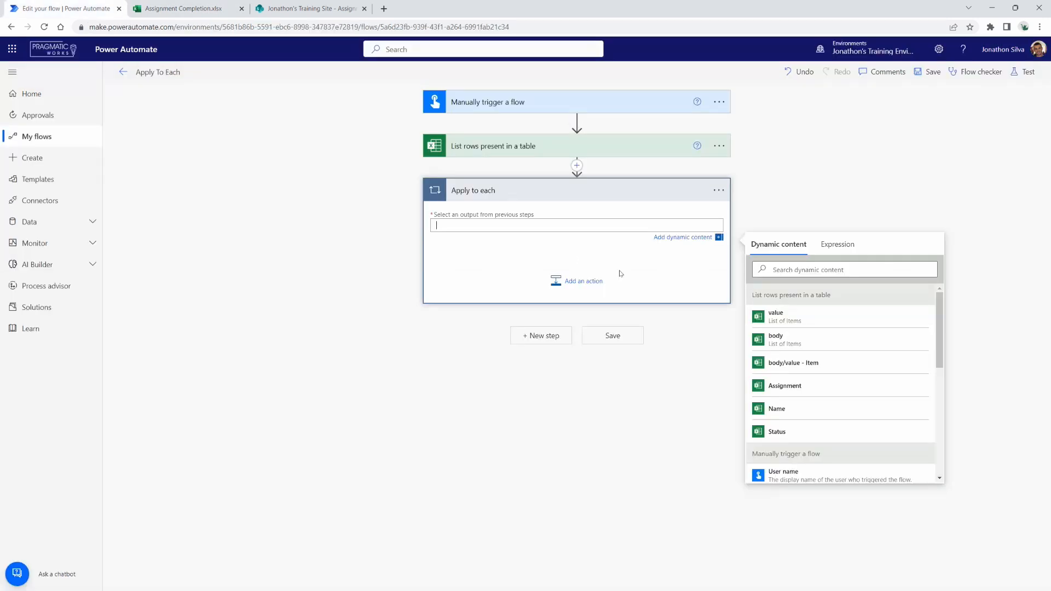
pyautogui.moveTo(776, 316)
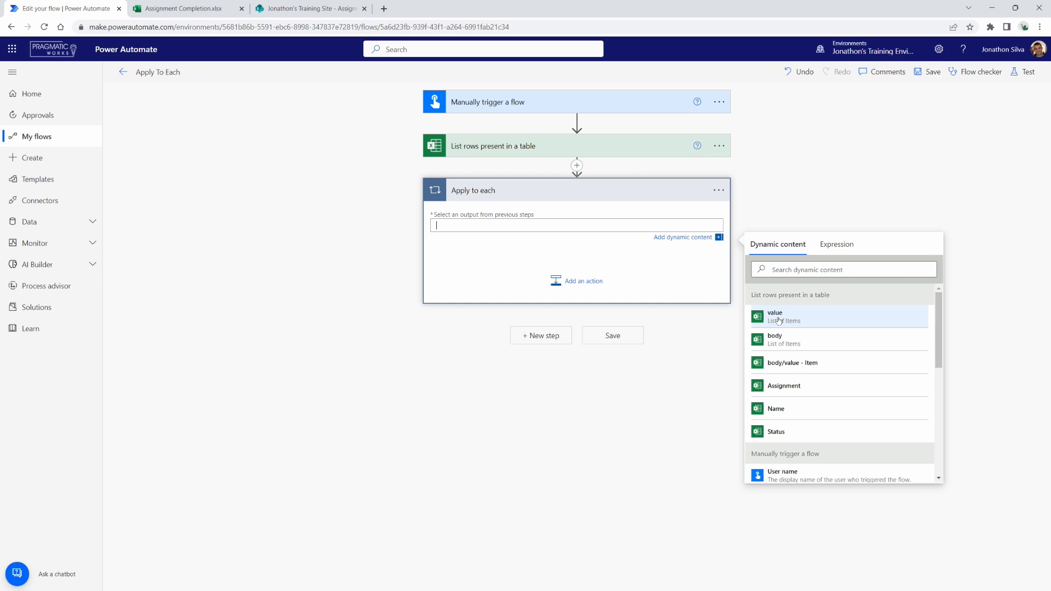
pyautogui.moveTo(819, 322)
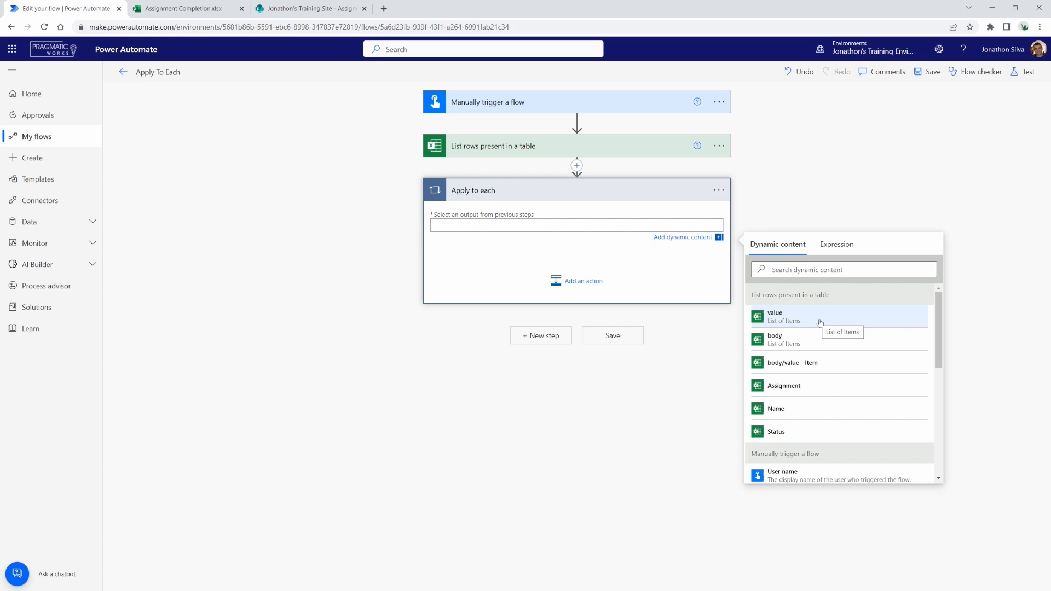
pyautogui.moveTo(469, 238)
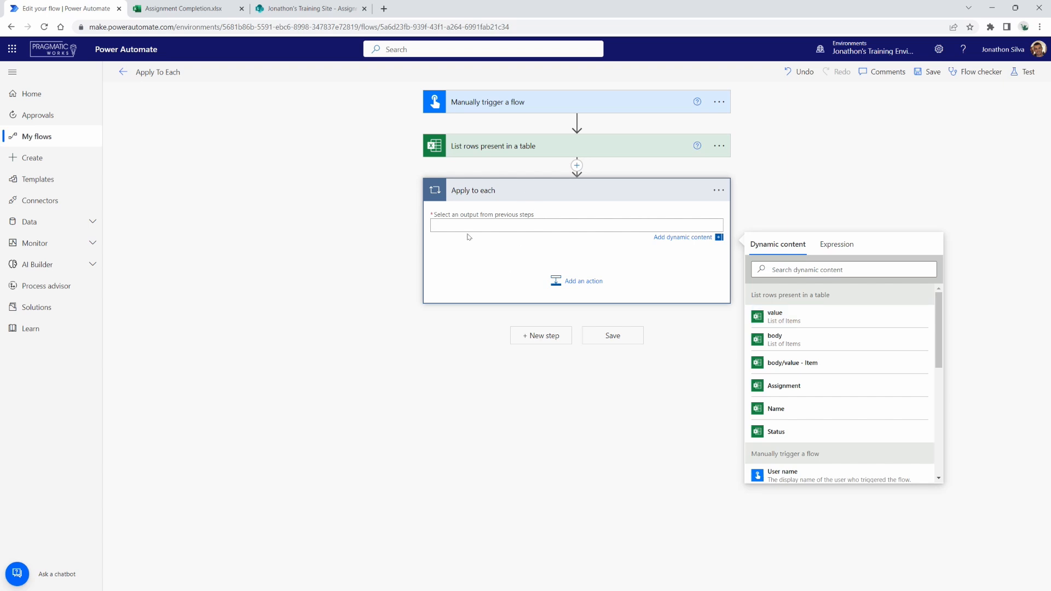
# Step: Make the loop run over the list-rows step's value output
pyautogui.click(775, 316)
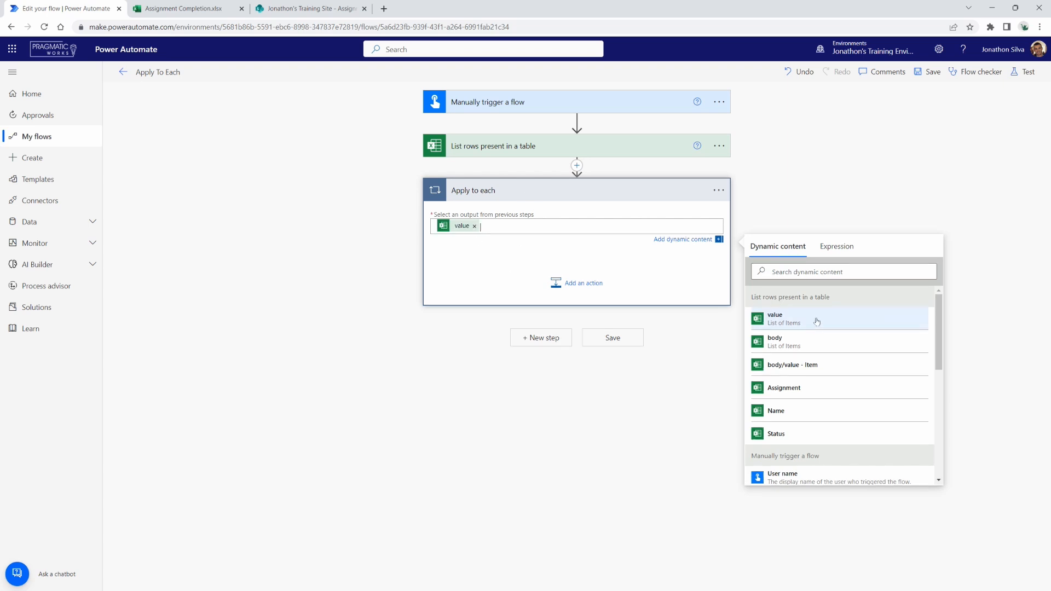
pyautogui.moveTo(480, 249)
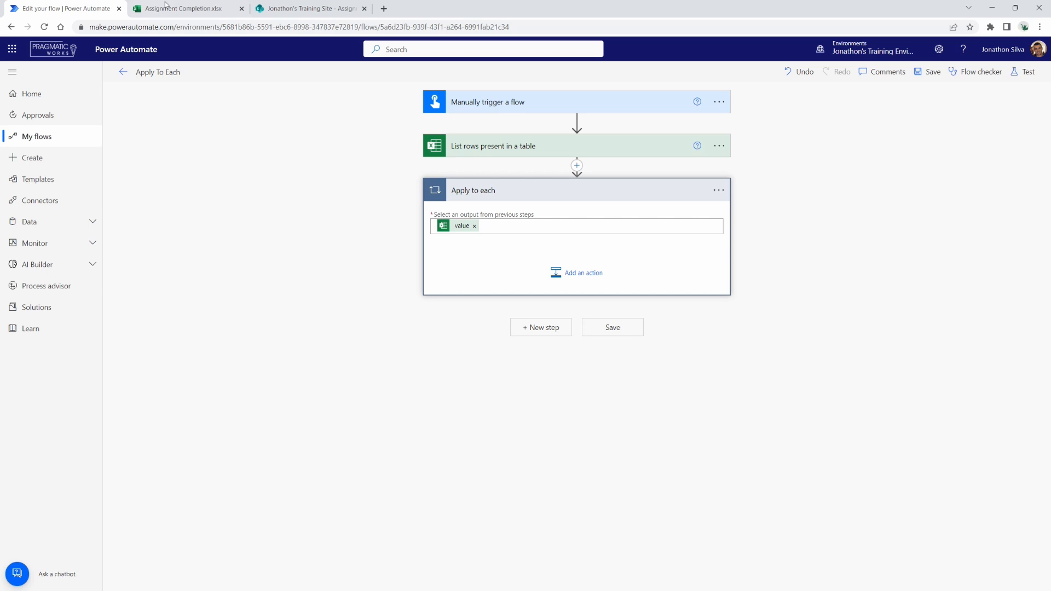
pyautogui.click(310, 8)
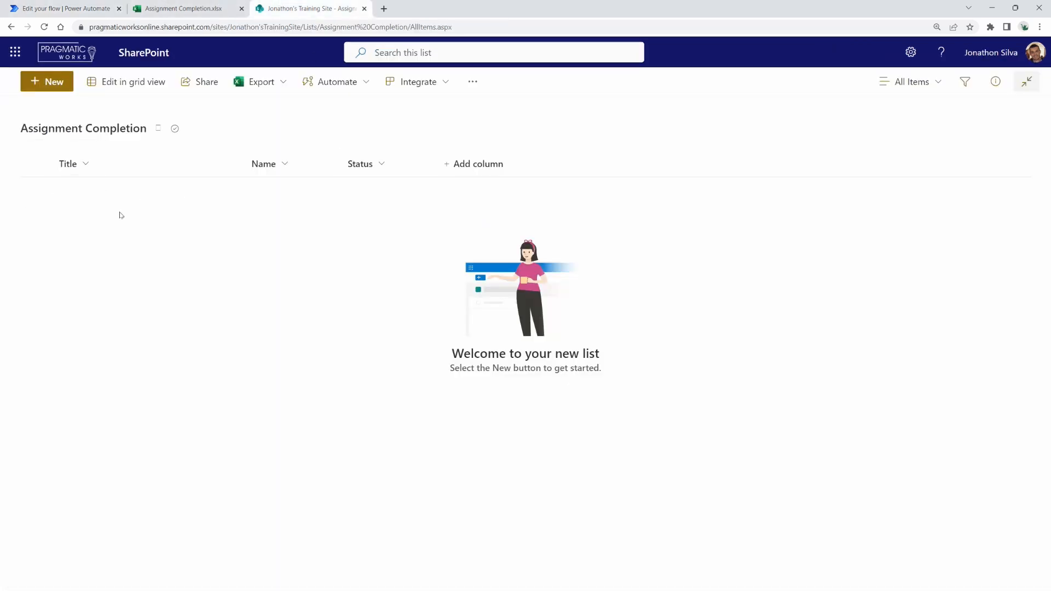
pyautogui.moveTo(156, 245)
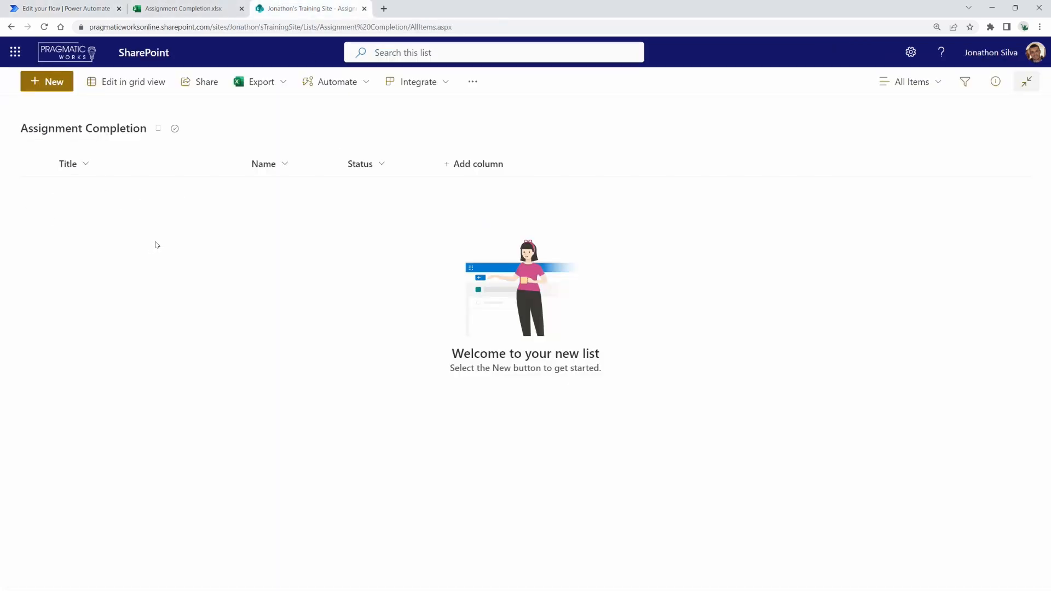
pyautogui.moveTo(254, 312)
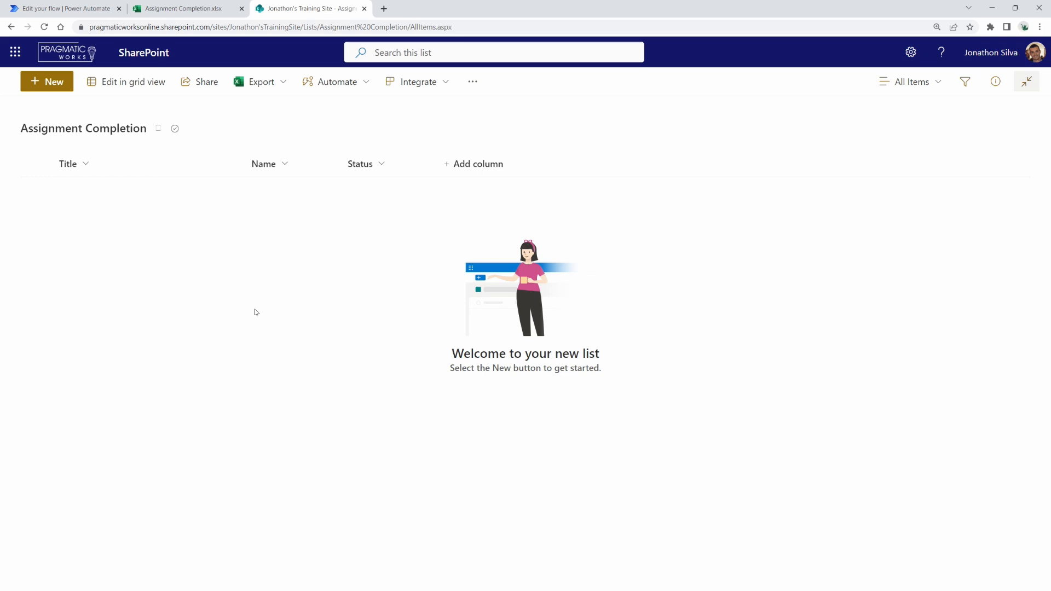
pyautogui.click(63, 7)
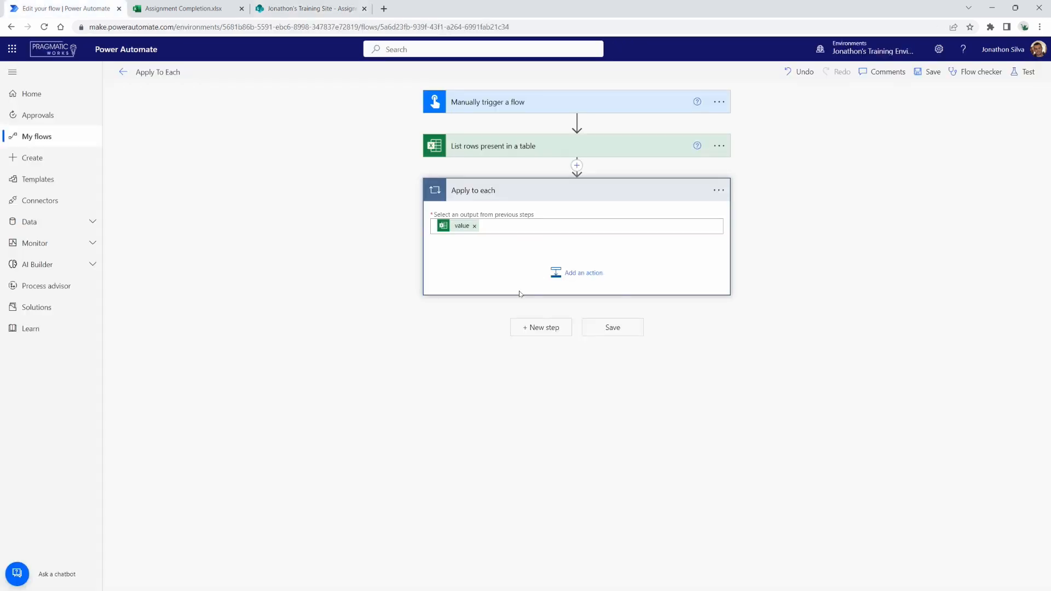
# Step: Add a SharePoint Create item action inside the Apply to each loop
pyautogui.click(583, 273)
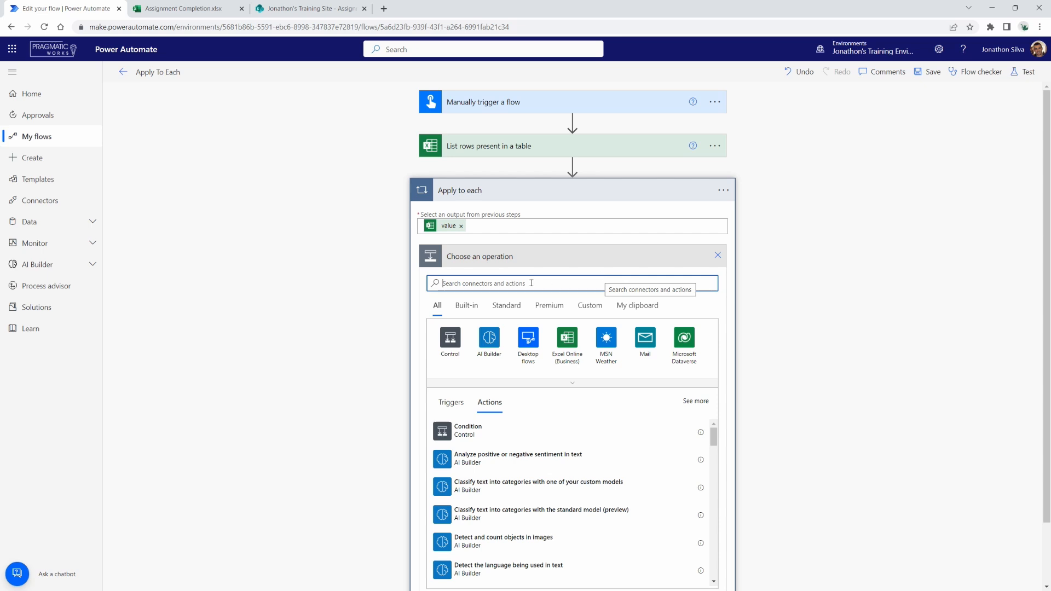
pyautogui.write('create item')
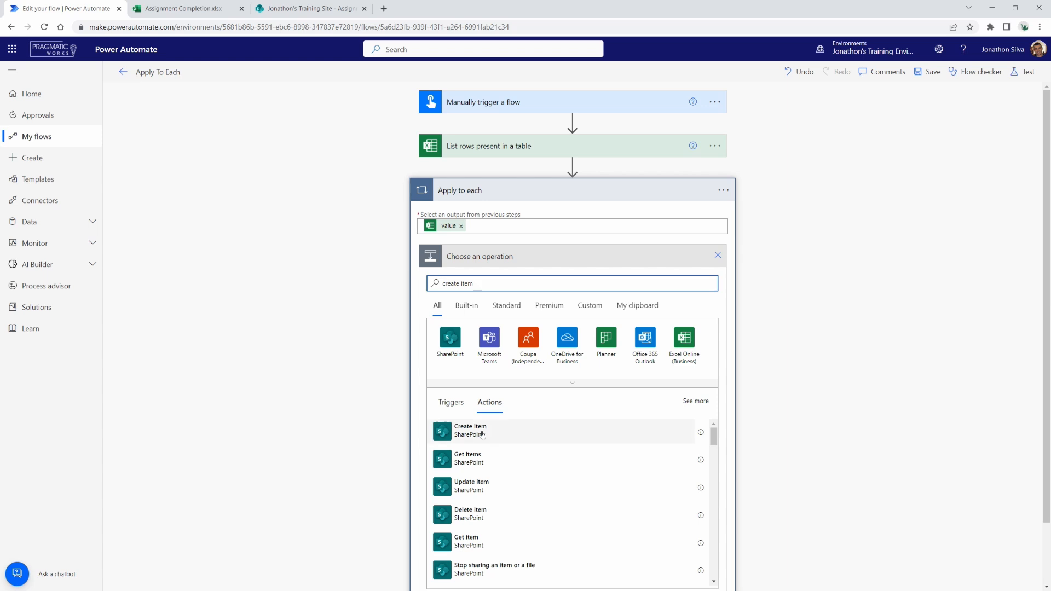
pyautogui.click(469, 430)
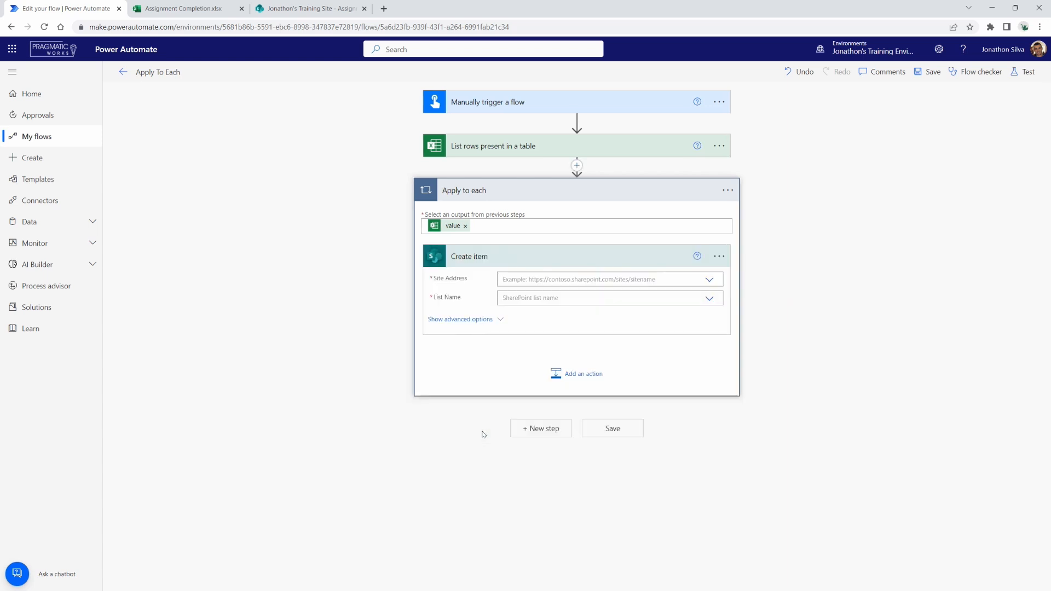
pyautogui.moveTo(515, 274)
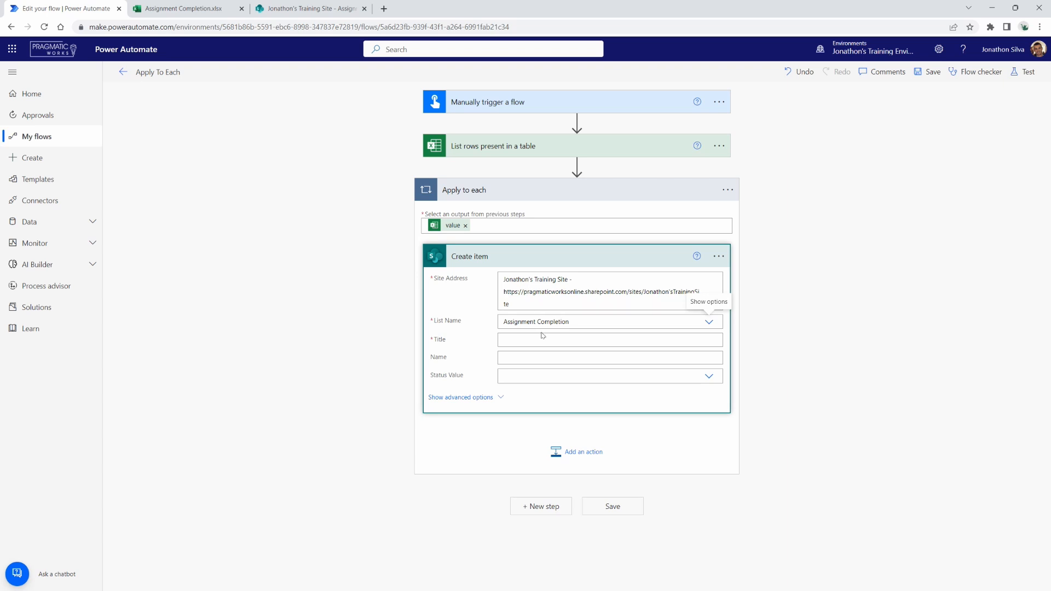
pyautogui.moveTo(448, 429)
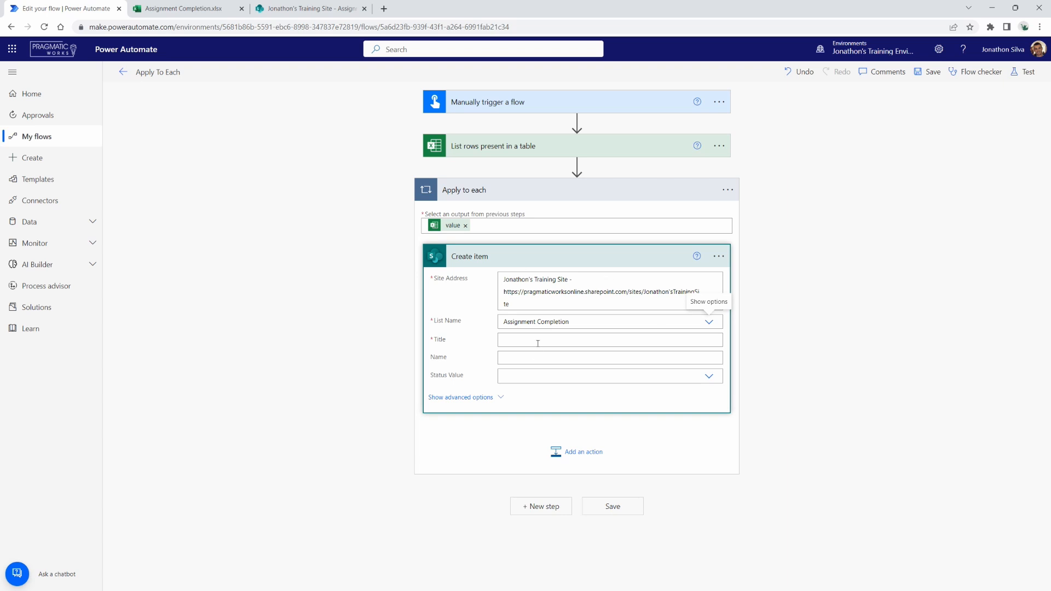
pyautogui.moveTo(450, 338)
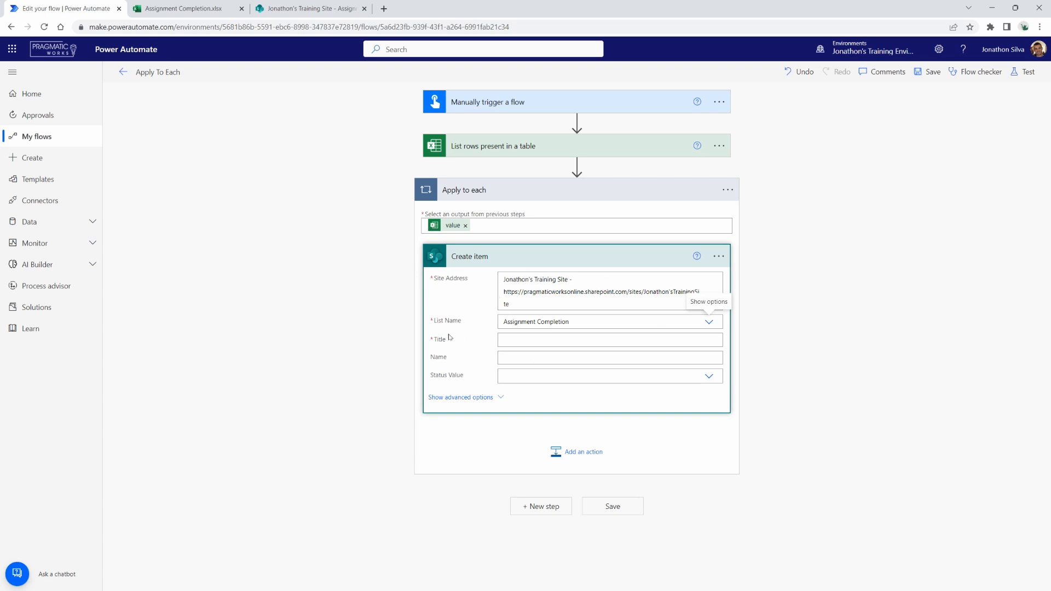
pyautogui.click(186, 8)
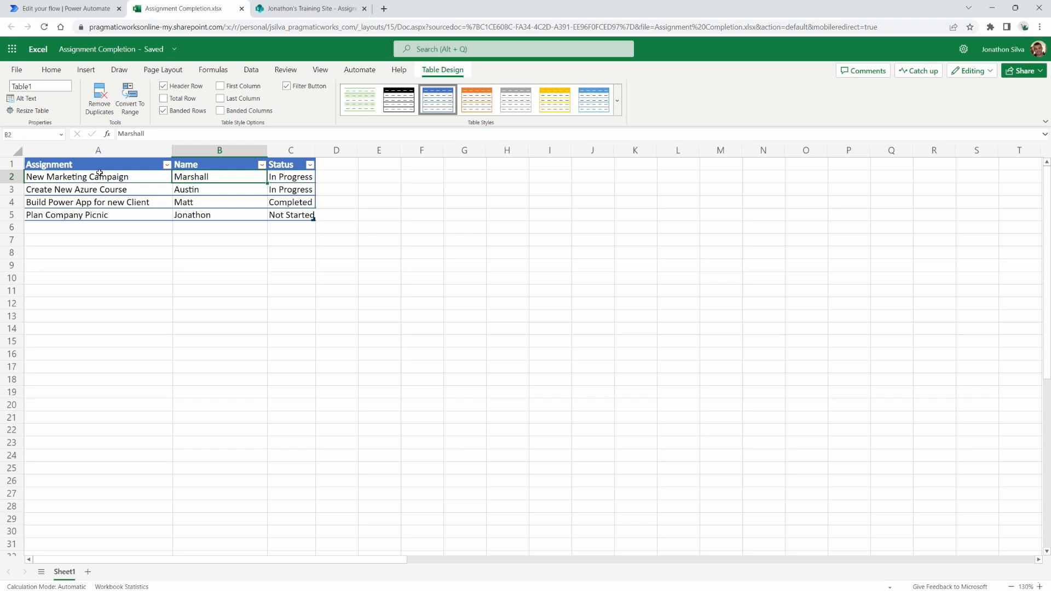
pyautogui.moveTo(125, 221)
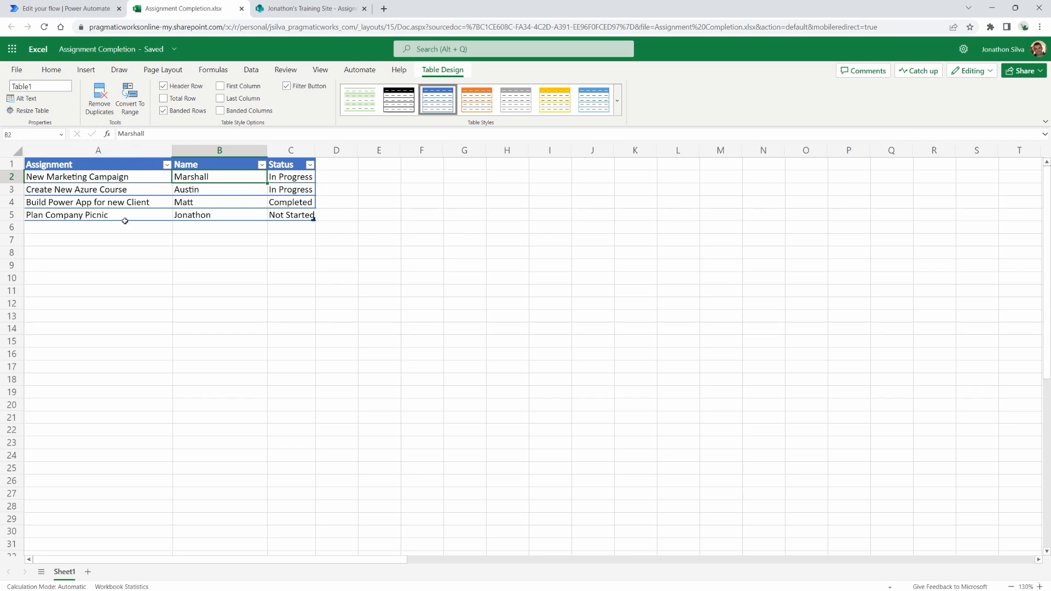
pyautogui.click(309, 8)
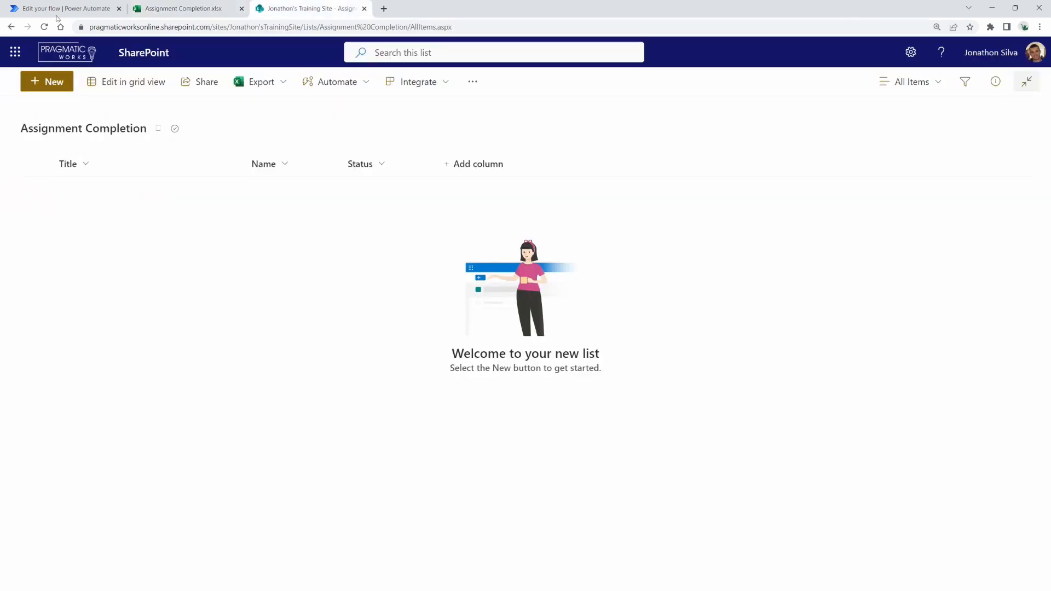
pyautogui.click(64, 8)
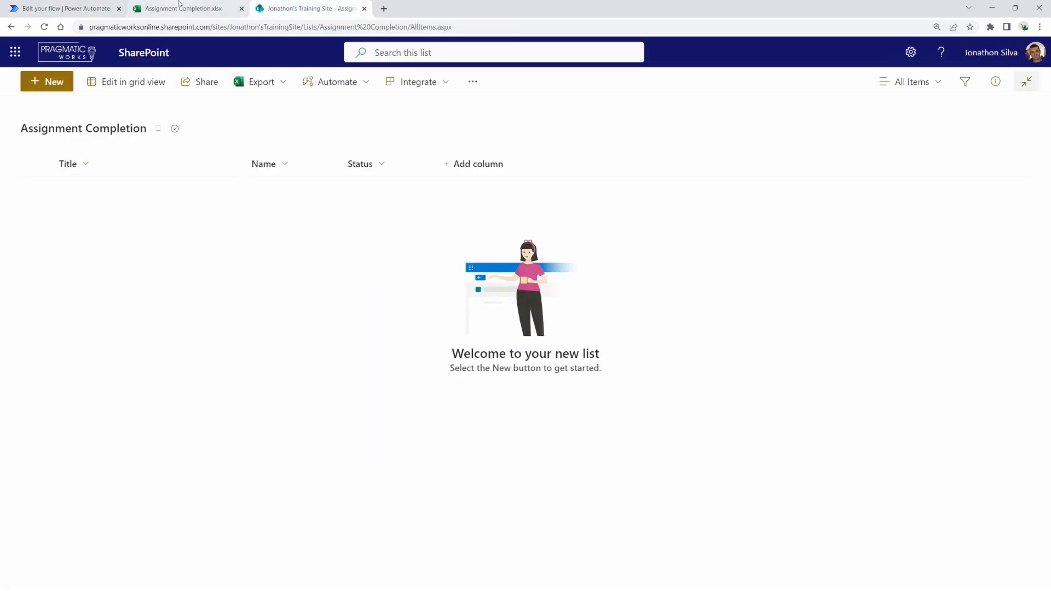
pyautogui.click(181, 8)
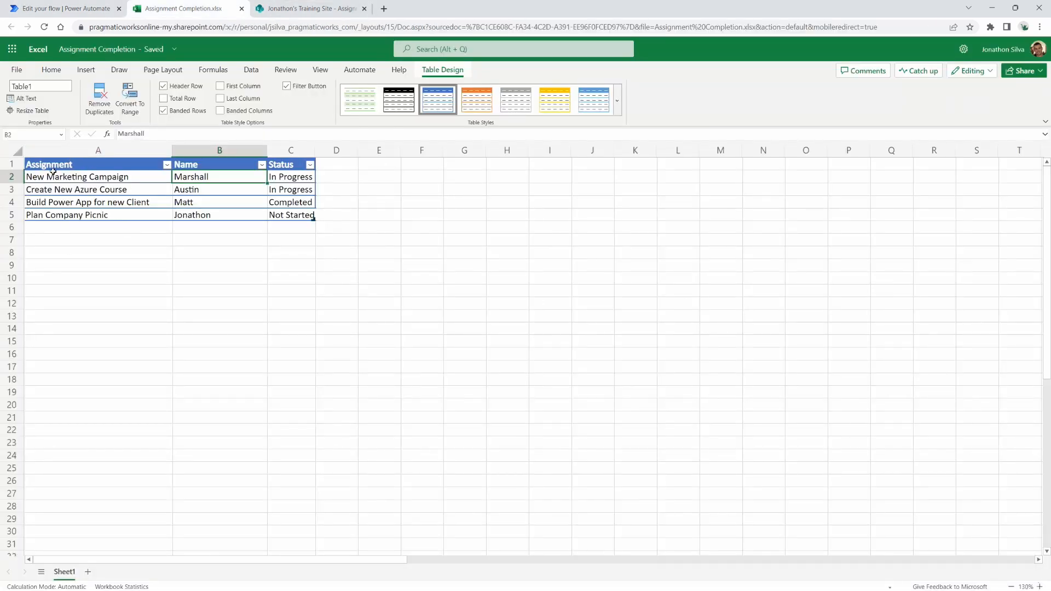
pyautogui.click(63, 8)
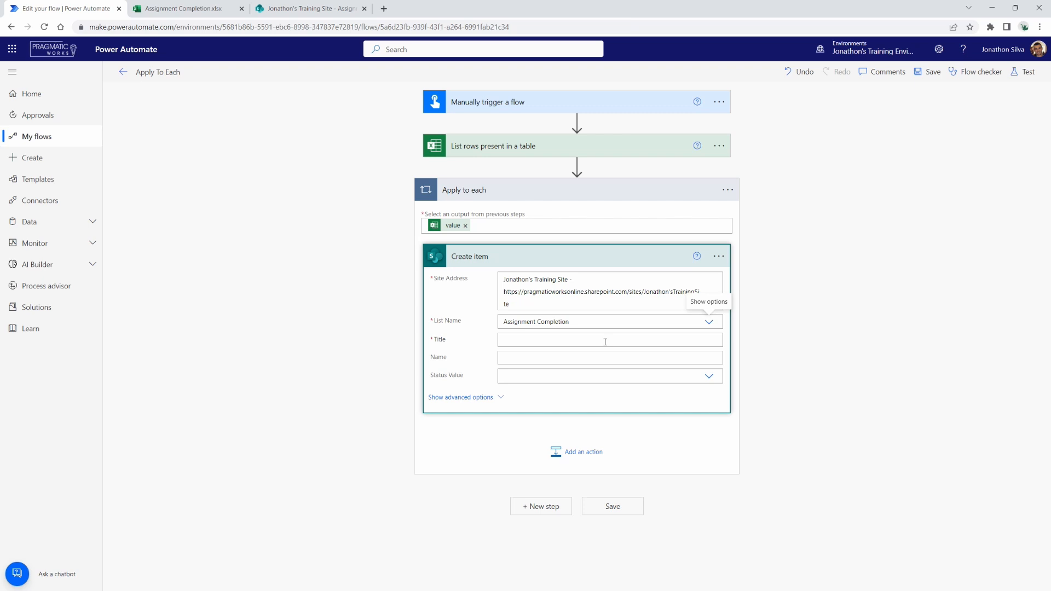
# Step: Map Title to the Excel Assignment value and Name to Name, then check the SharePoint Status column
pyautogui.click(603, 340)
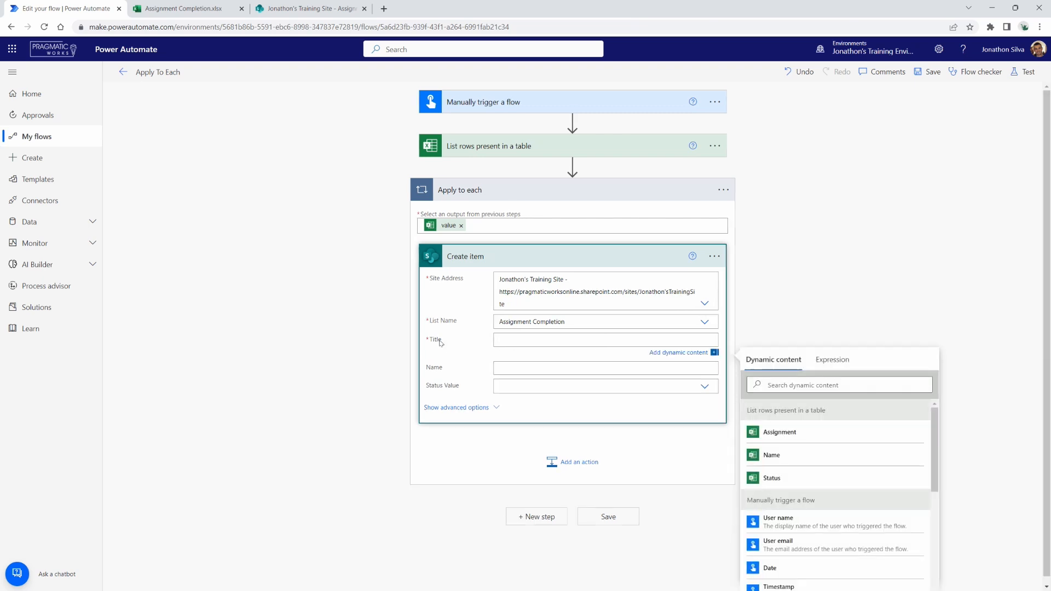
pyautogui.moveTo(811, 433)
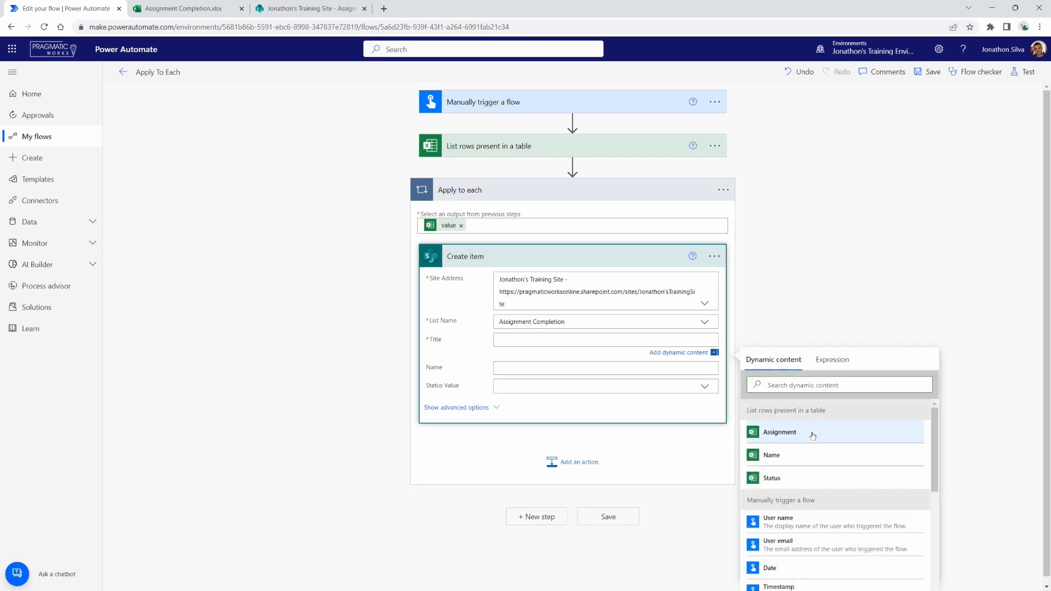
pyautogui.click(780, 432)
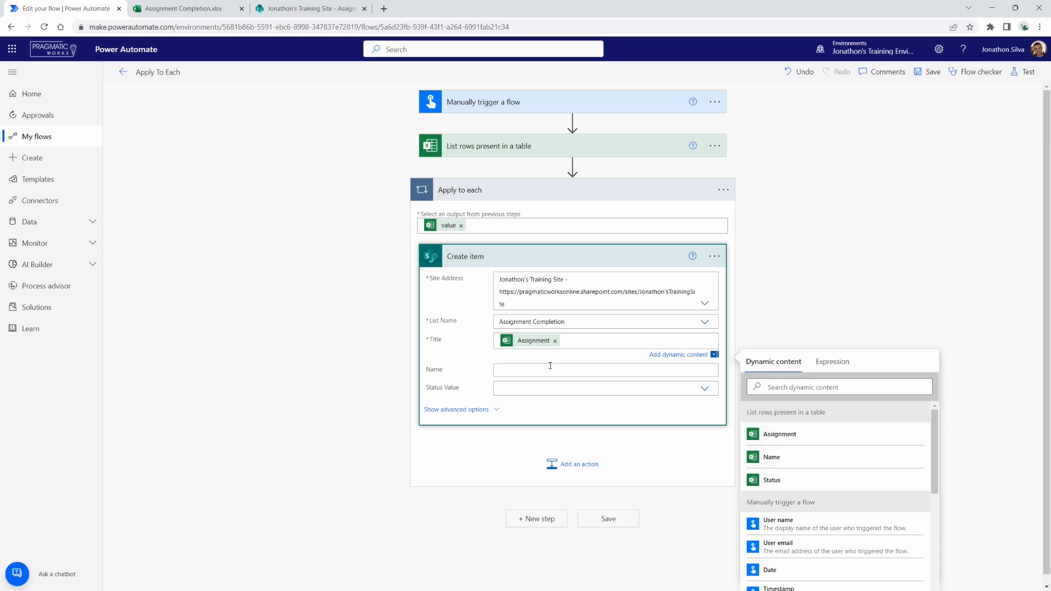
pyautogui.click(772, 456)
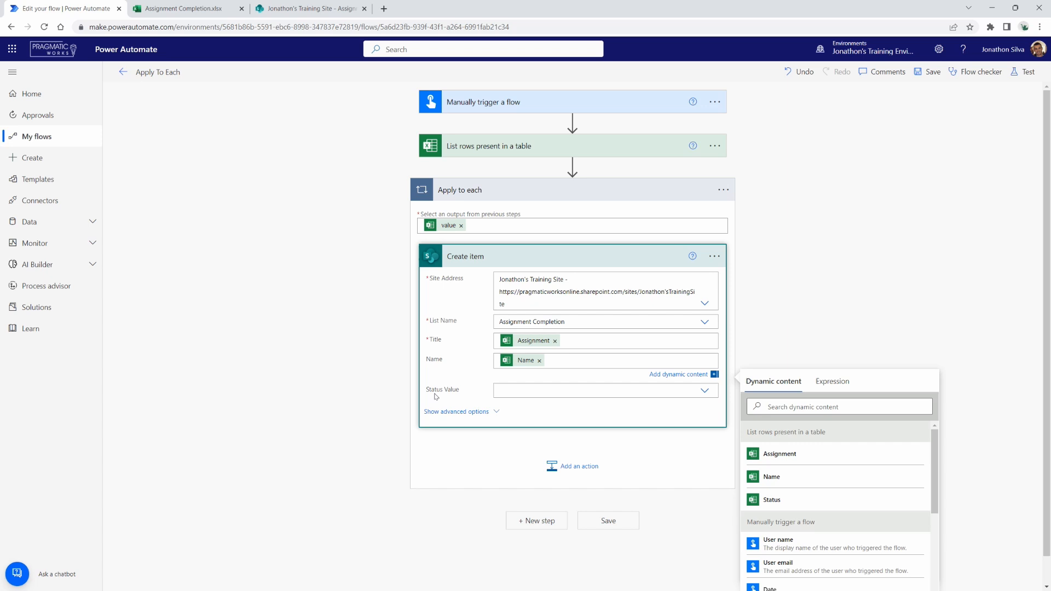
pyautogui.click(603, 361)
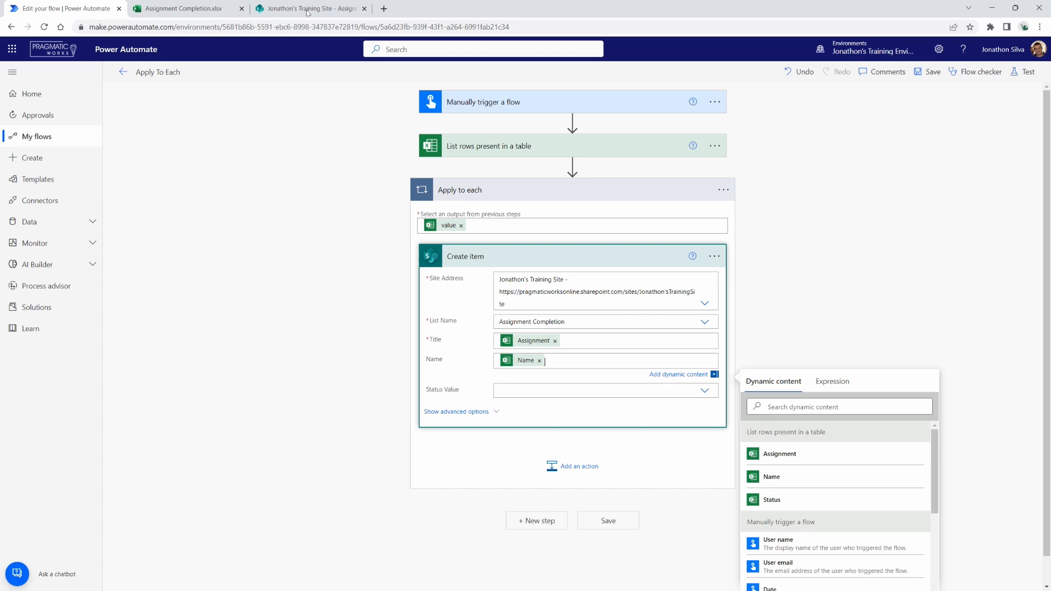
pyautogui.click(309, 7)
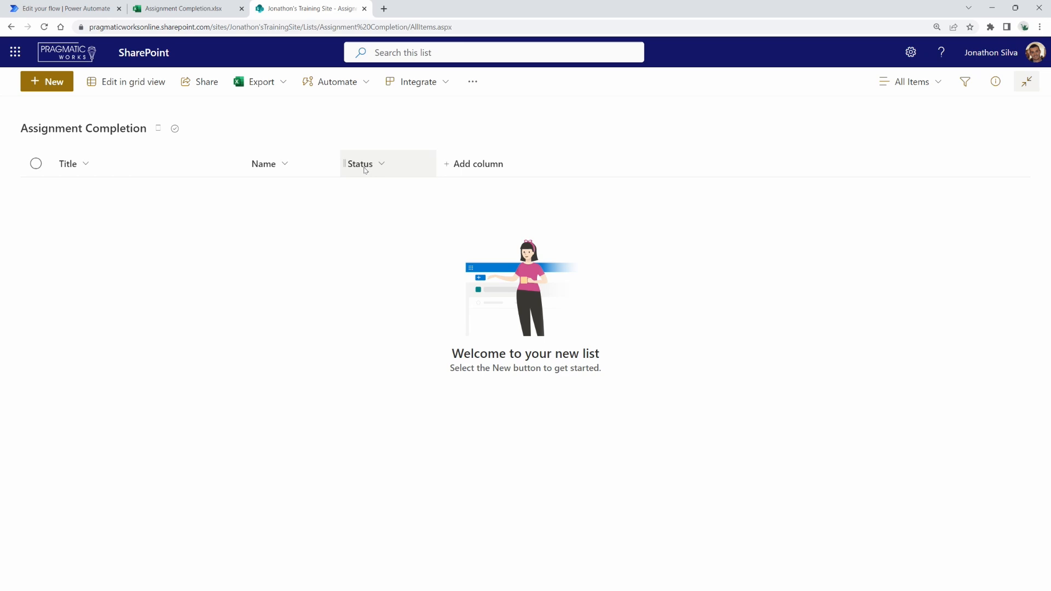
pyautogui.click(63, 8)
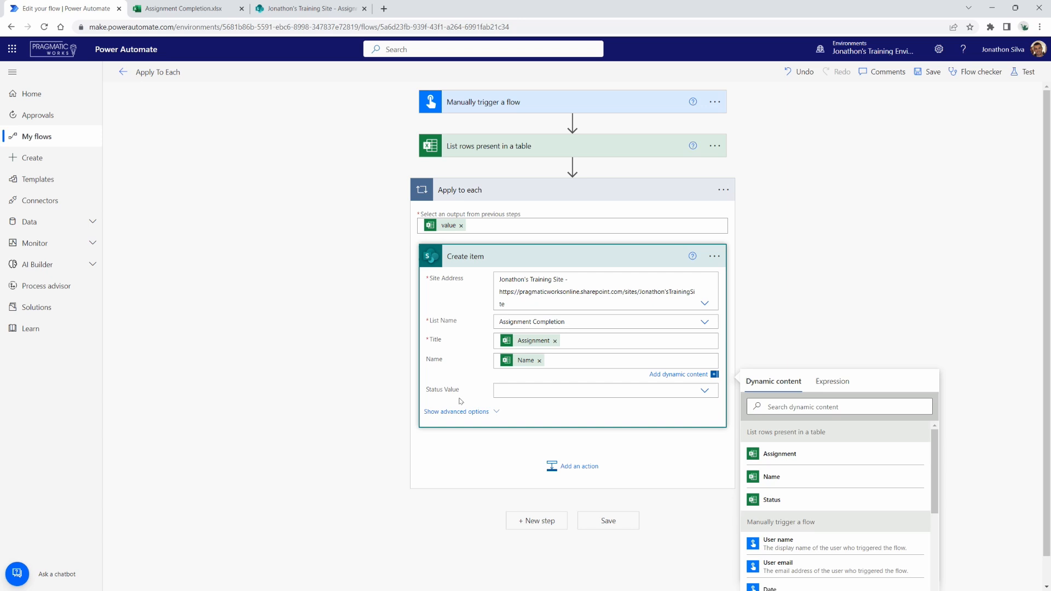
pyautogui.moveTo(461, 401)
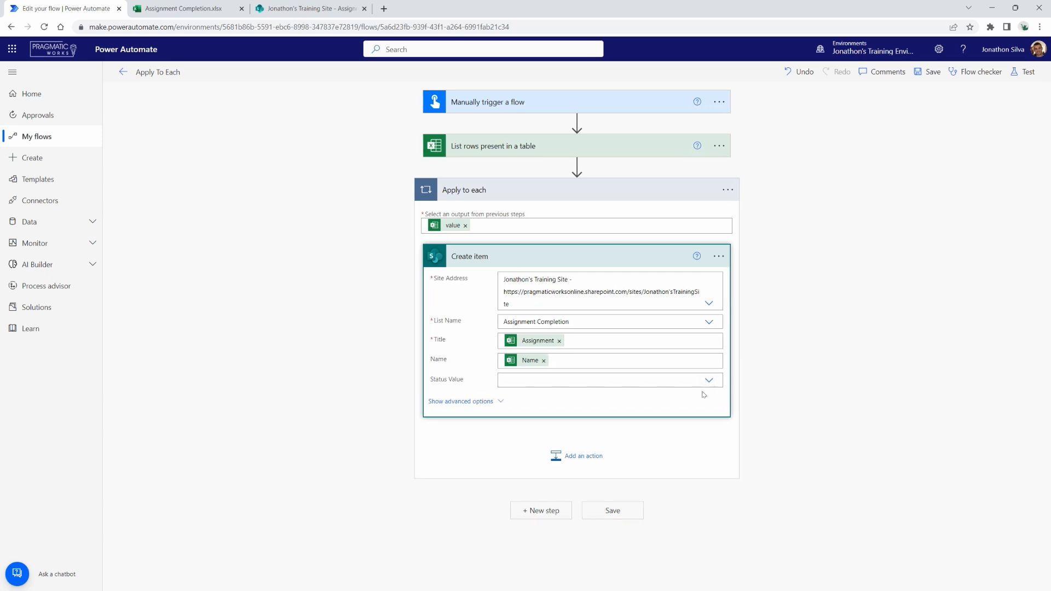
# Step: Map Status Value to the Excel row's Status via a custom value from dynamic content
pyautogui.click(709, 380)
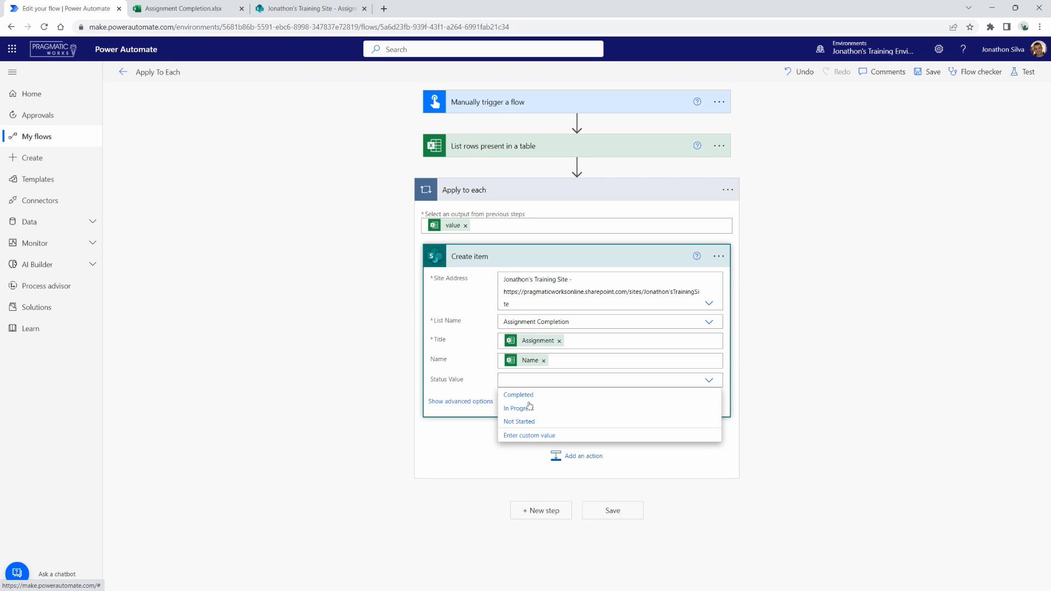
pyautogui.moveTo(540, 420)
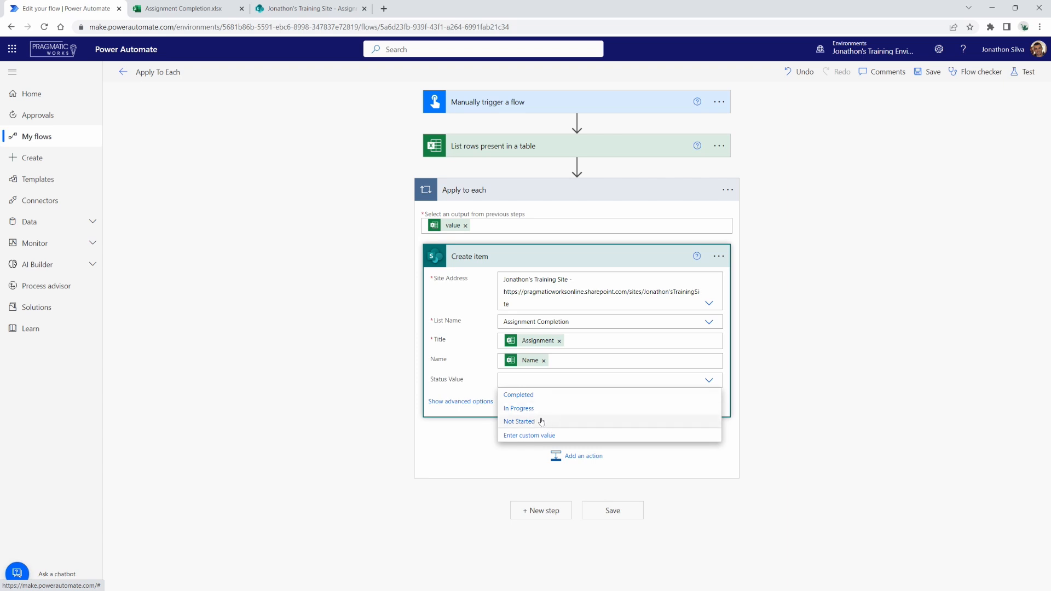
pyautogui.moveTo(544, 435)
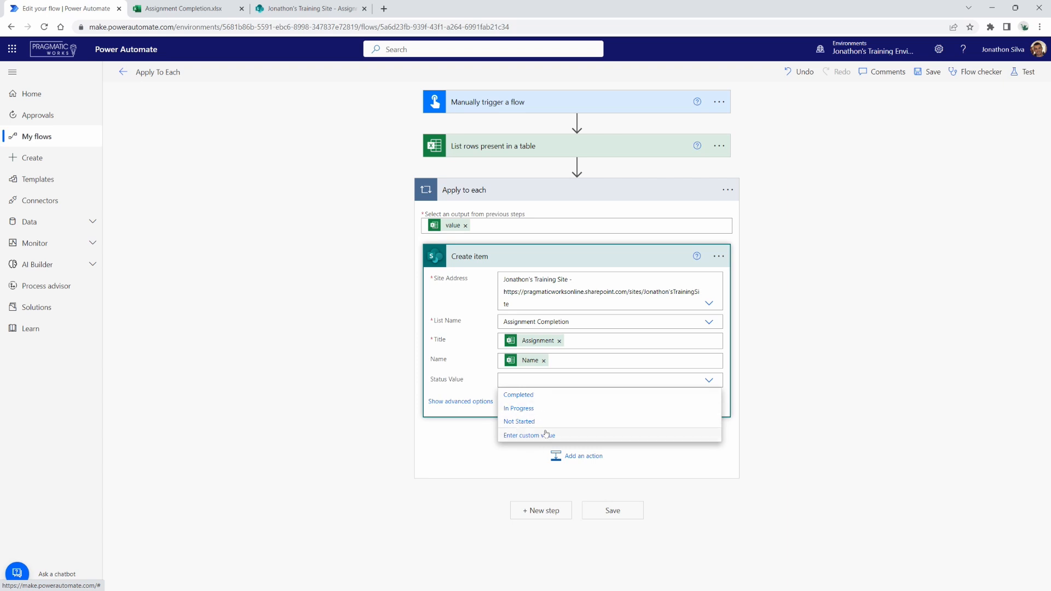
pyautogui.moveTo(529, 436)
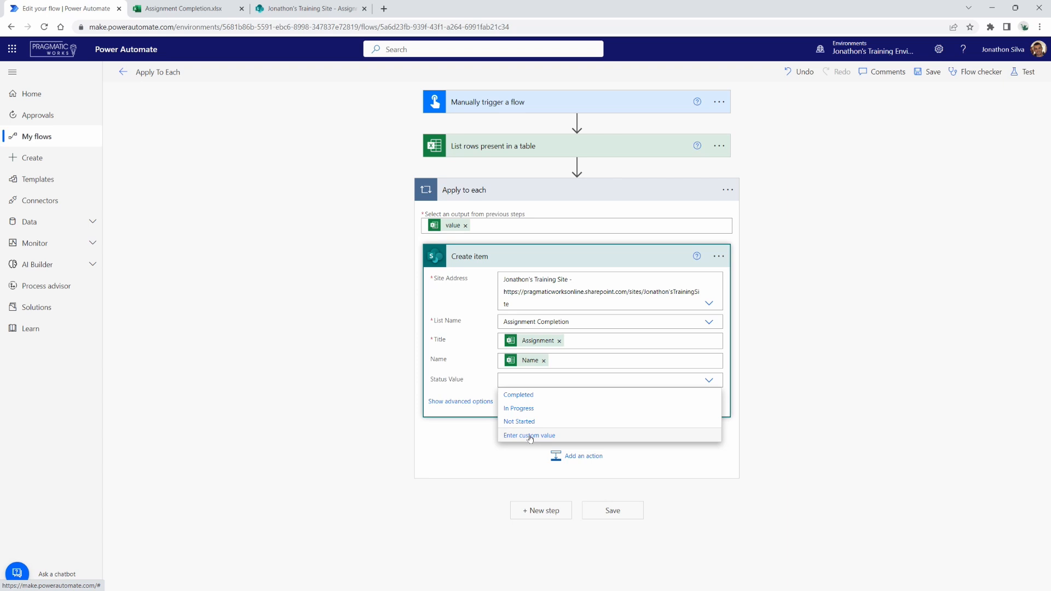
pyautogui.moveTo(565, 438)
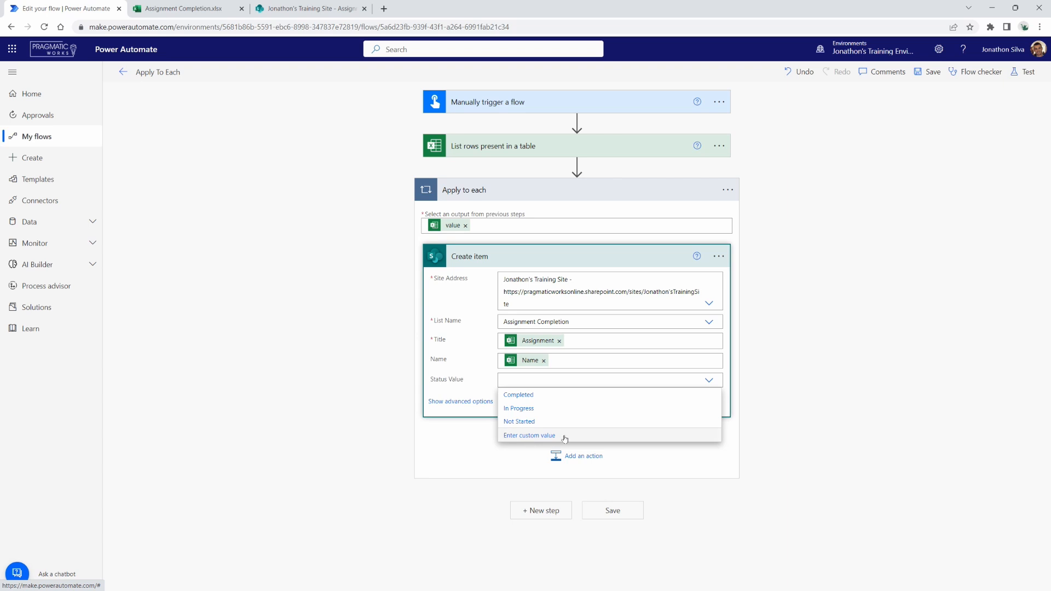
pyautogui.click(529, 434)
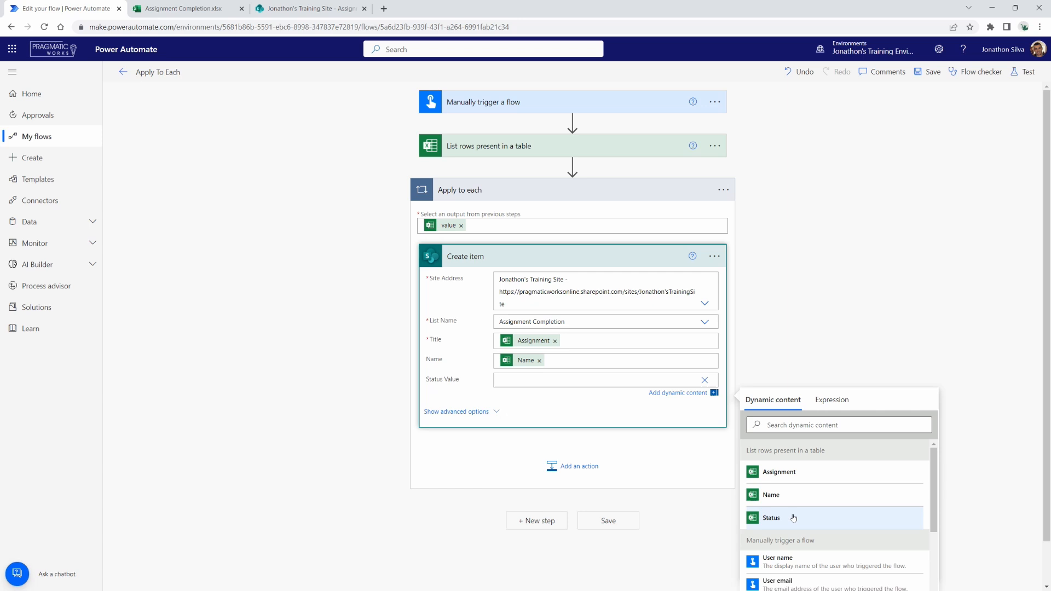
pyautogui.click(769, 518)
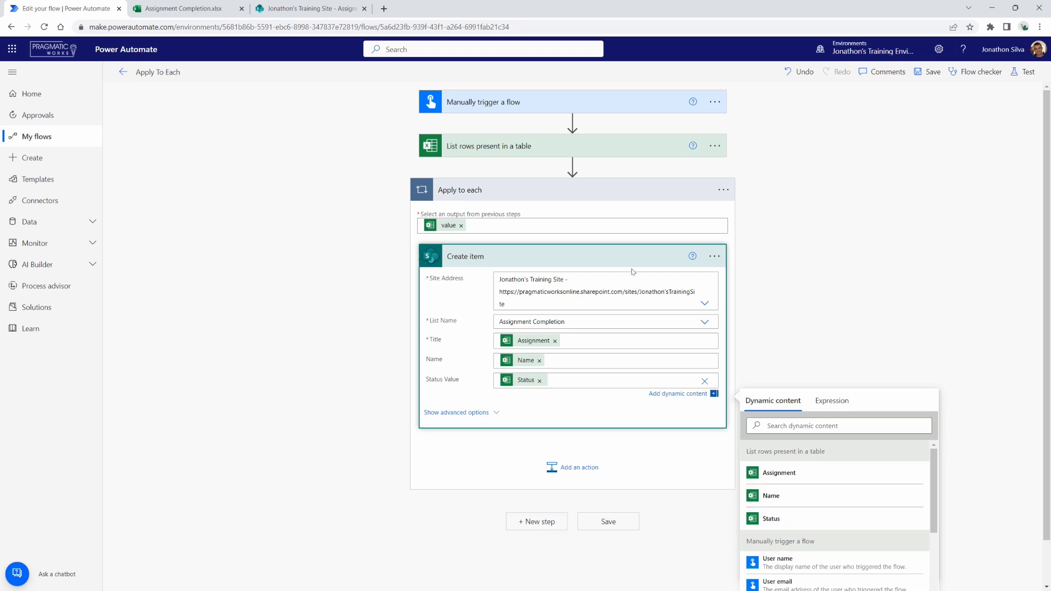
pyautogui.moveTo(737, 388)
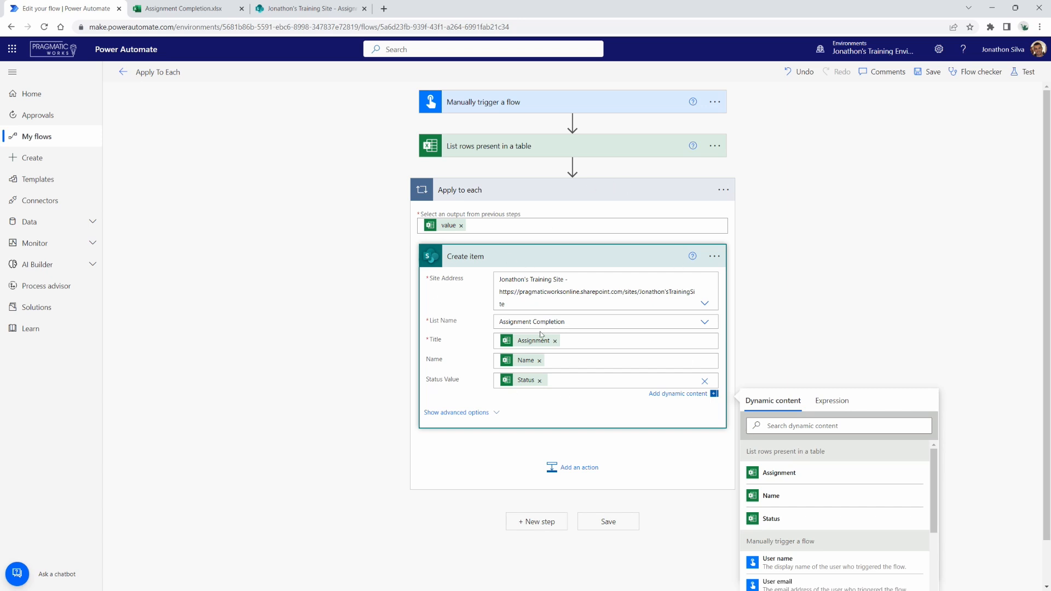
pyautogui.moveTo(540, 155)
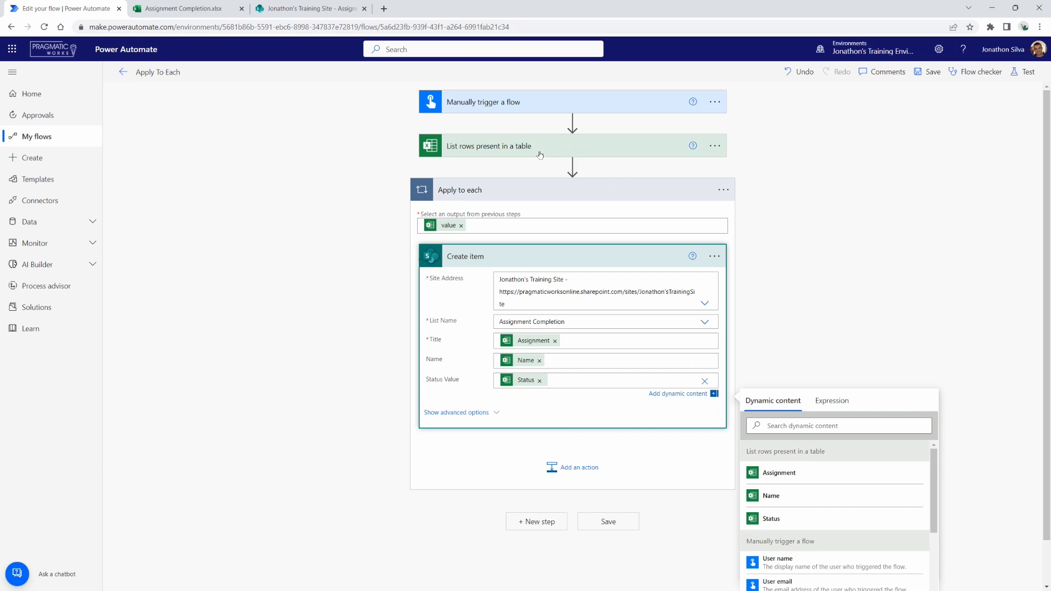
# Step: Save the flow and start a manual test run of it
pyautogui.click(931, 72)
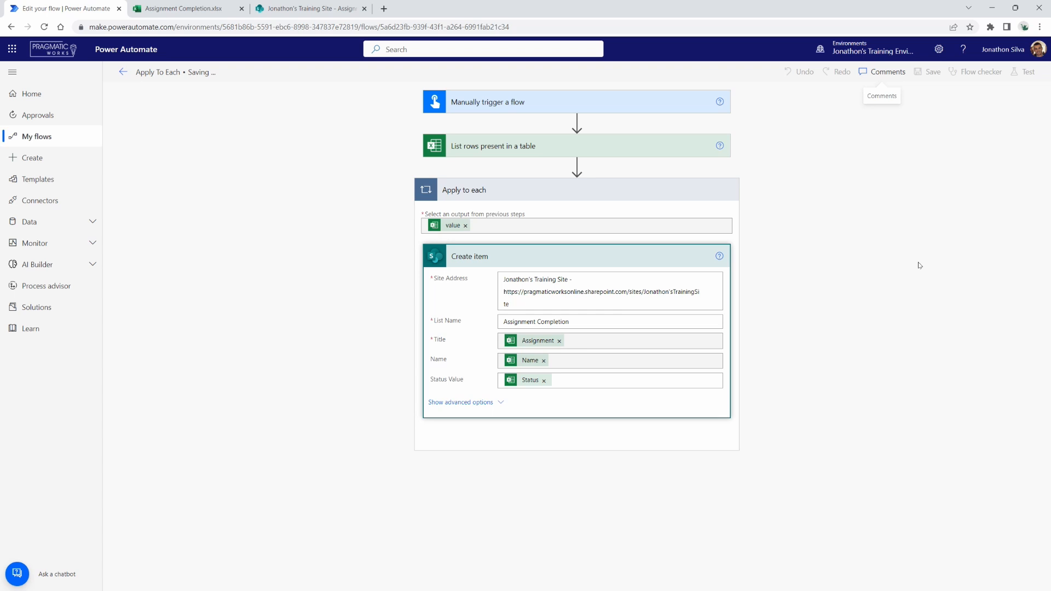
pyautogui.click(930, 72)
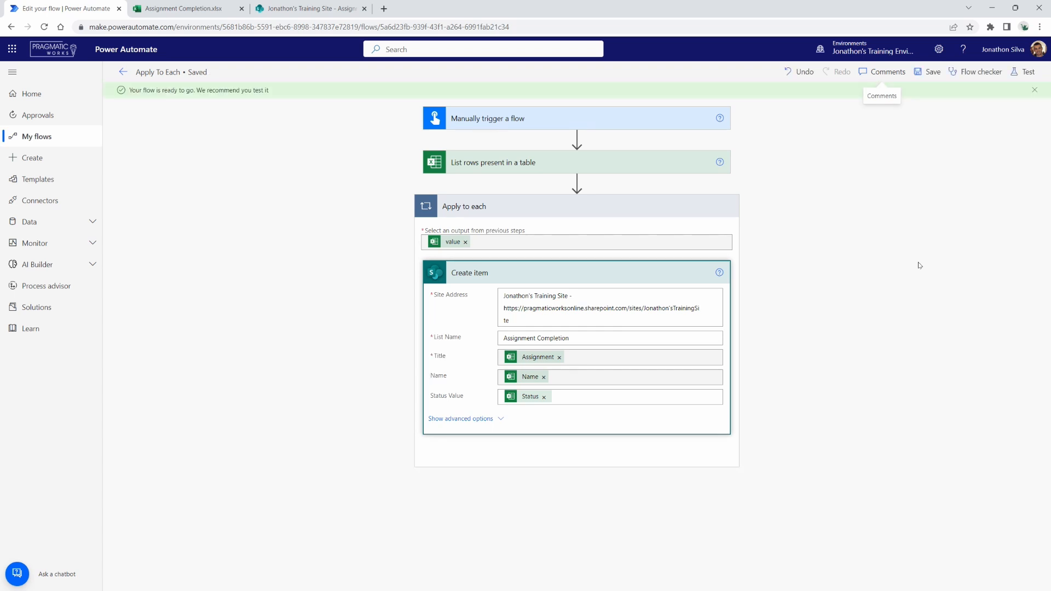
pyautogui.click(1026, 72)
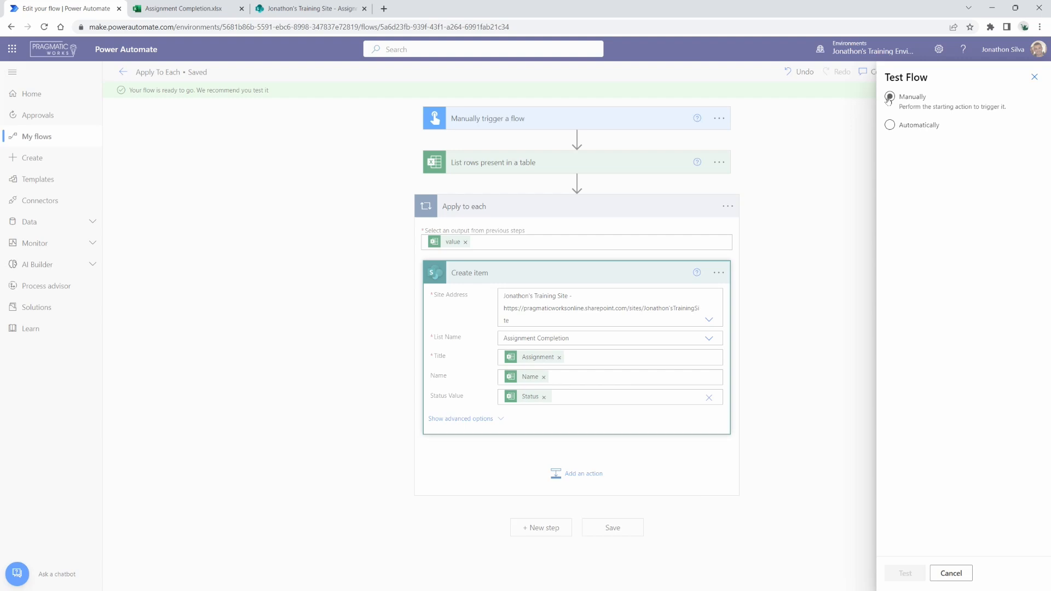
pyautogui.click(905, 573)
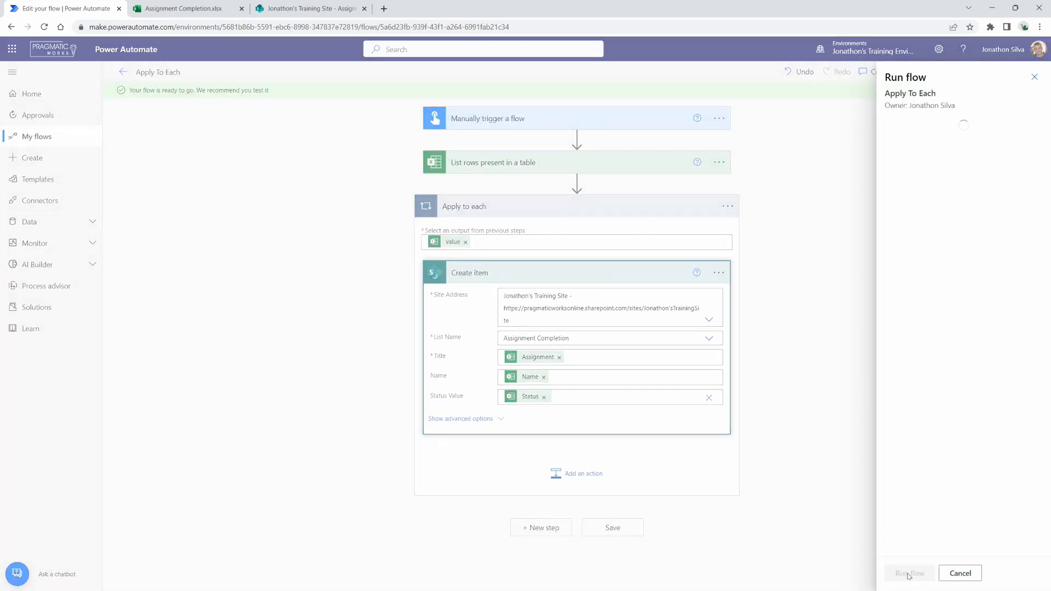
pyautogui.click(960, 572)
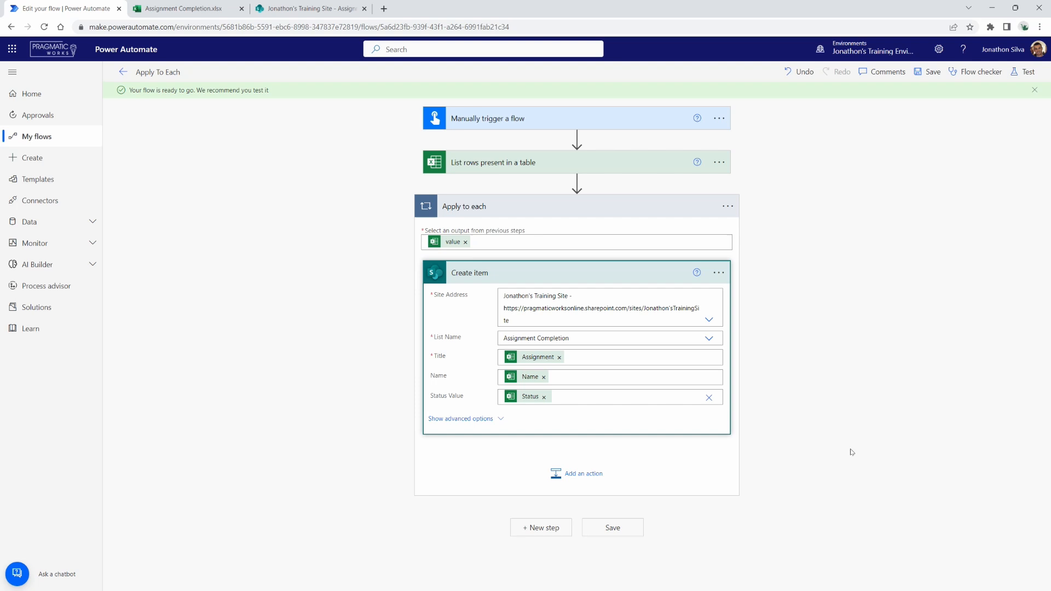
pyautogui.click(1023, 72)
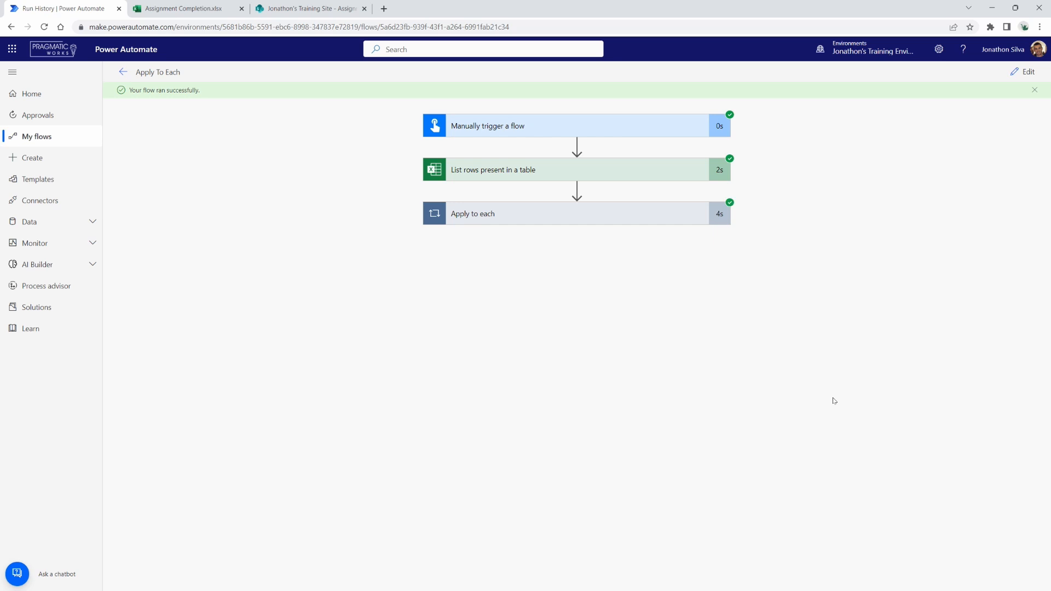
pyautogui.moveTo(502, 276)
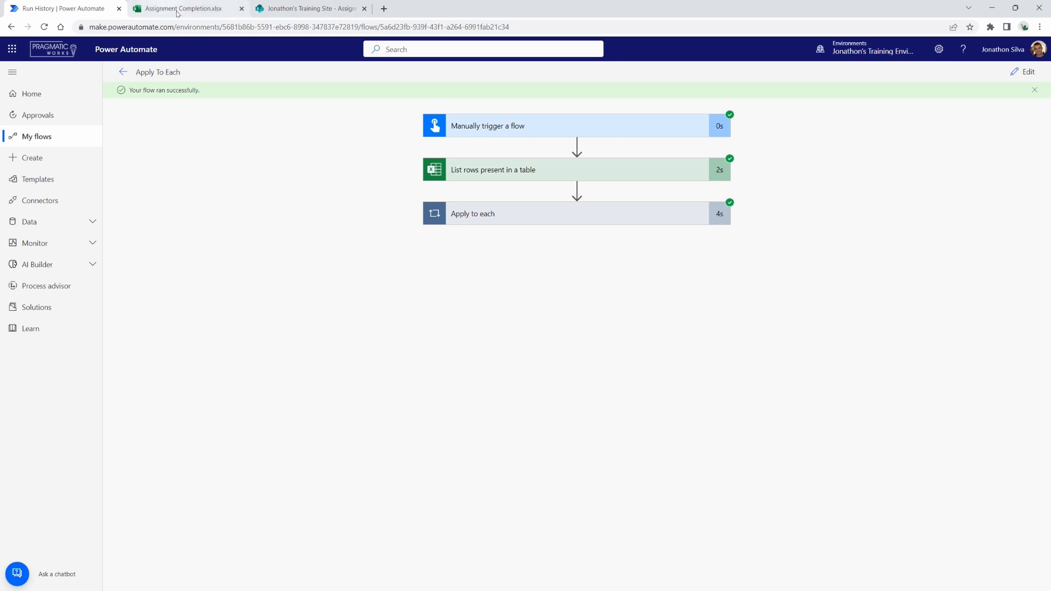
# Step: Expand the run's Apply to each loop to show iteration 1 of 4 with Create item
pyautogui.click(187, 7)
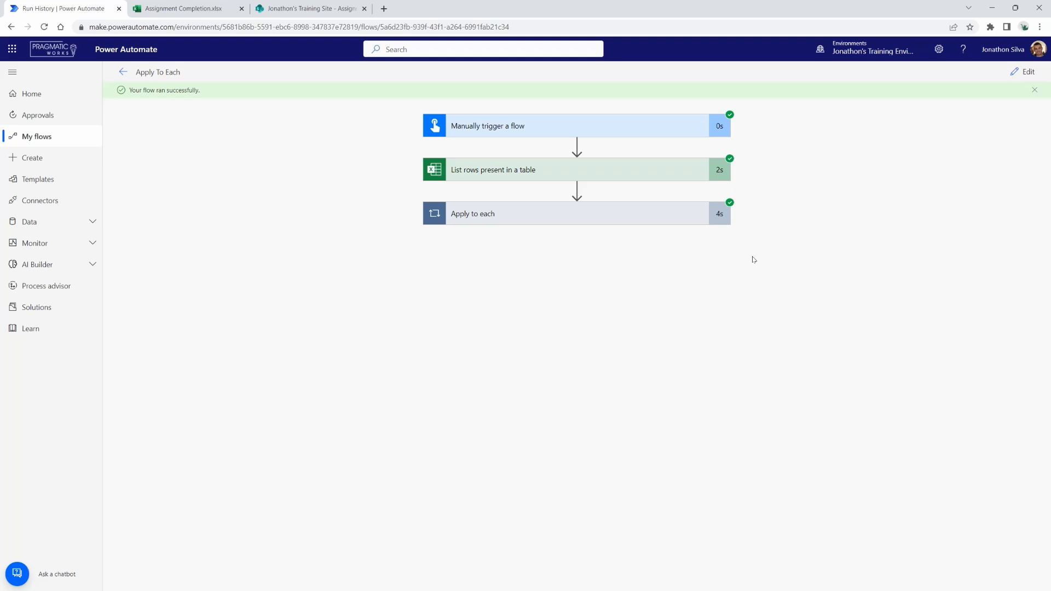
pyautogui.moveTo(490, 220)
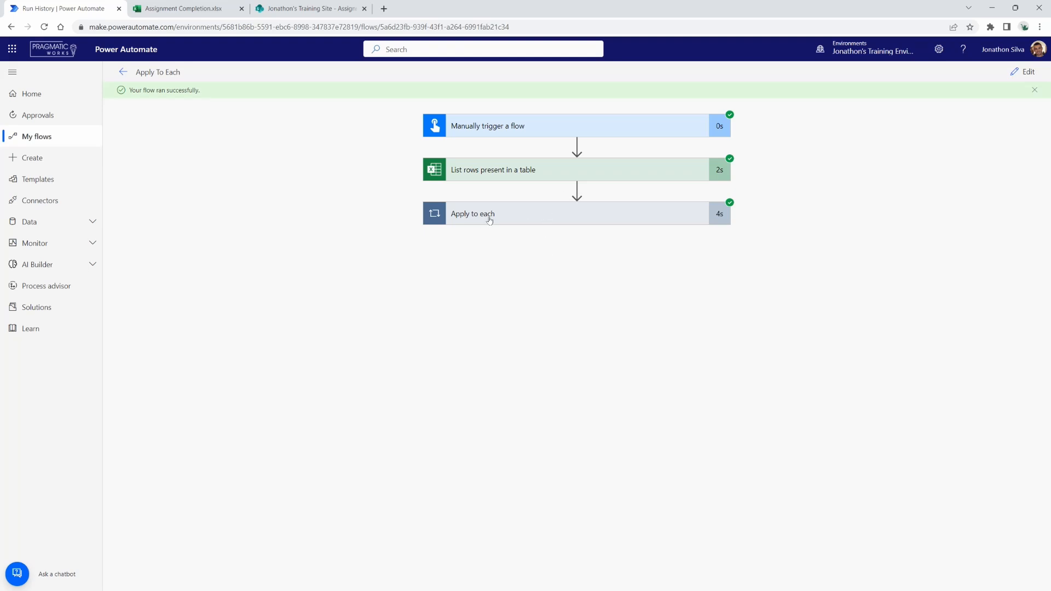
pyautogui.moveTo(527, 220)
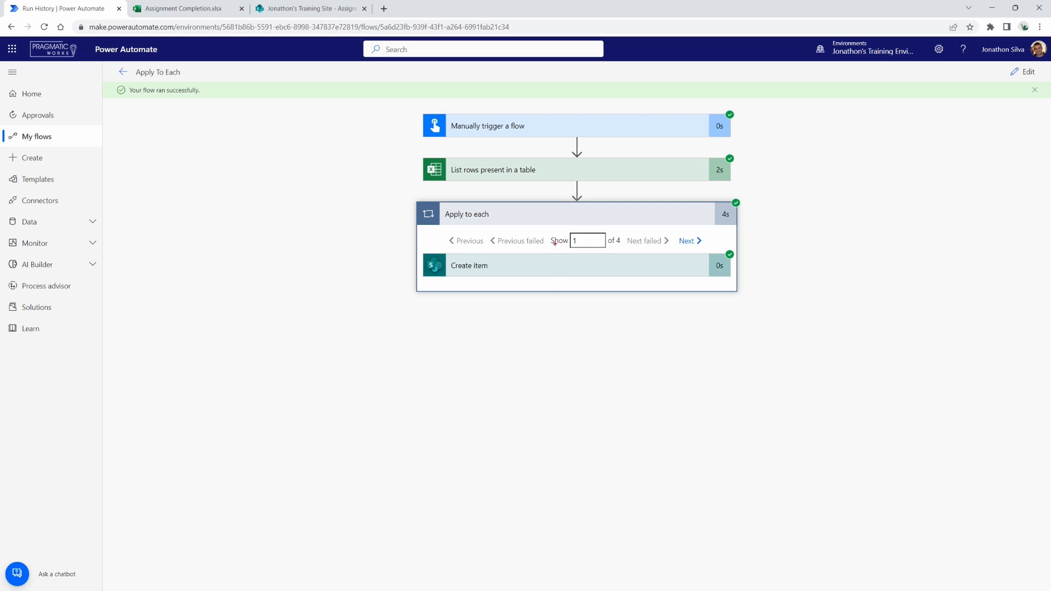
pyautogui.click(586, 239)
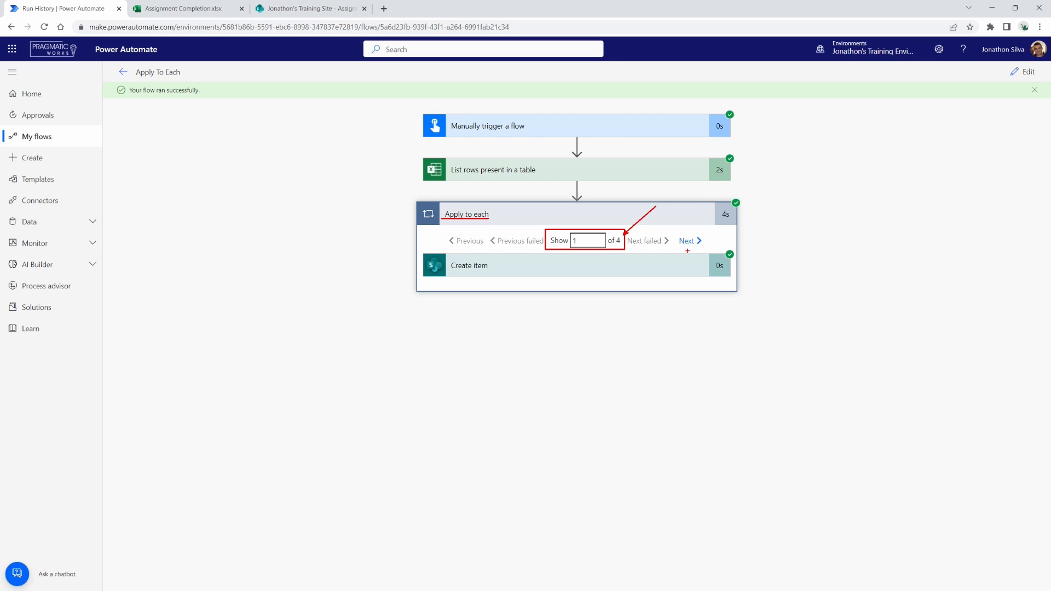
# Step: Review iteration 1's Create item inputs and outputs for New Marketing Campaign, then go to iteration 2
pyautogui.click(187, 8)
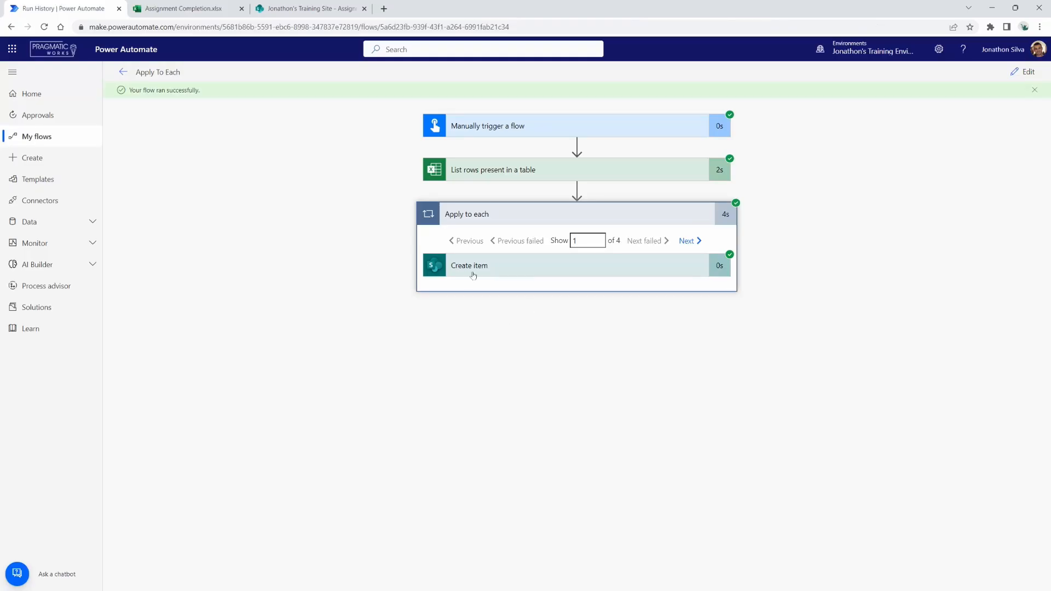
pyautogui.moveTo(516, 269)
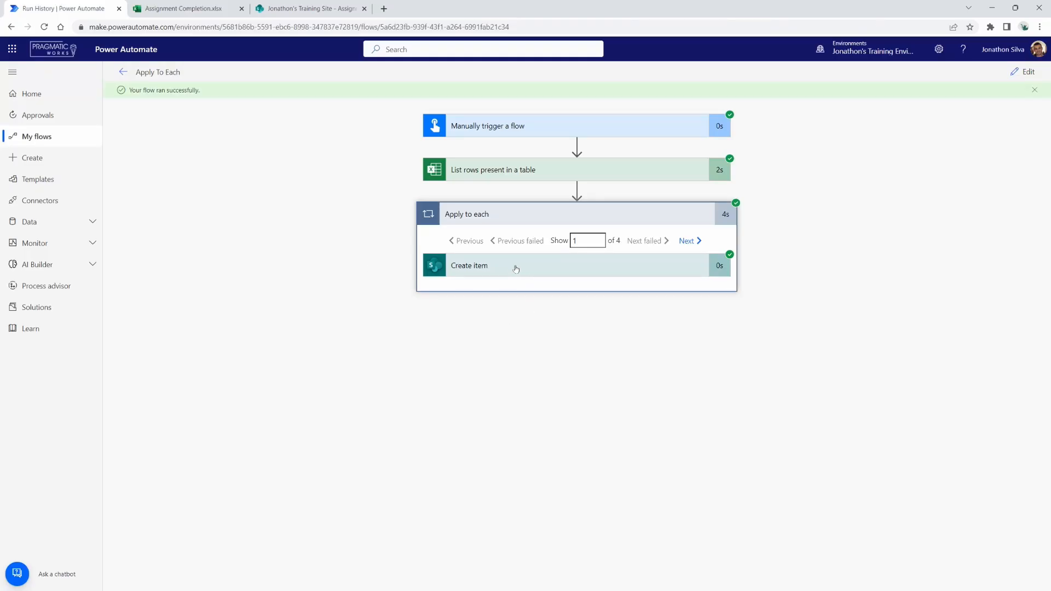
pyautogui.click(469, 265)
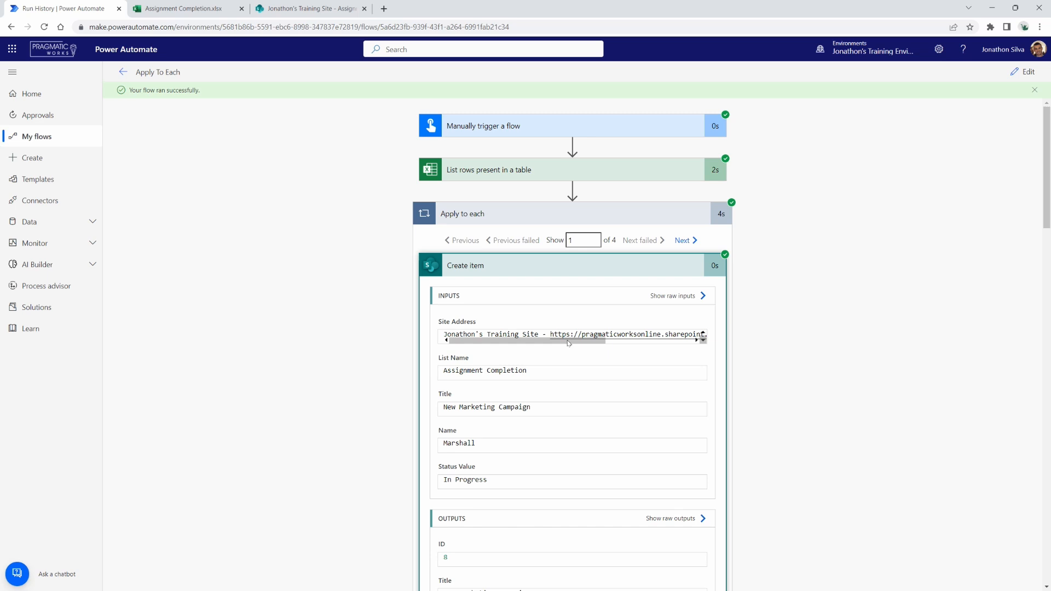
pyautogui.scroll(-3)
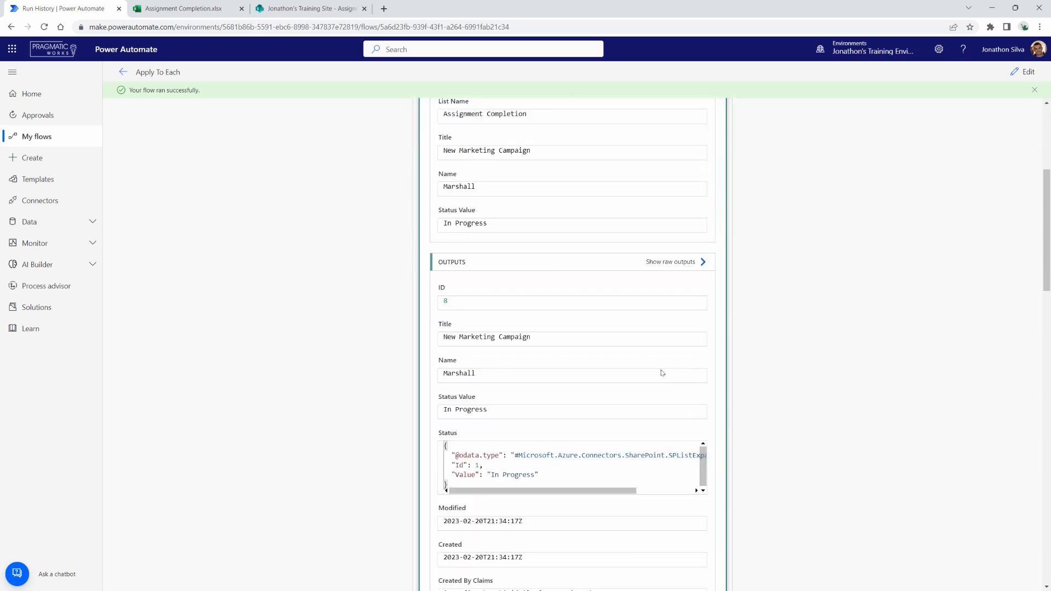
pyautogui.moveTo(679, 319)
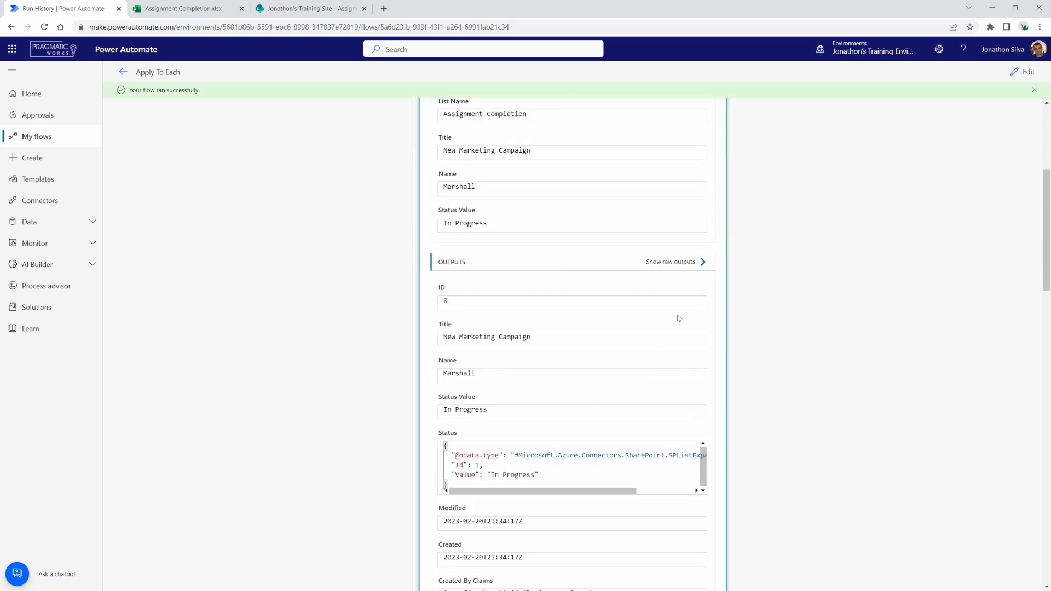
pyautogui.moveTo(656, 277)
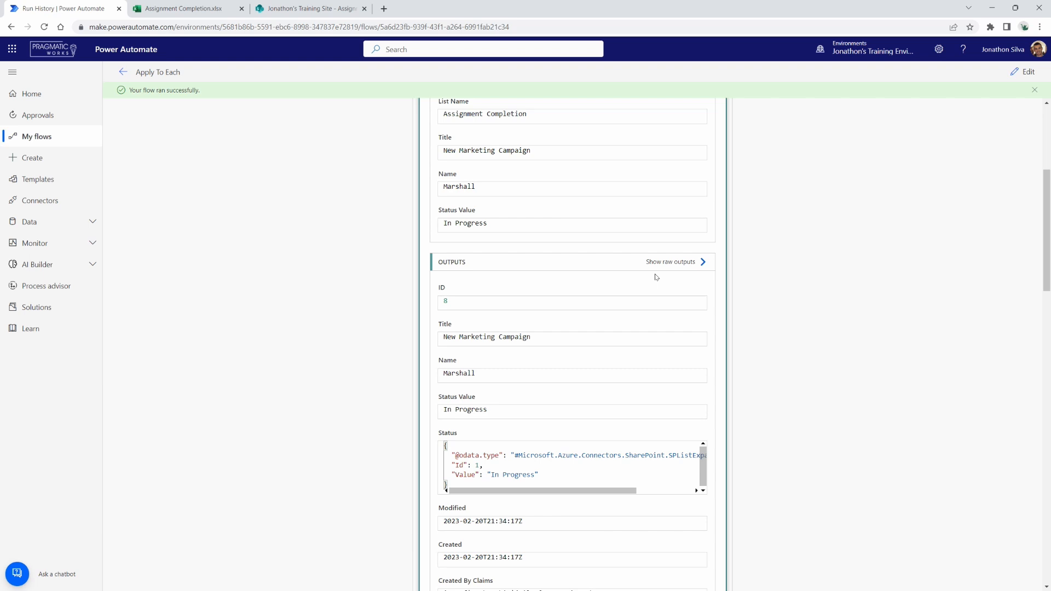
pyautogui.scroll(-3)
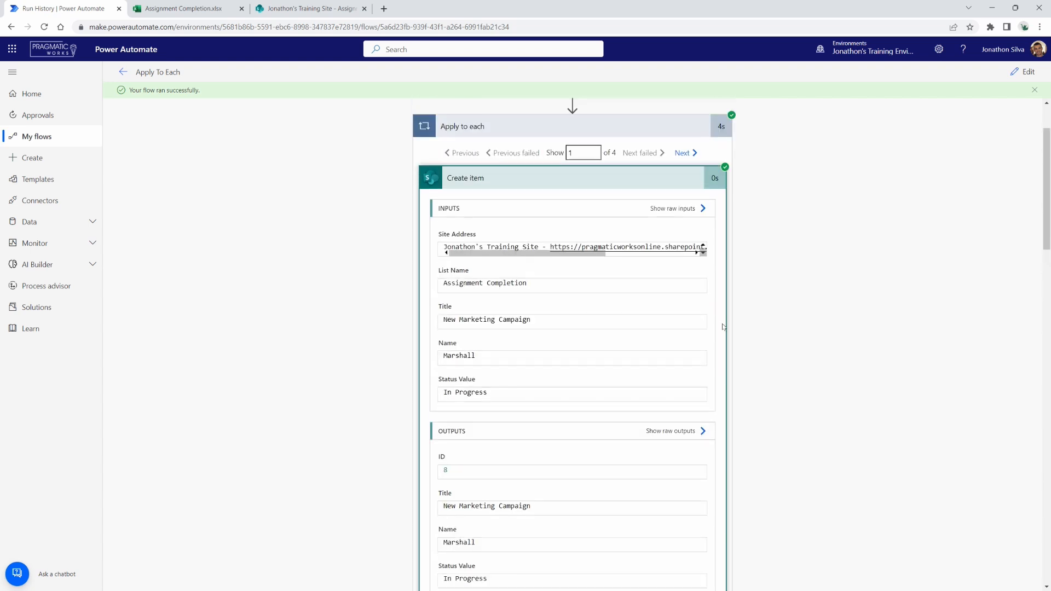
pyautogui.click(685, 153)
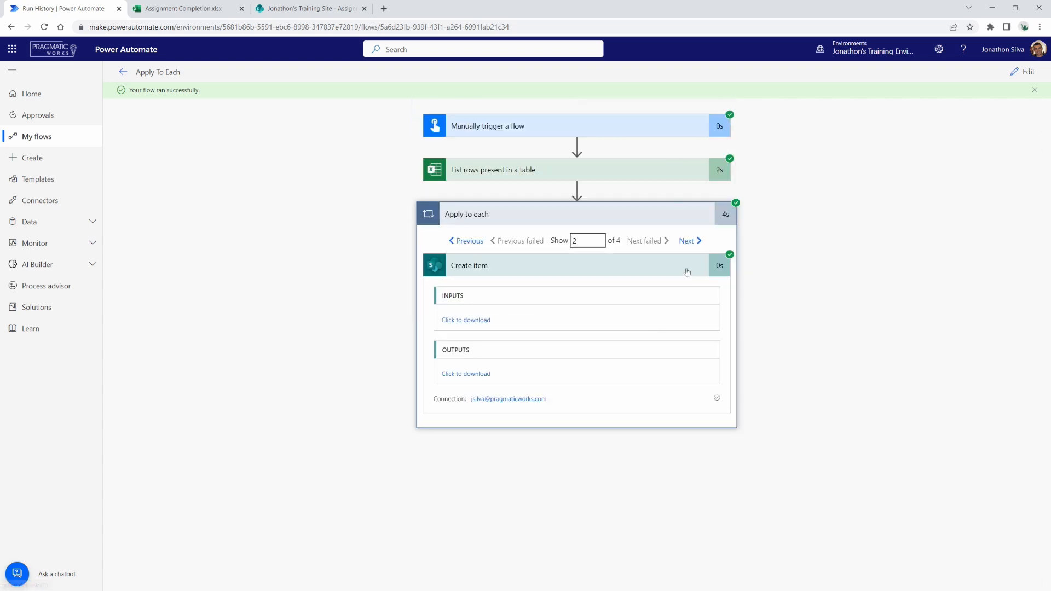
# Step: Check the Create item results for iterations 2 and 3, including Plan Company Picnic
pyautogui.click(186, 8)
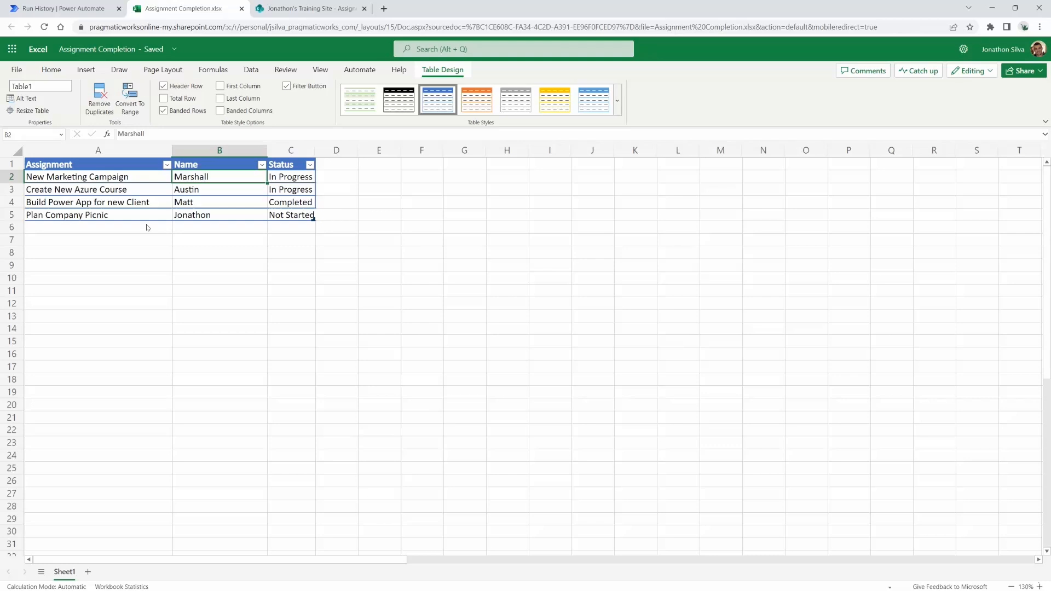
pyautogui.moveTo(213, 211)
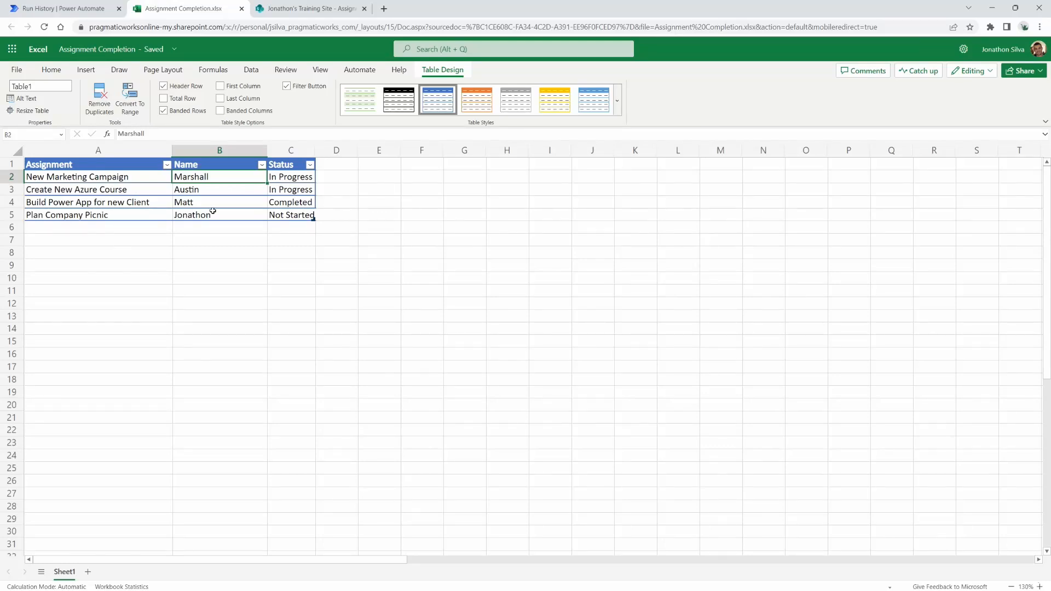
pyautogui.moveTo(182, 196)
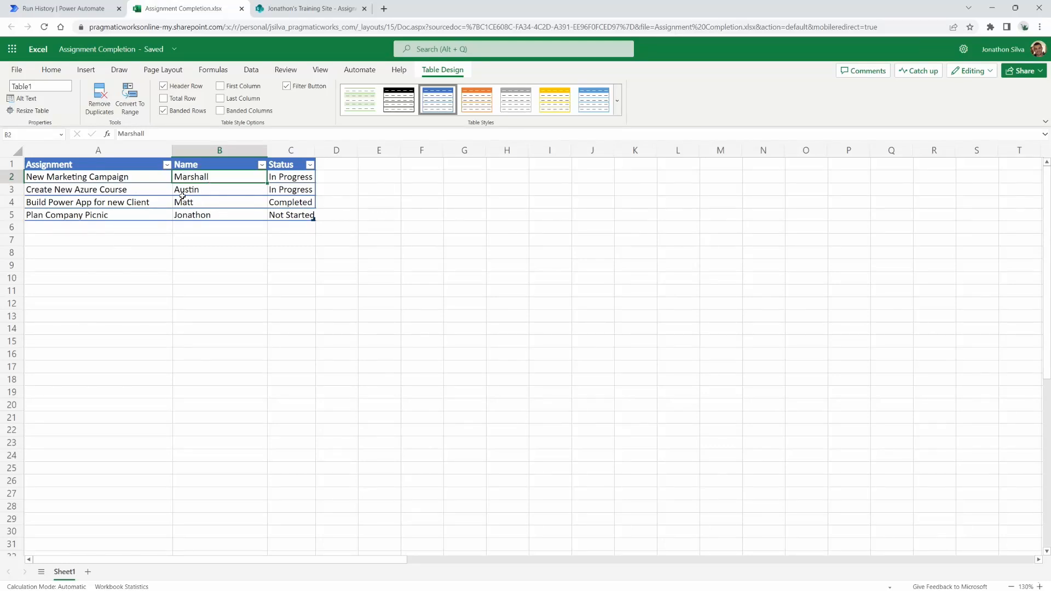
pyautogui.click(64, 8)
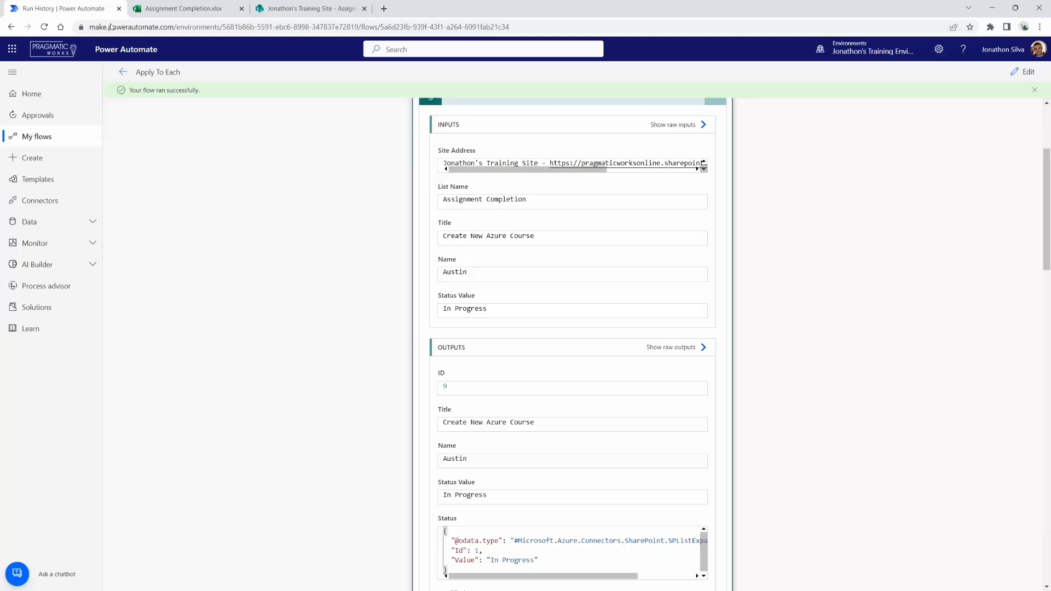
pyautogui.scroll(-3)
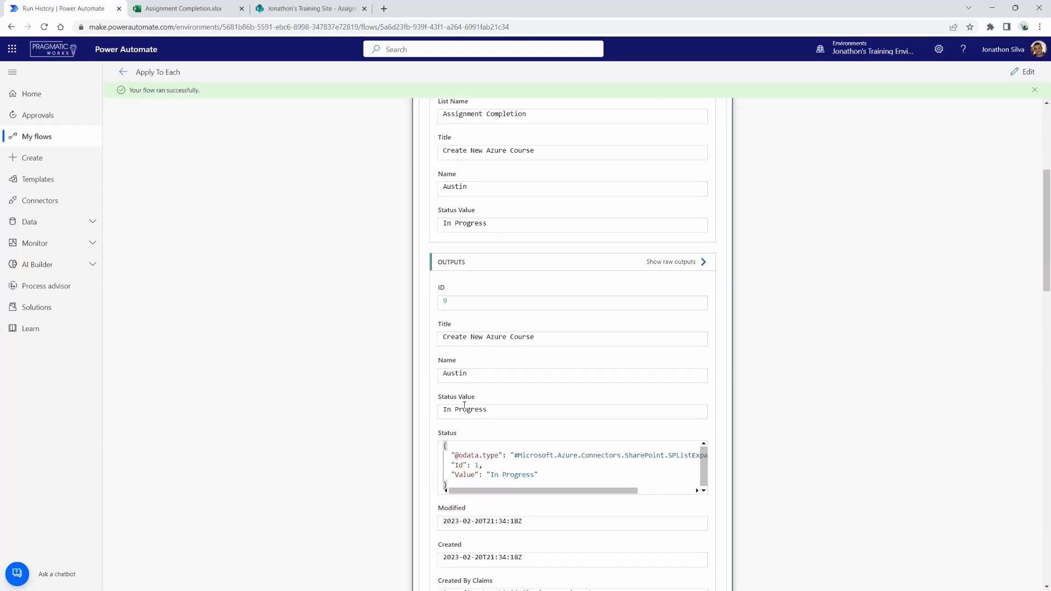
pyautogui.moveTo(535, 357)
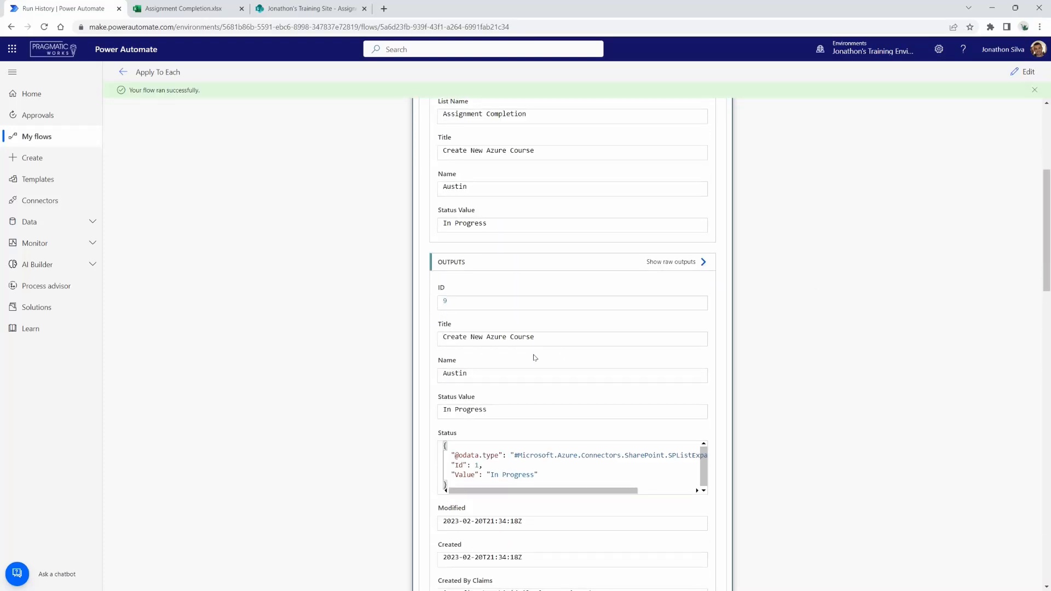
pyautogui.scroll(3)
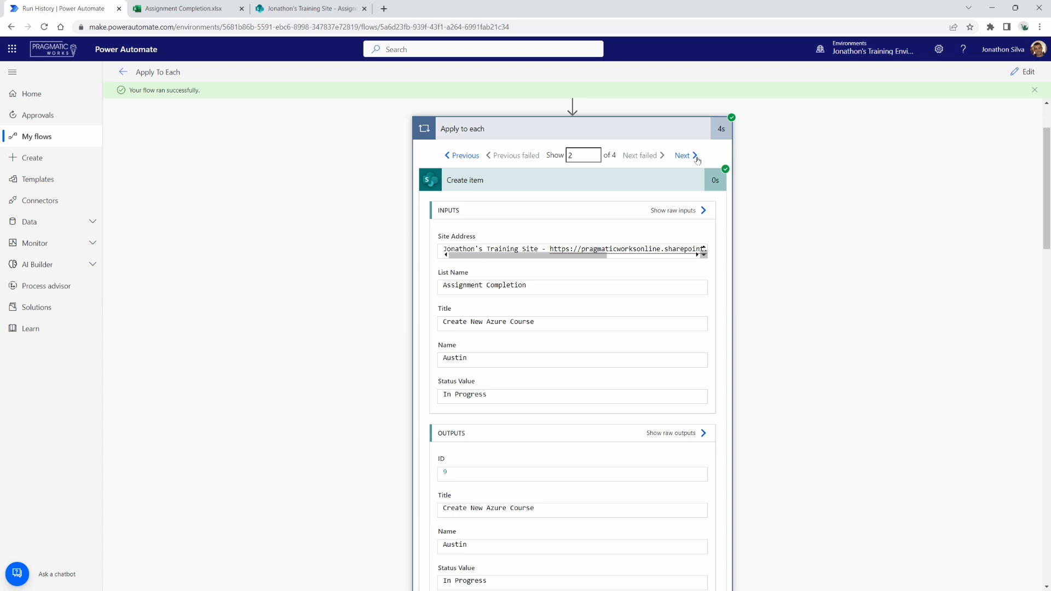
pyautogui.click(682, 155)
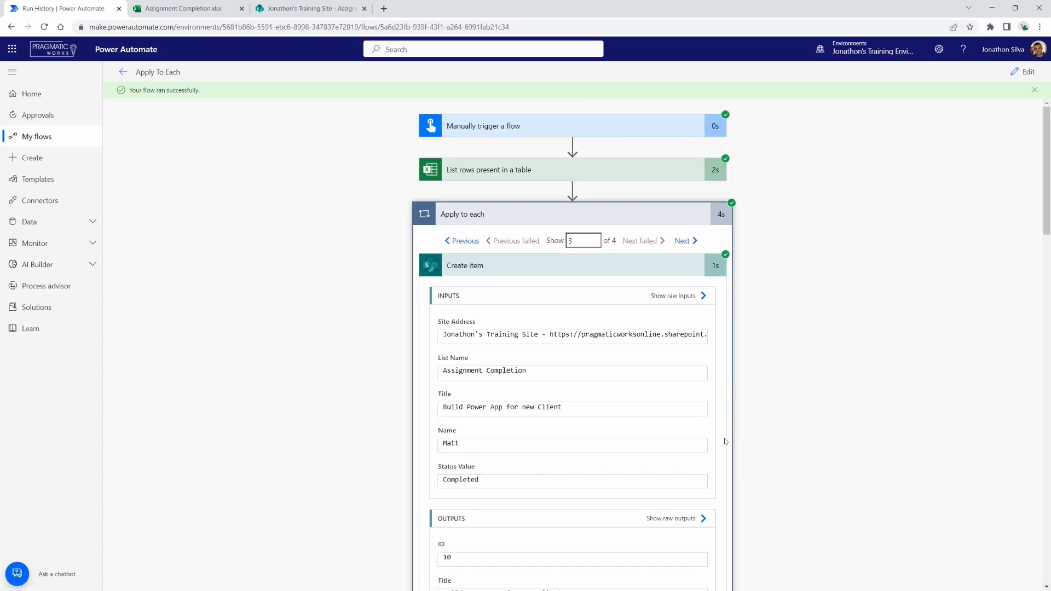
pyautogui.scroll(-3)
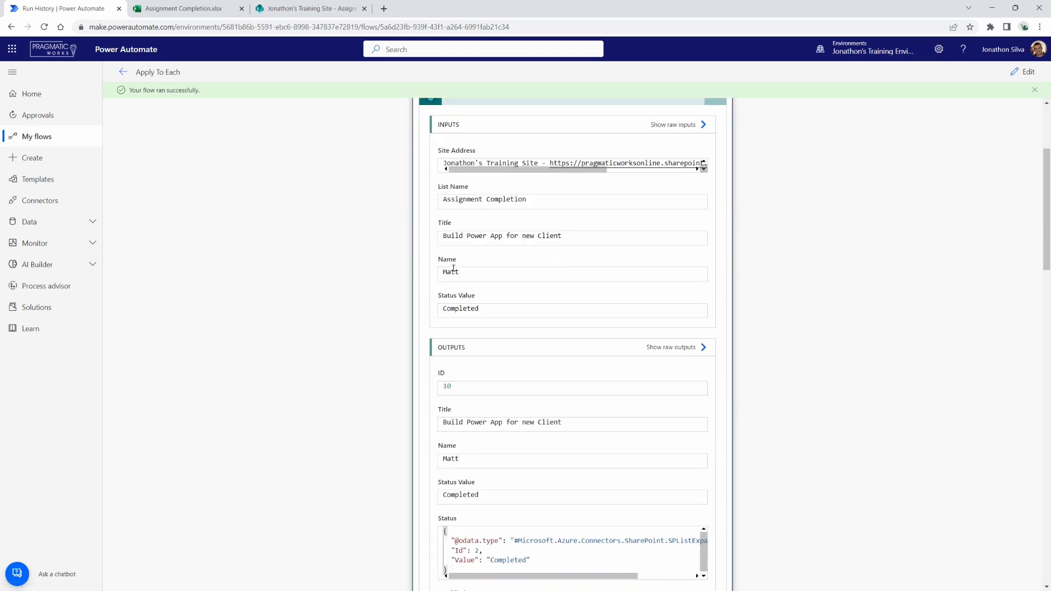
pyautogui.scroll(3)
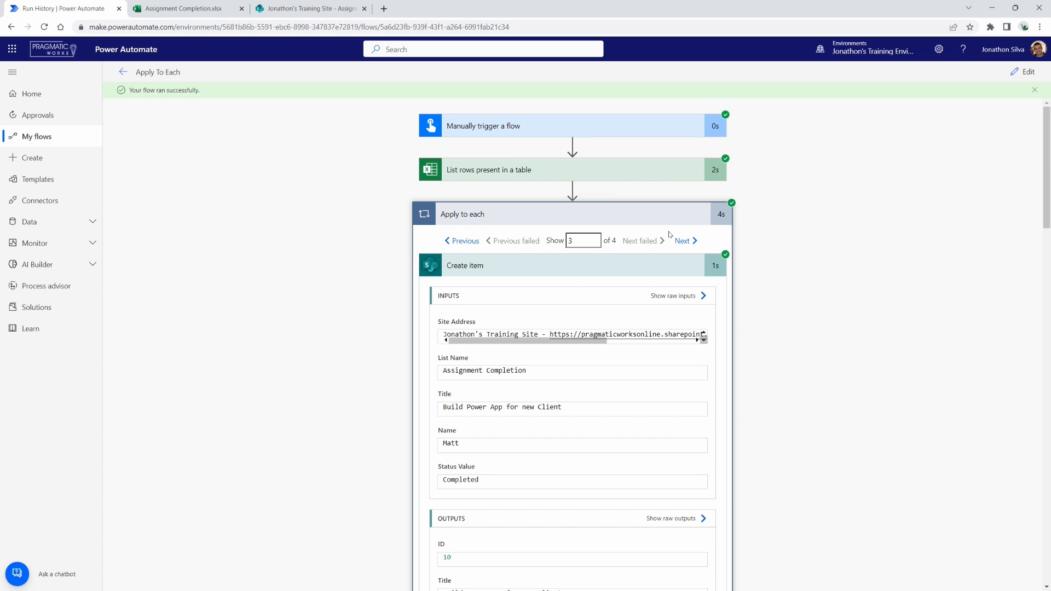
# Step: Review iteration 4's name value, then switch to the SharePoint Assignment Completion list
pyautogui.click(682, 241)
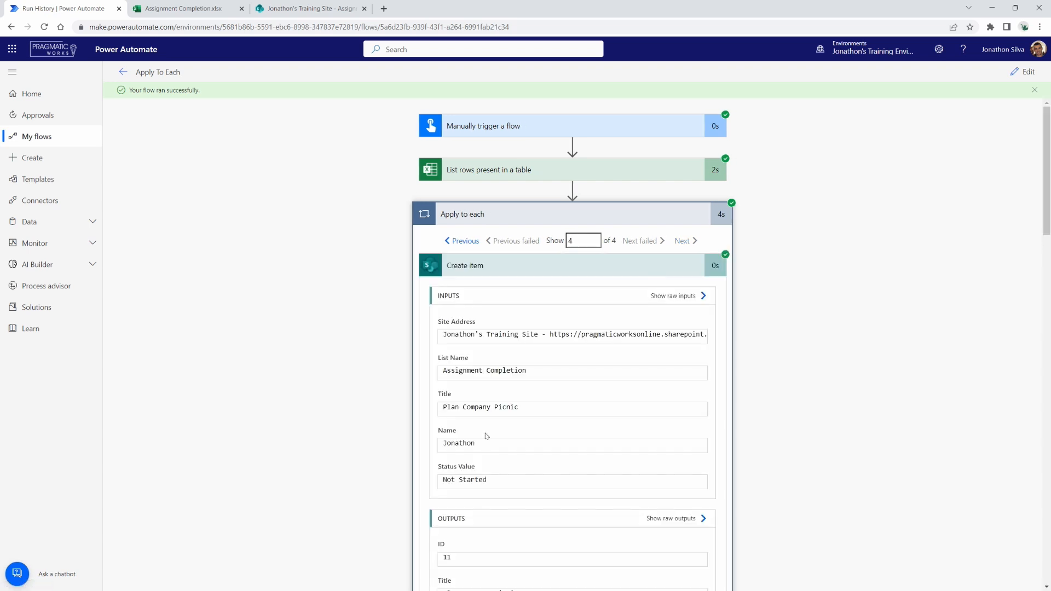
pyautogui.doubleClick(459, 444)
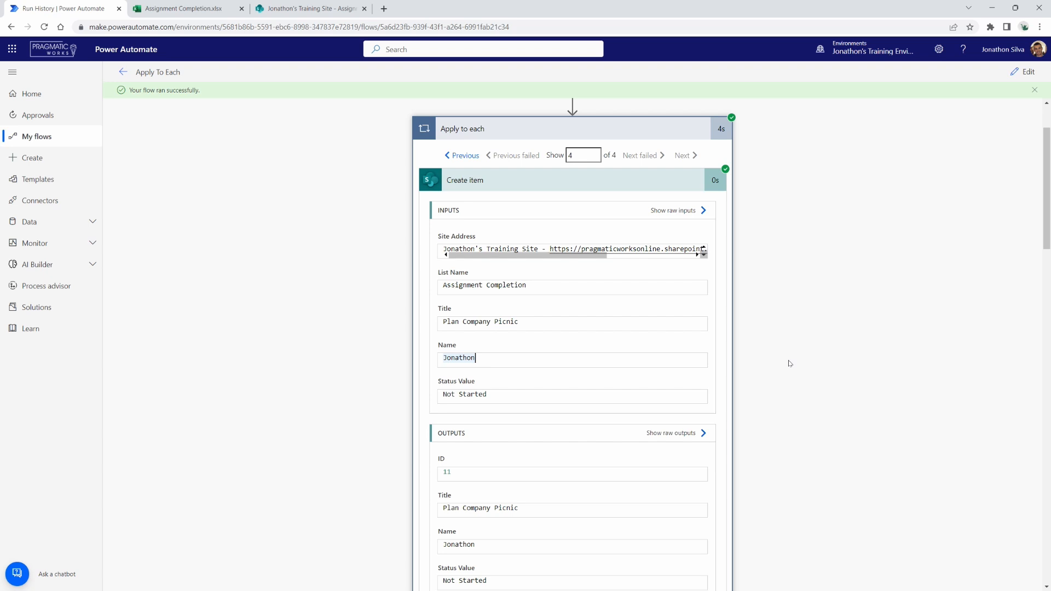
pyautogui.moveTo(761, 329)
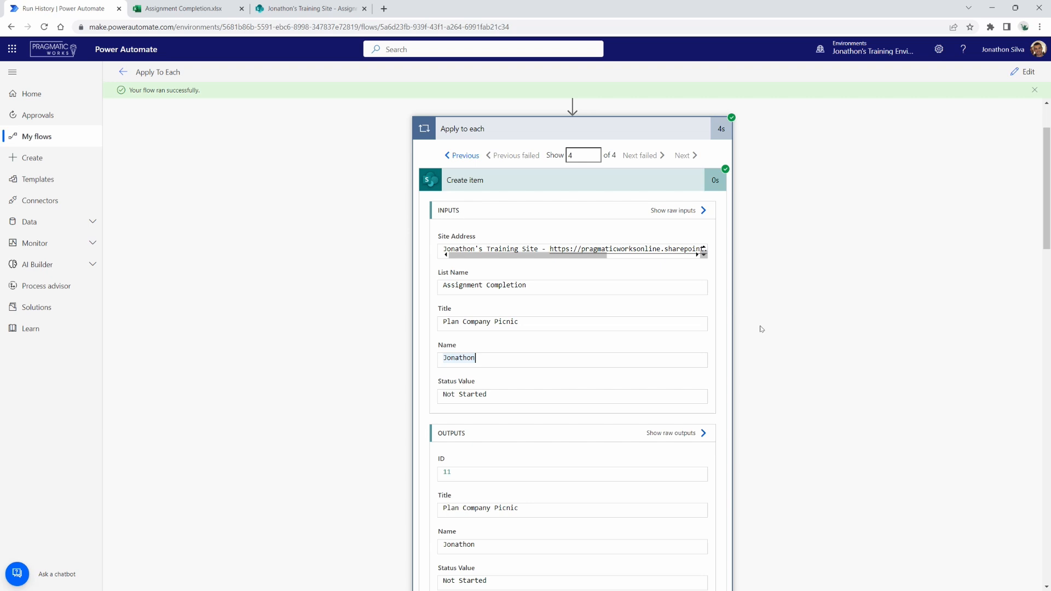
pyautogui.scroll(-3)
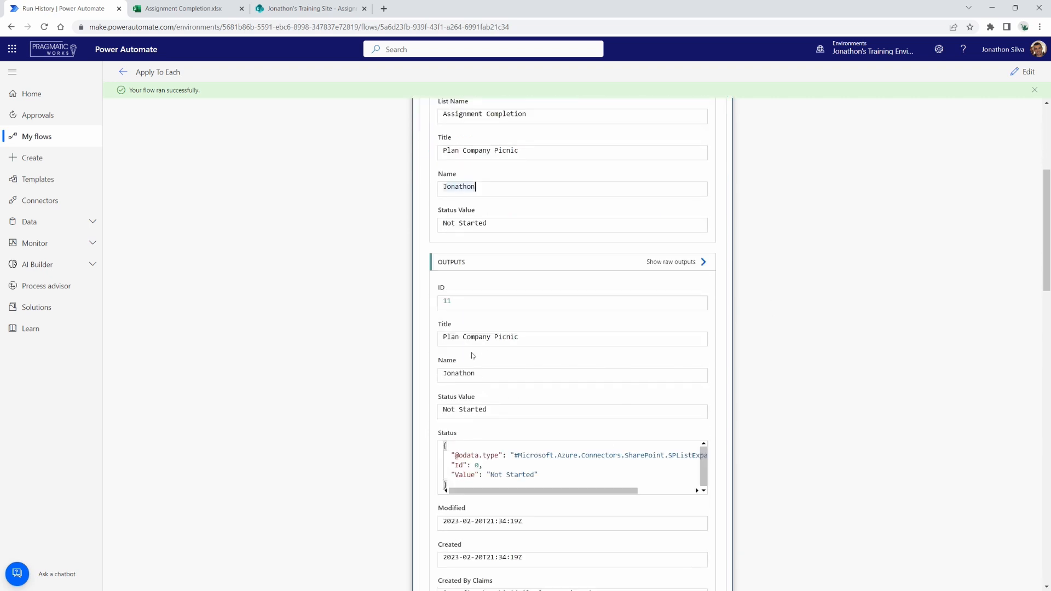
pyautogui.moveTo(338, 41)
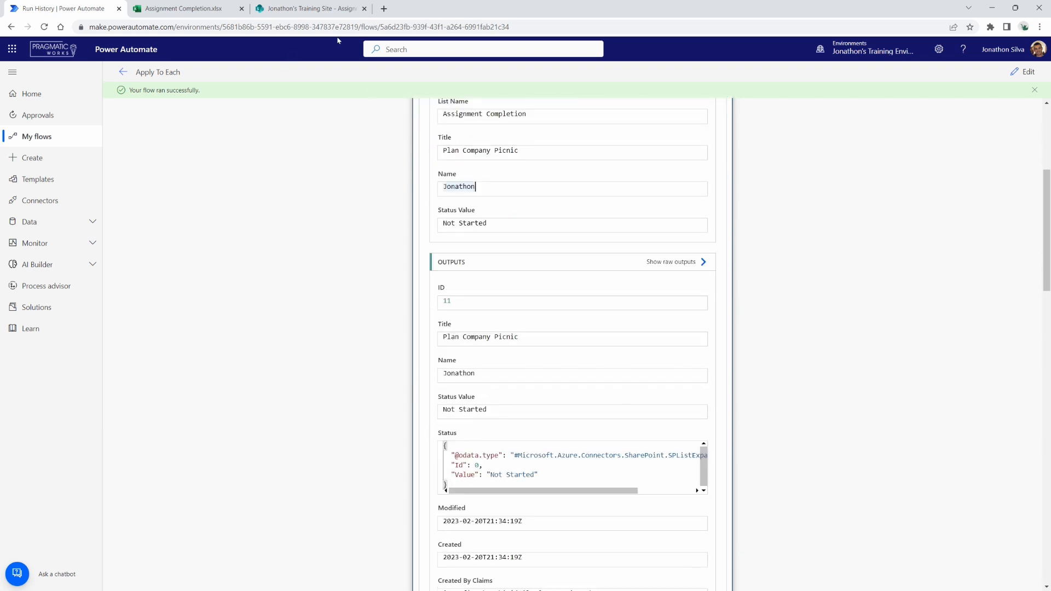
pyautogui.click(310, 7)
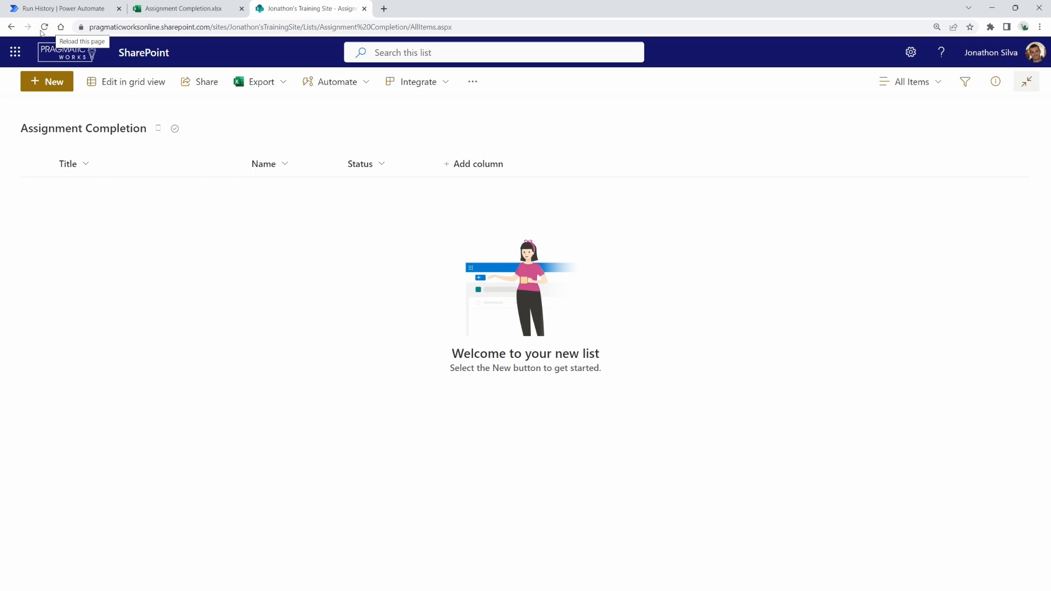
# Step: Reload the list to show the four new items, then go to the Assignment Completion workbook
pyautogui.click(43, 26)
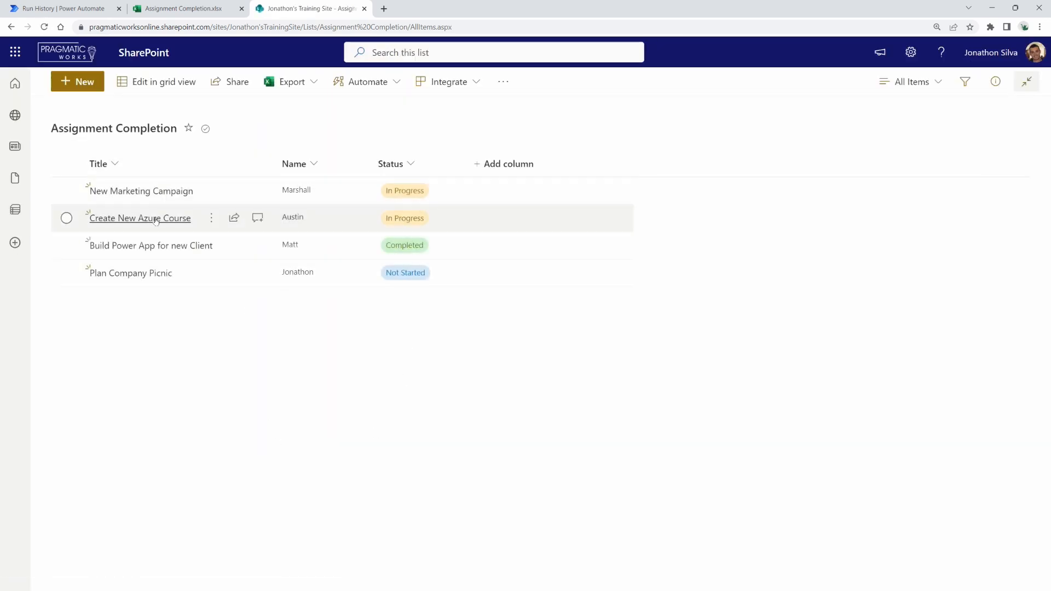
pyautogui.moveTo(174, 277)
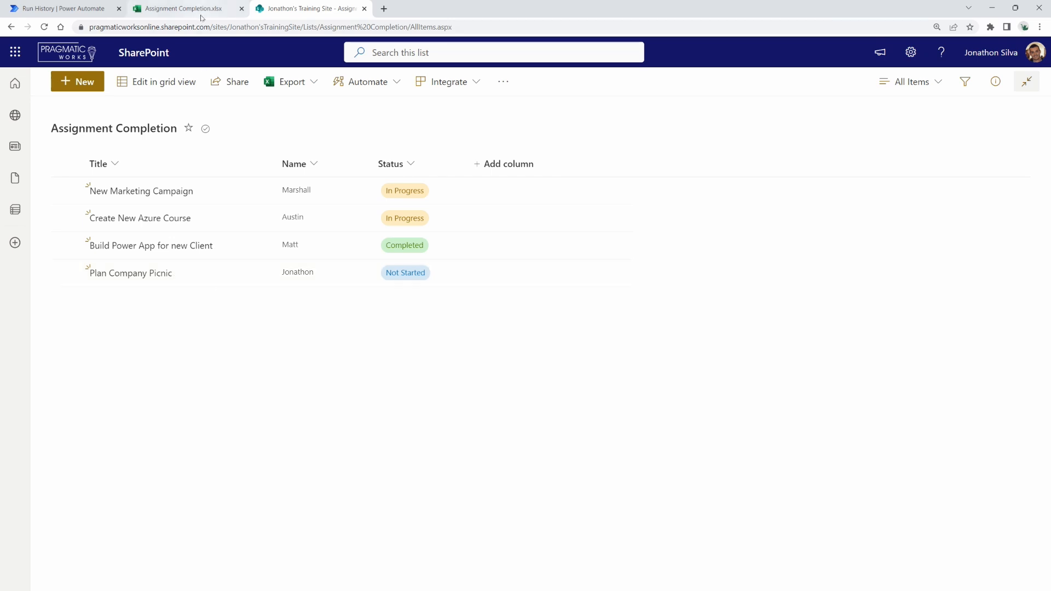
pyautogui.click(181, 7)
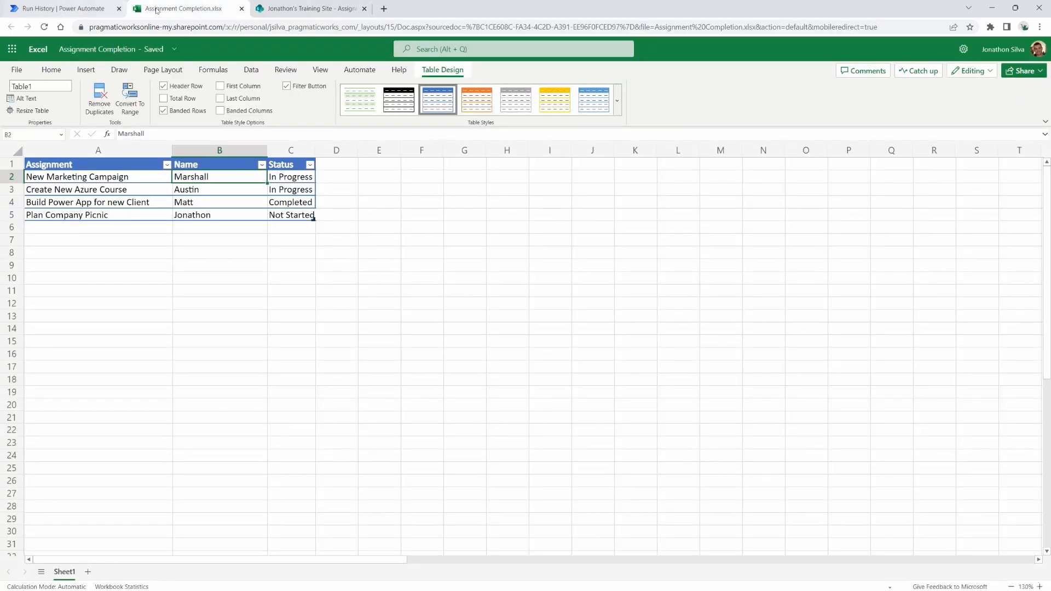
# Step: Return to the Power Automate run results and reopen the flow for editing
pyautogui.click(60, 7)
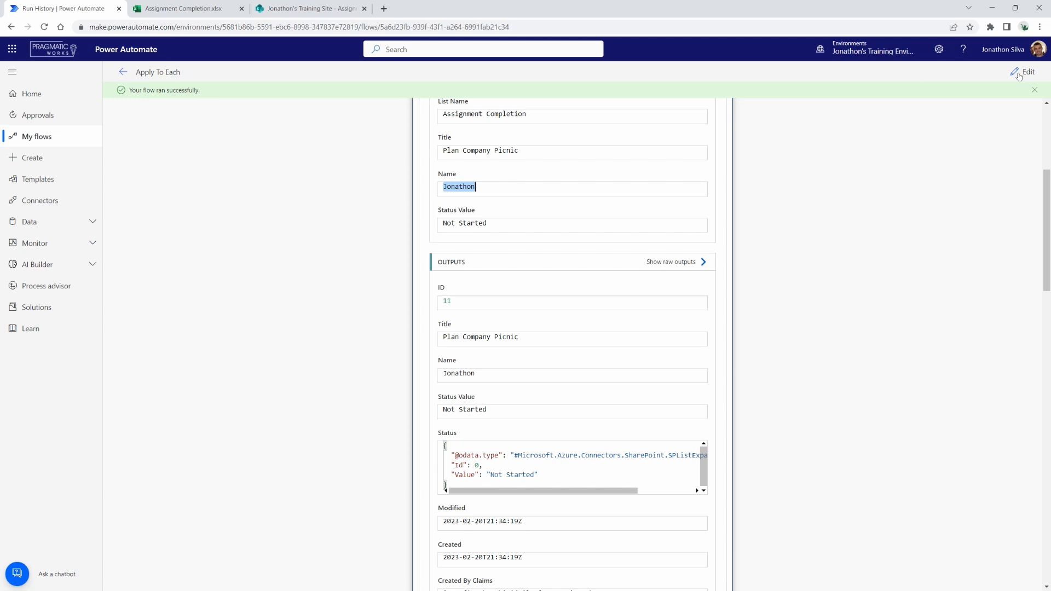
pyautogui.click(1027, 72)
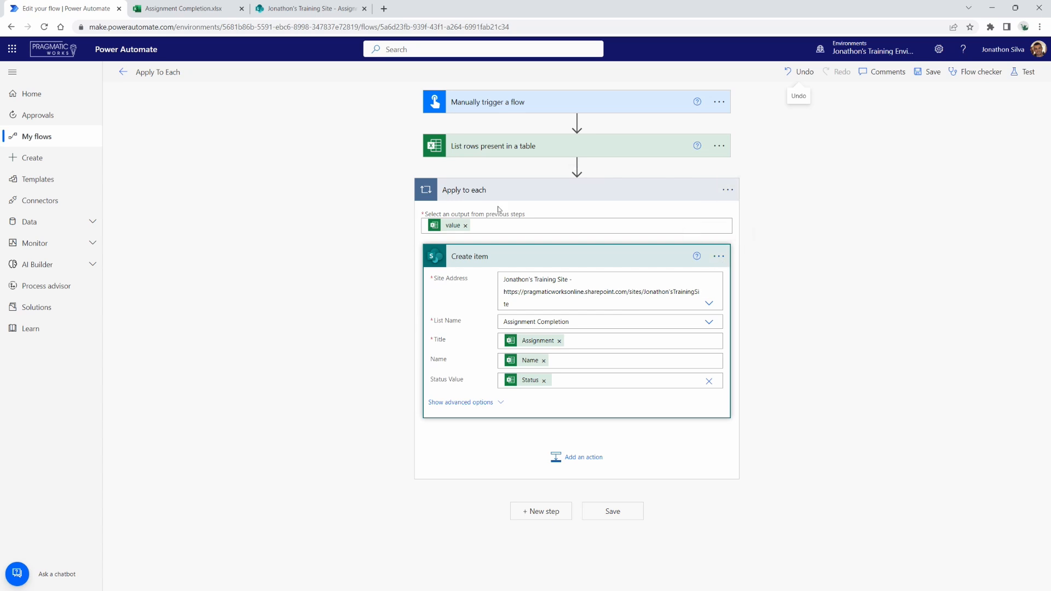
pyautogui.moveTo(727, 189)
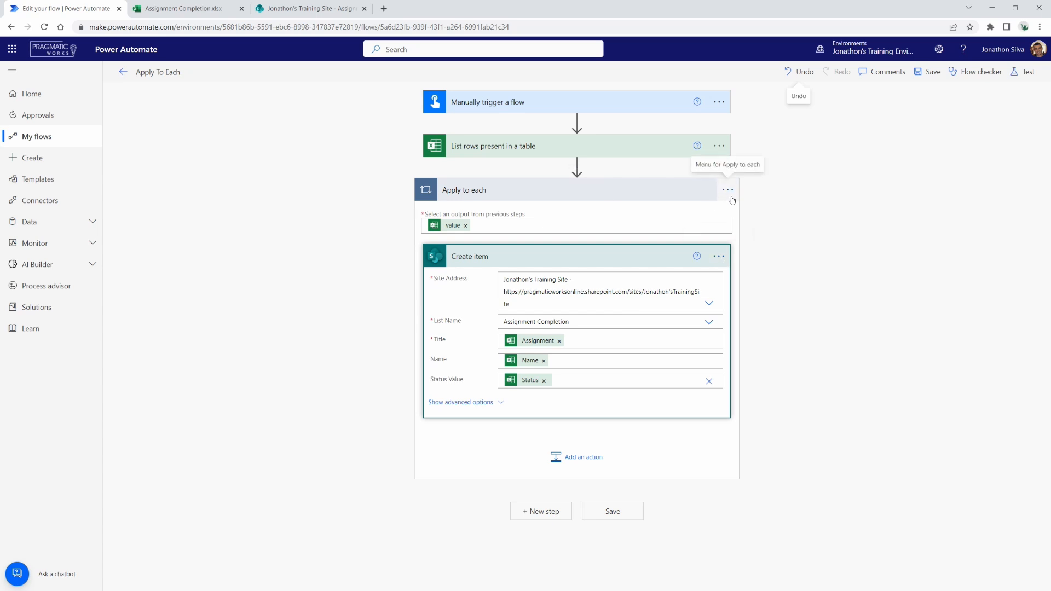
# Step: Delete the Apply to each loop with its Create item step
pyautogui.click(727, 189)
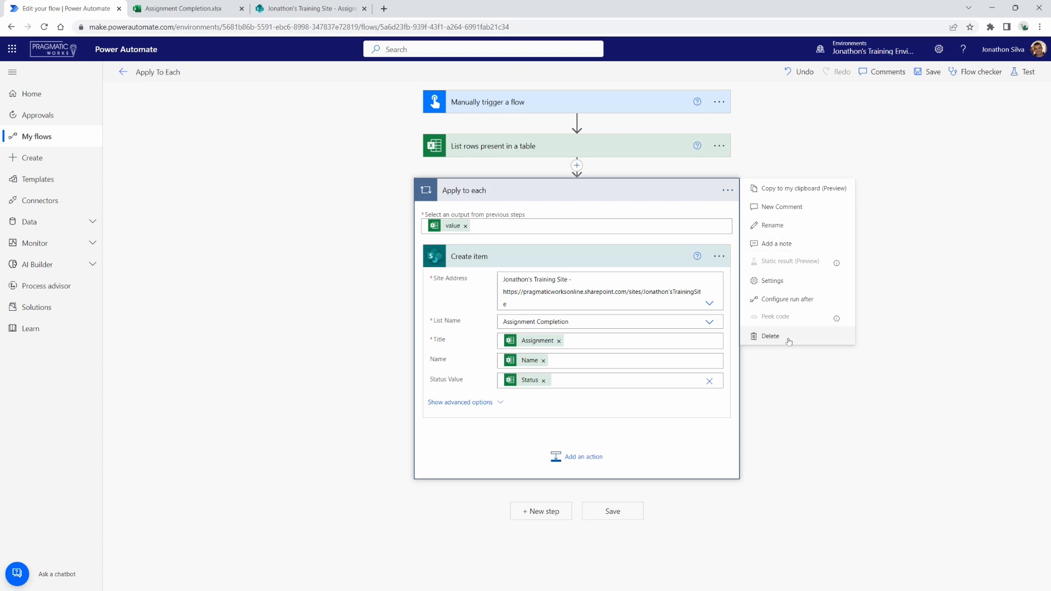
pyautogui.click(770, 336)
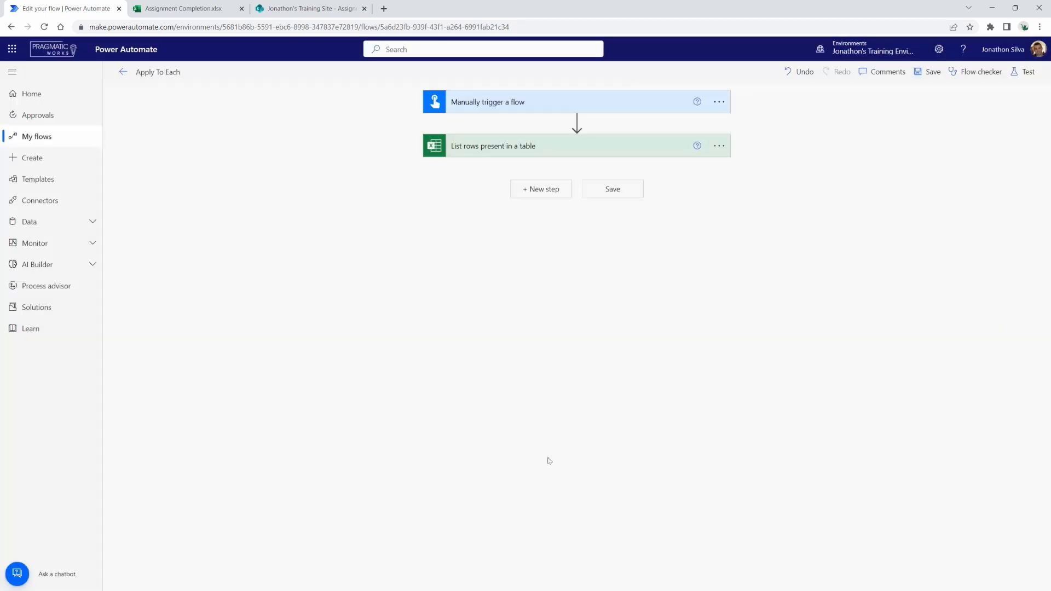
pyautogui.moveTo(548, 193)
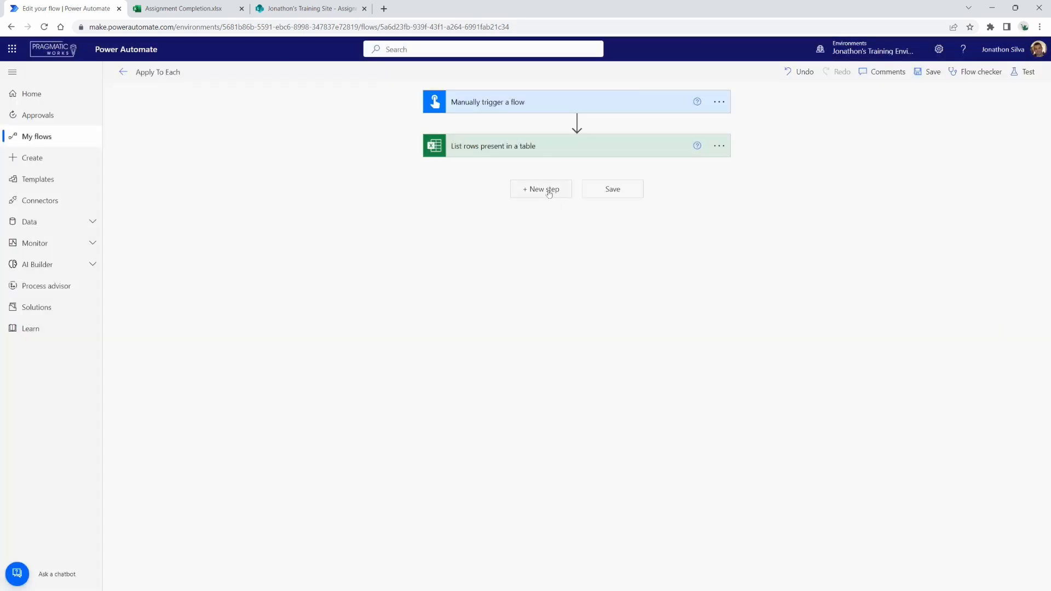
pyautogui.click(540, 189)
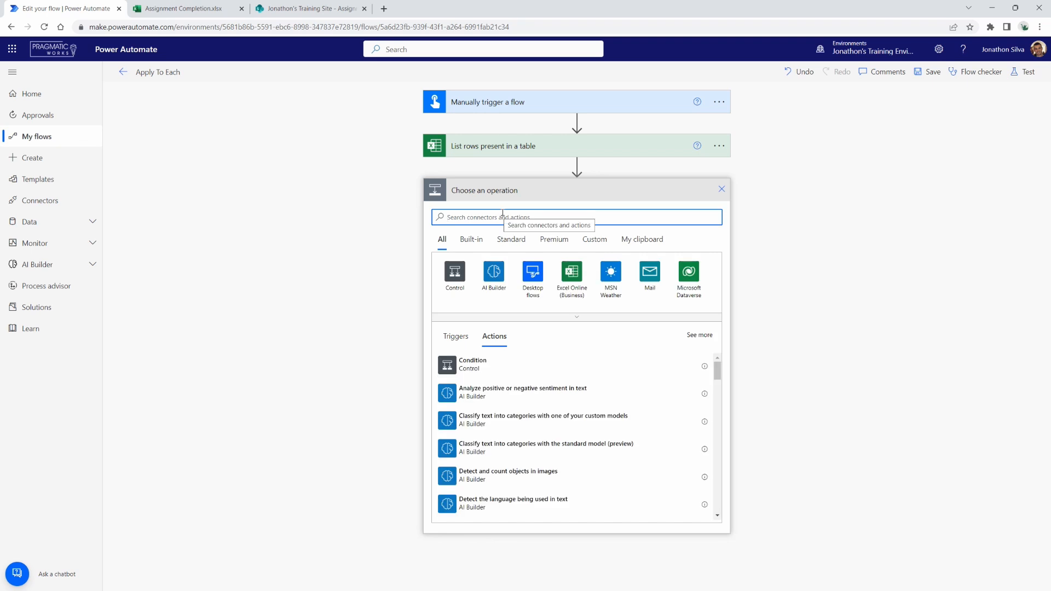
pyautogui.write('send an email')
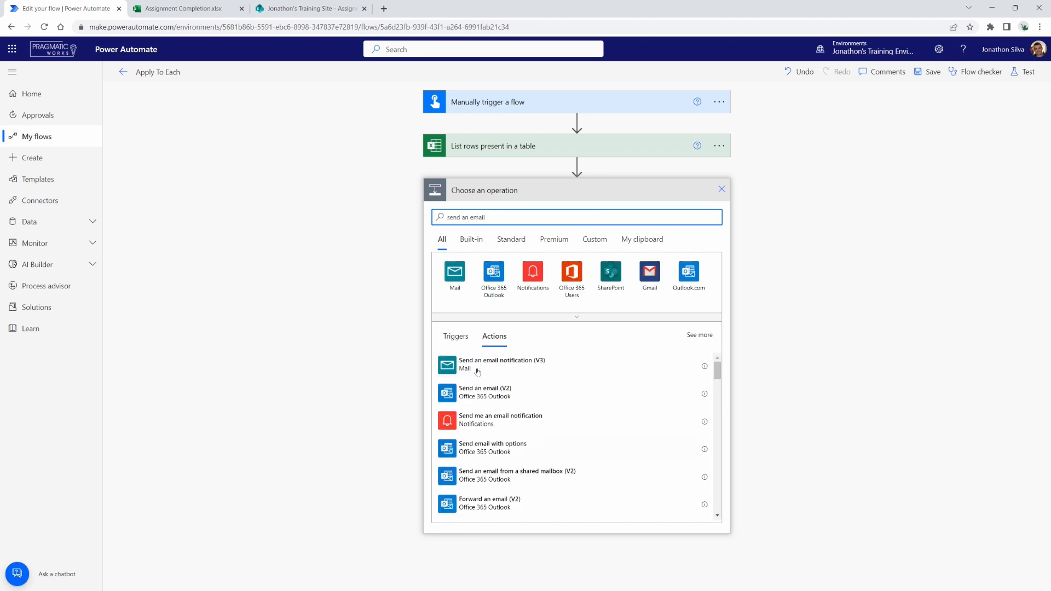
pyautogui.click(486, 392)
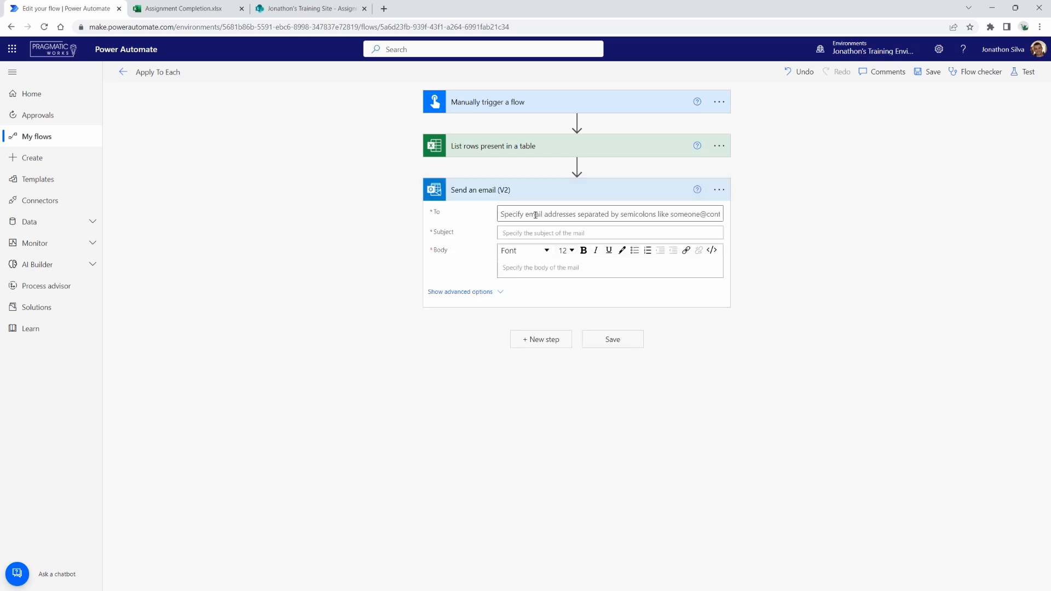
pyautogui.click(609, 214)
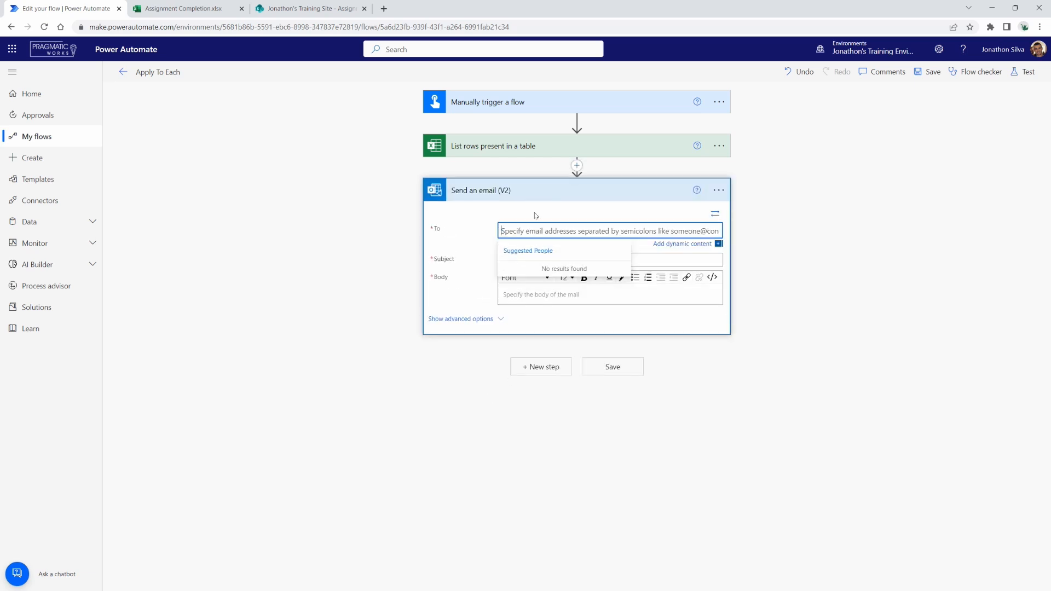
pyautogui.write('Jonathon Silva')
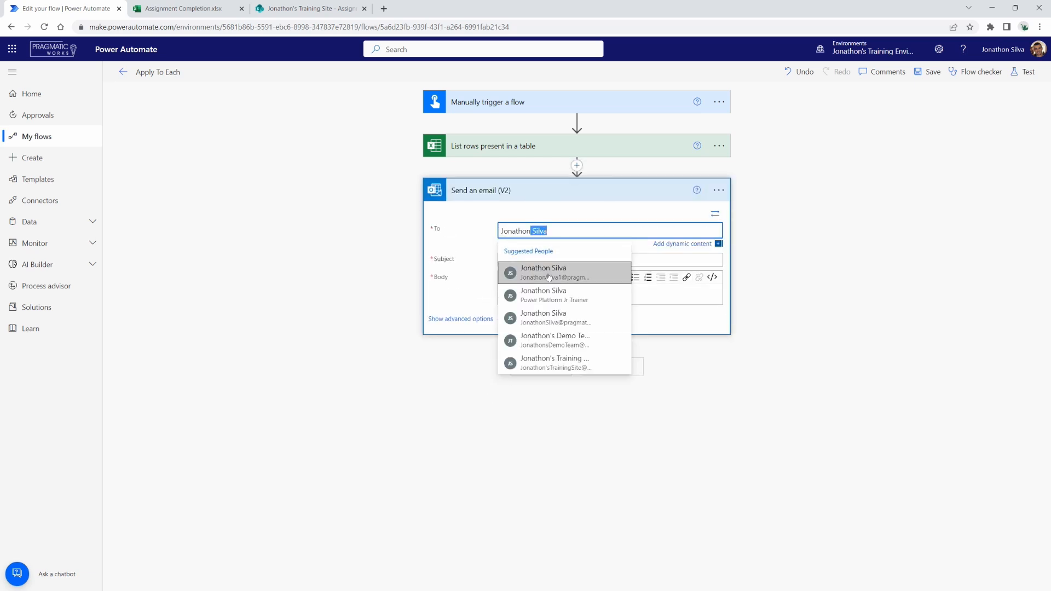
pyautogui.click(545, 273)
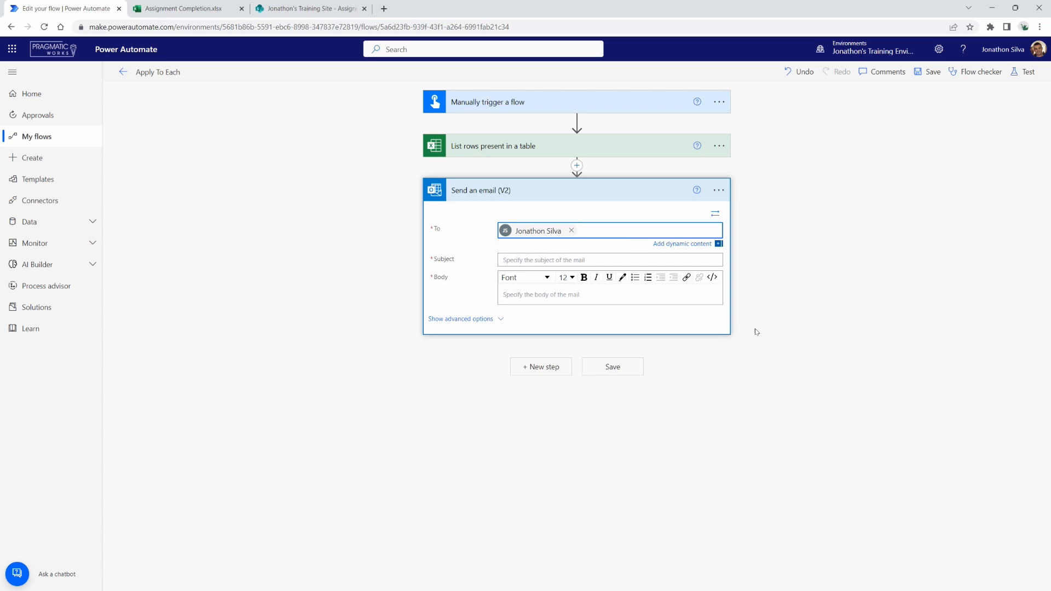
# Step: Set the email subject to 'Updates for the recent Assignments'
pyautogui.click(610, 261)
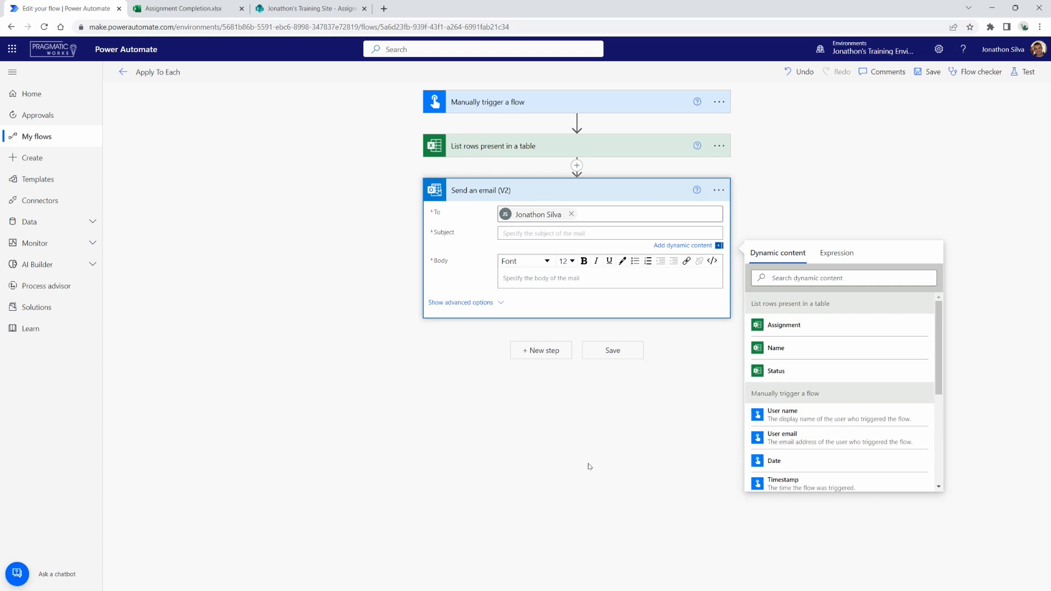
pyautogui.write('U')
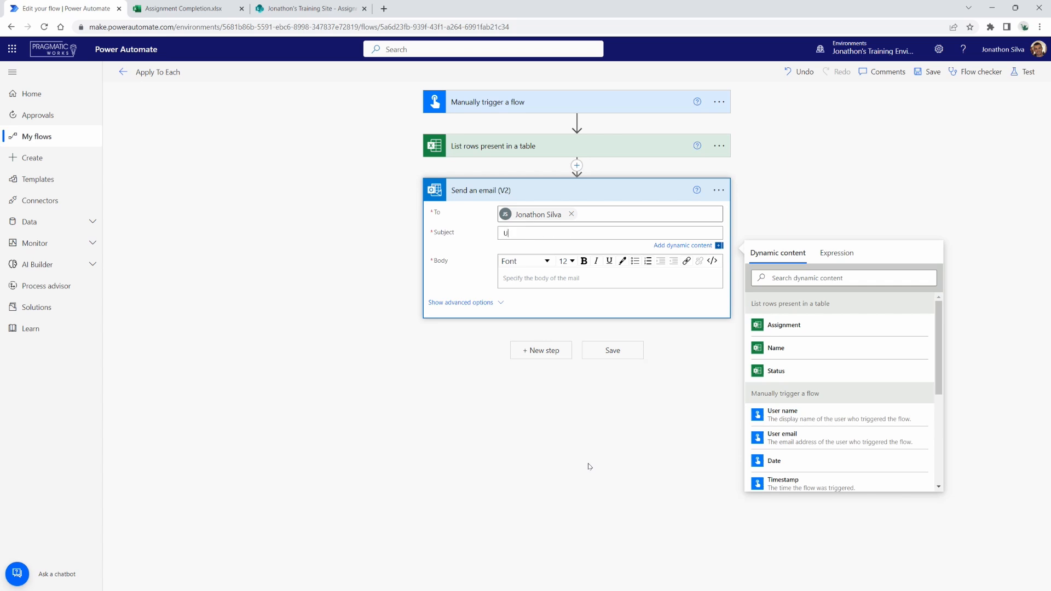
pyautogui.write('pdates for the recent Ass')
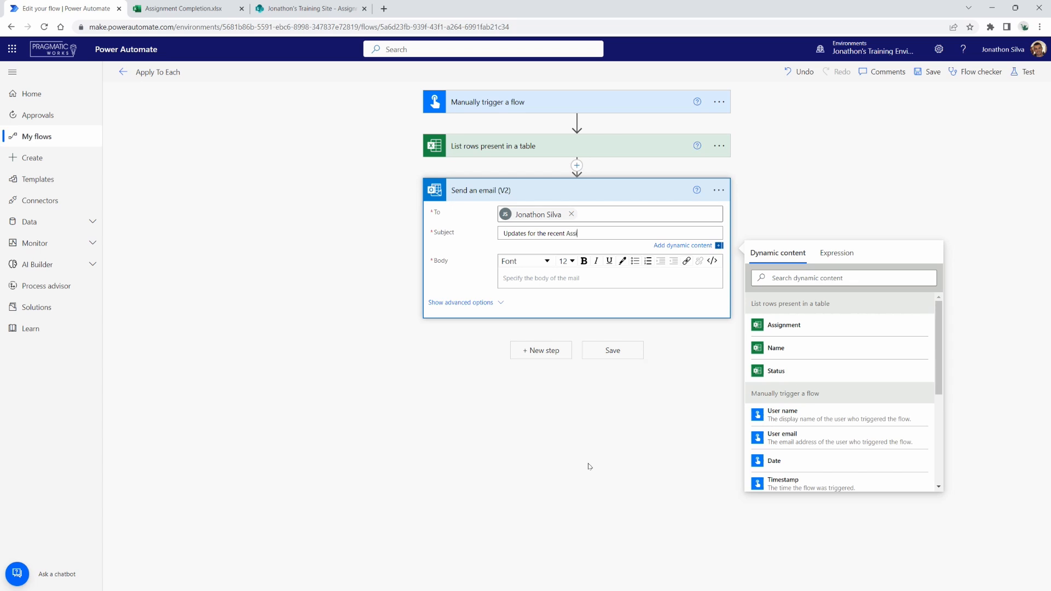
pyautogui.write('ignments')
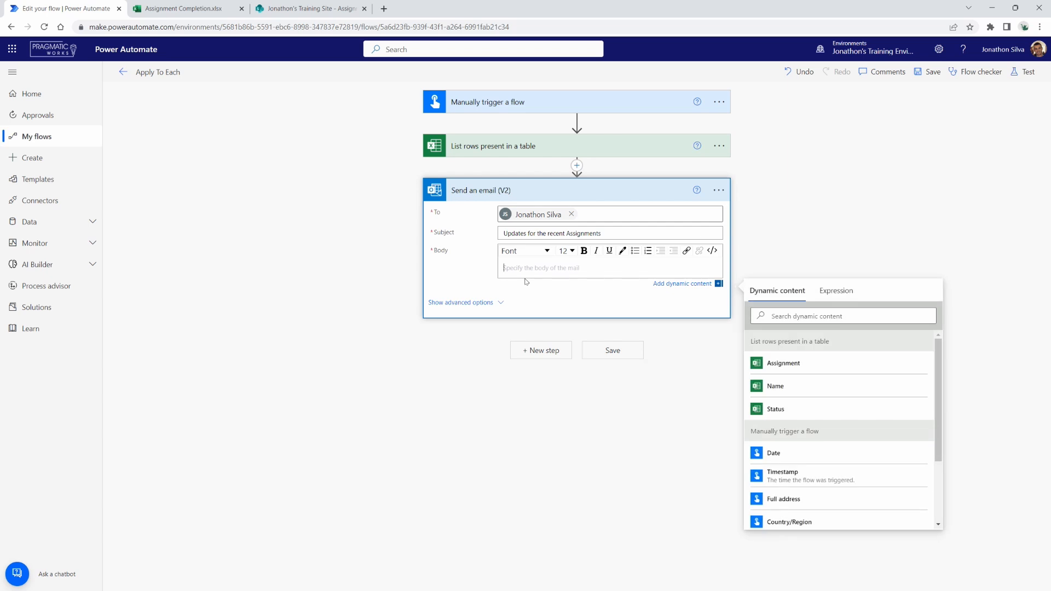
pyautogui.moveTo(173, 8)
pyautogui.write('Assign')
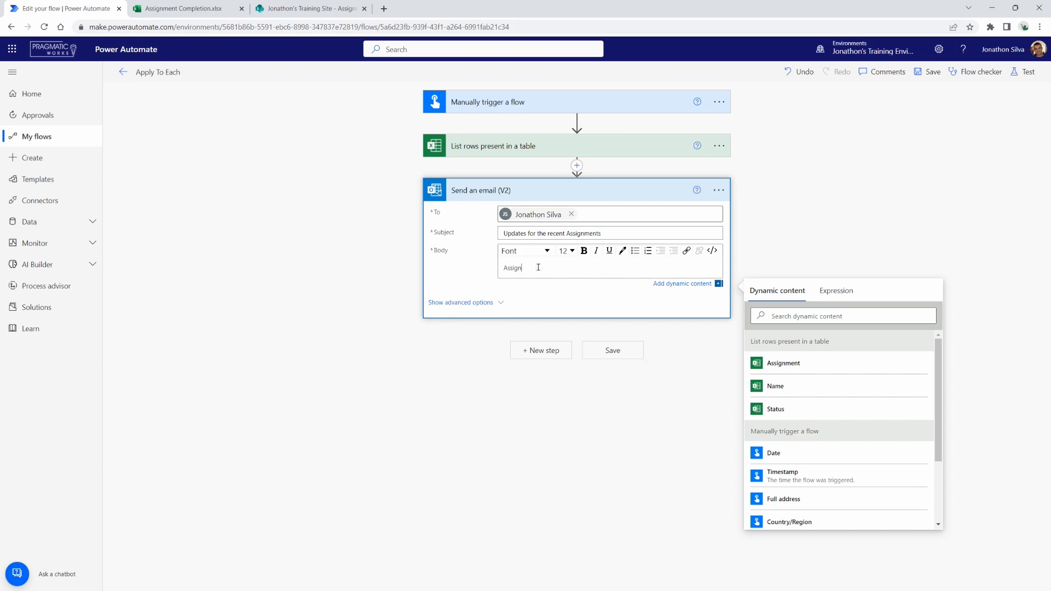
# Step: Finish the 'Assigned to:' label in the email body, then switch to the Assignment Completion workbook
pyautogui.write('ed to:')
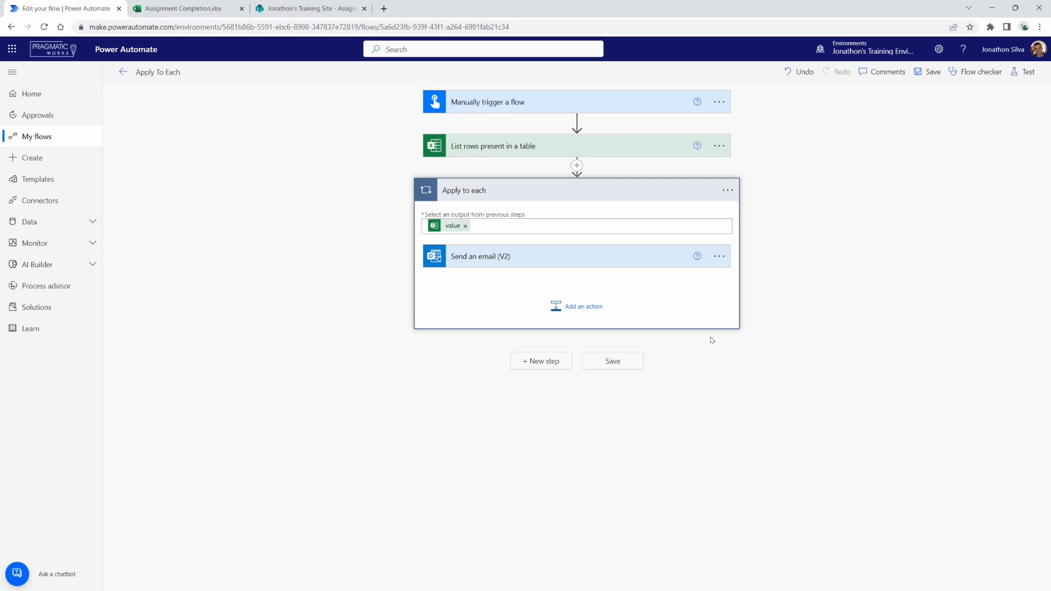
pyautogui.moveTo(477, 195)
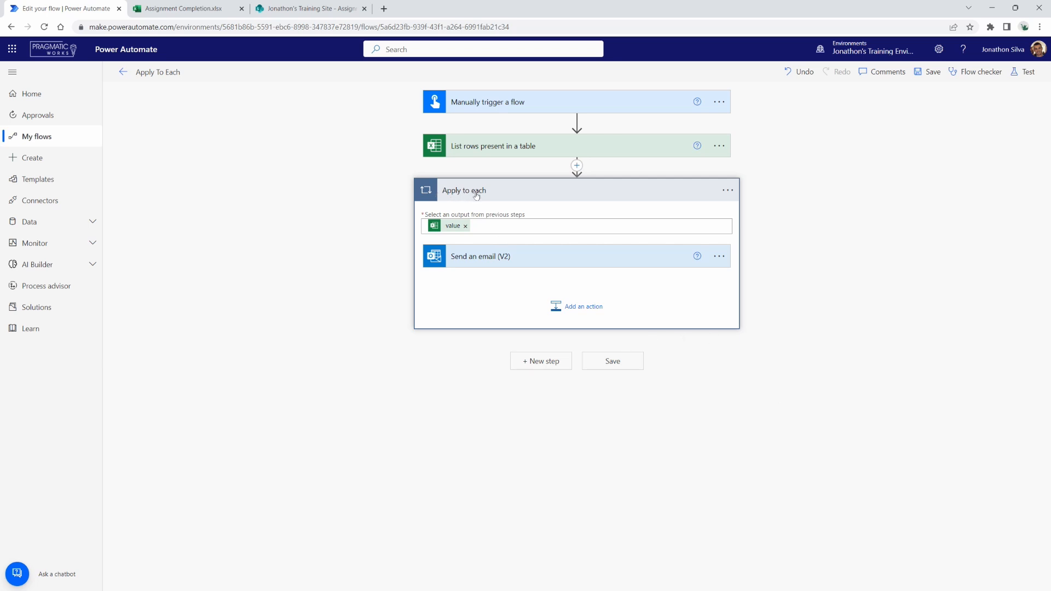
pyautogui.moveTo(545, 196)
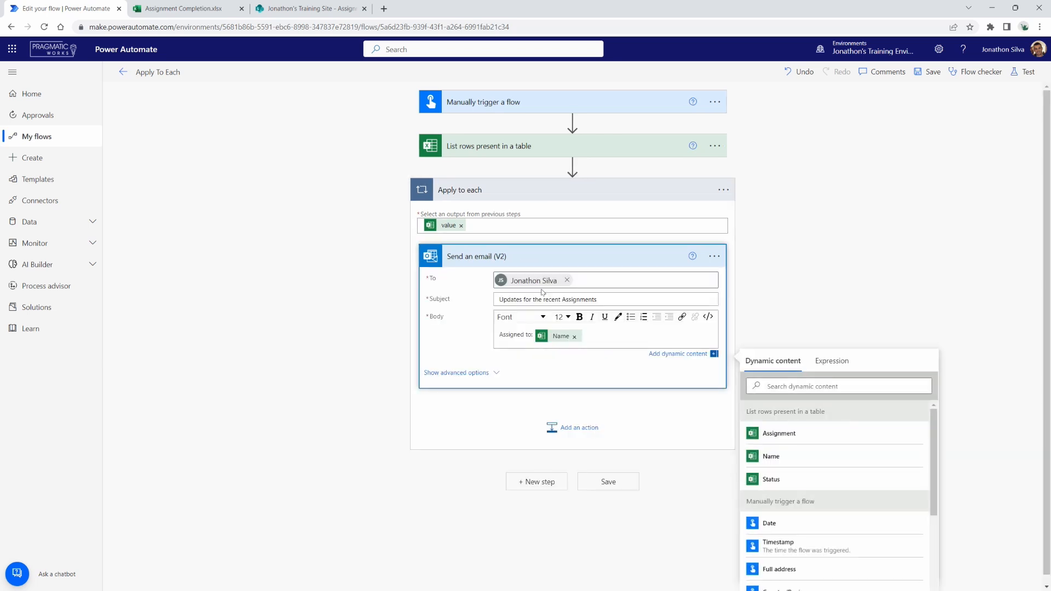
pyautogui.moveTo(779, 461)
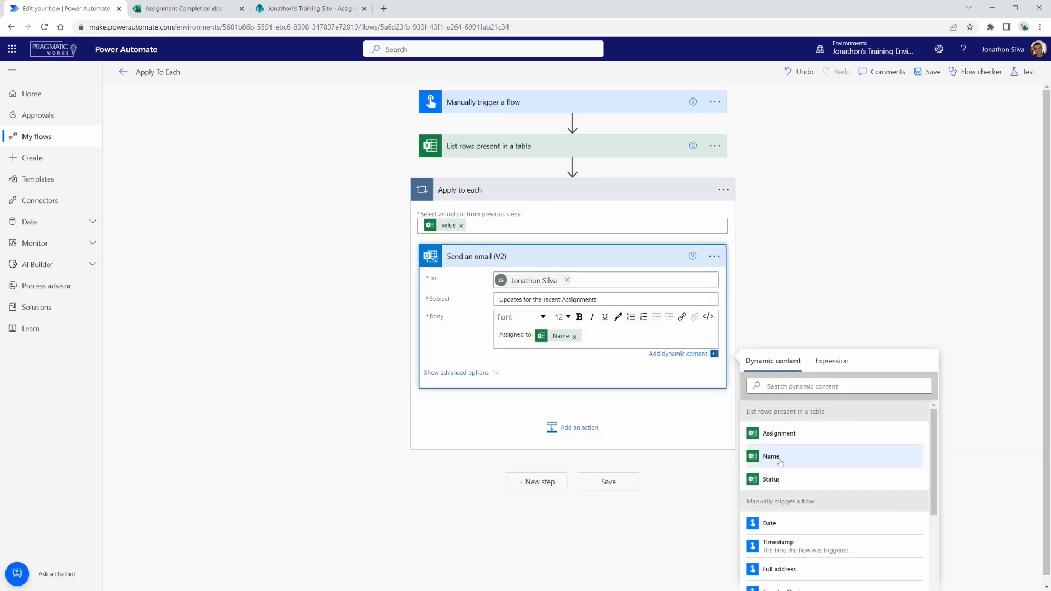
pyautogui.click(179, 8)
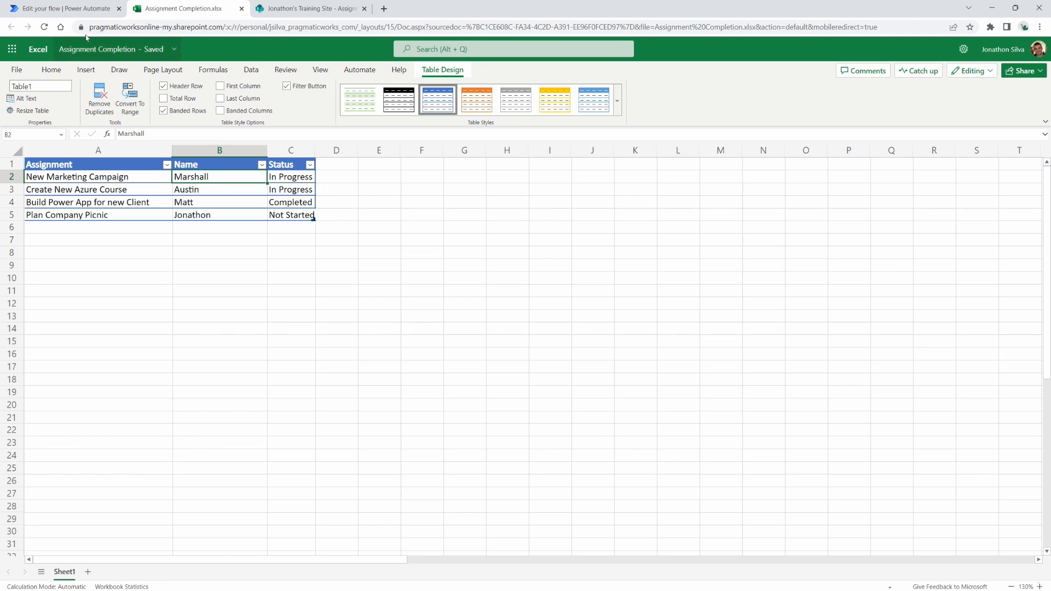
# Step: Return from the workbook to the flow's Send an email step
pyautogui.click(64, 7)
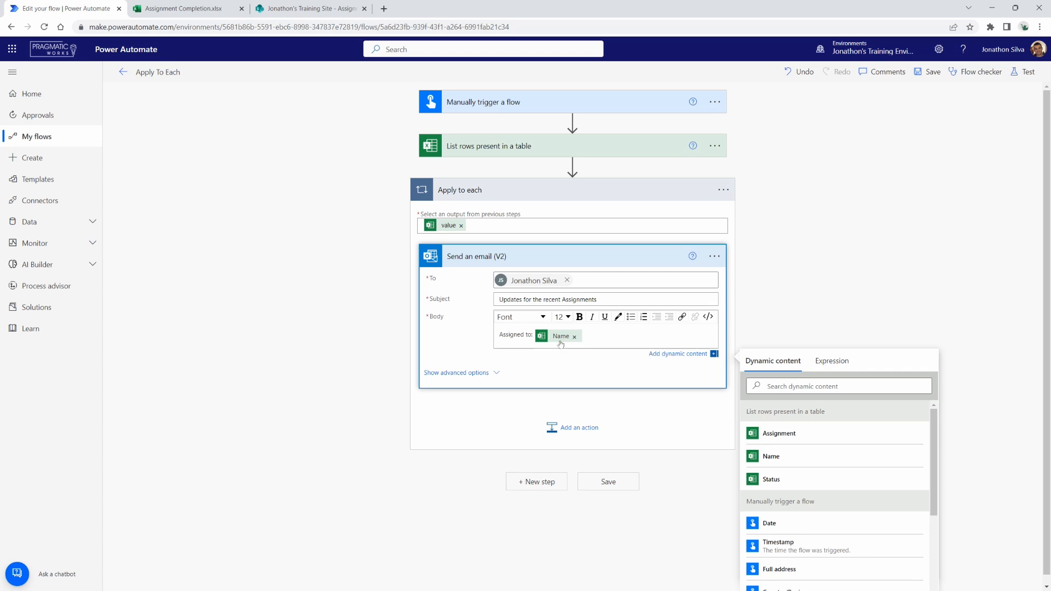
pyautogui.moveTo(479, 304)
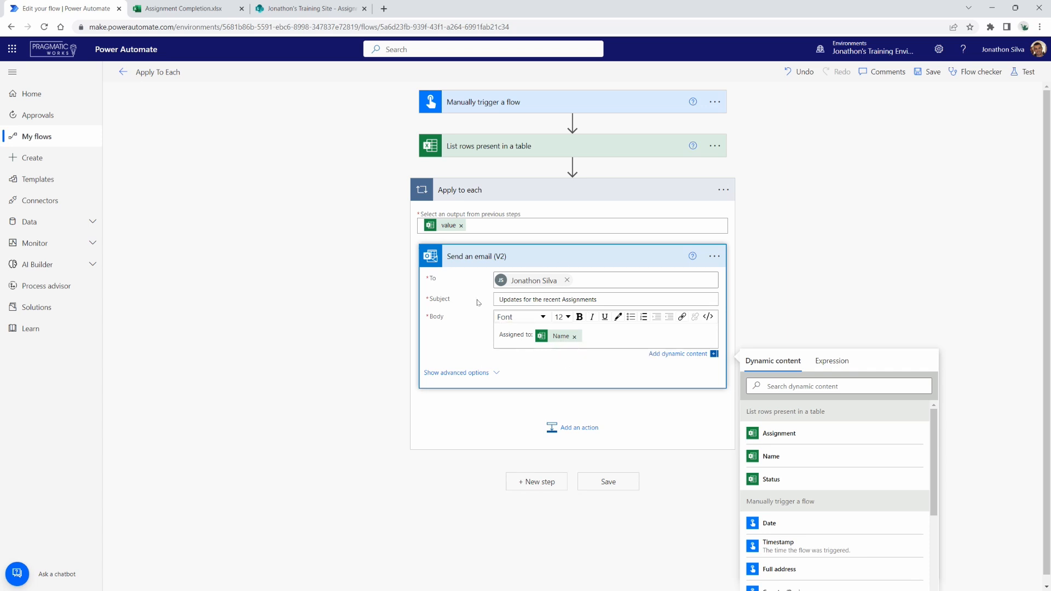
pyautogui.moveTo(573, 413)
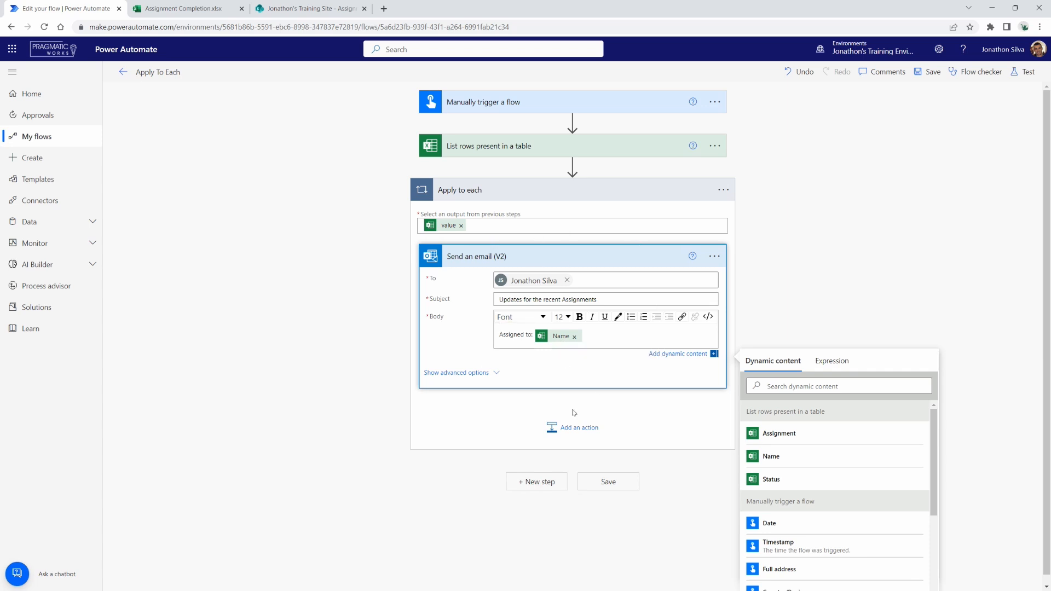
pyautogui.moveTo(554, 343)
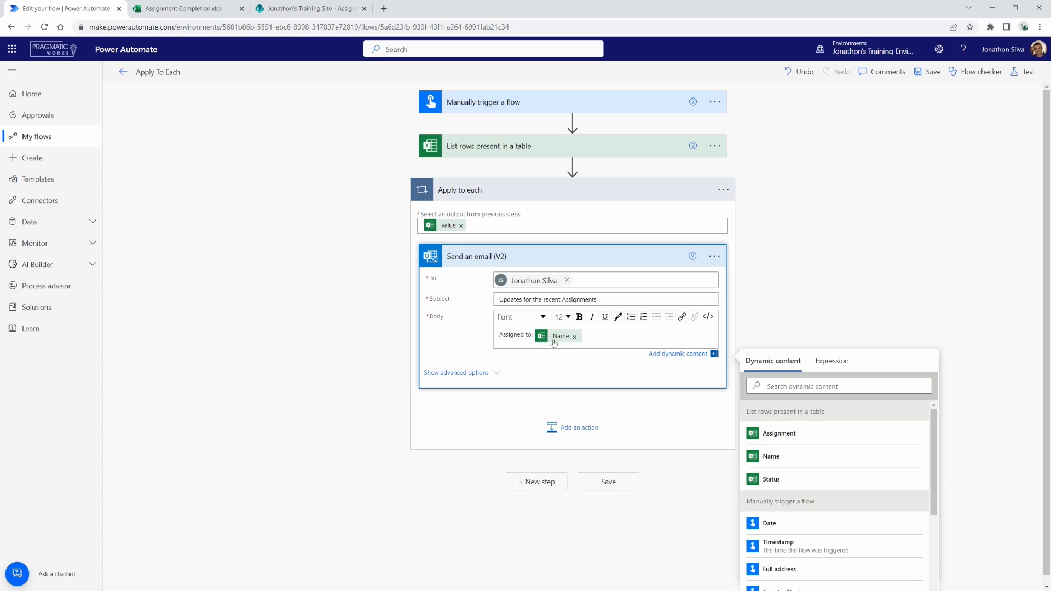
pyautogui.moveTo(602, 340)
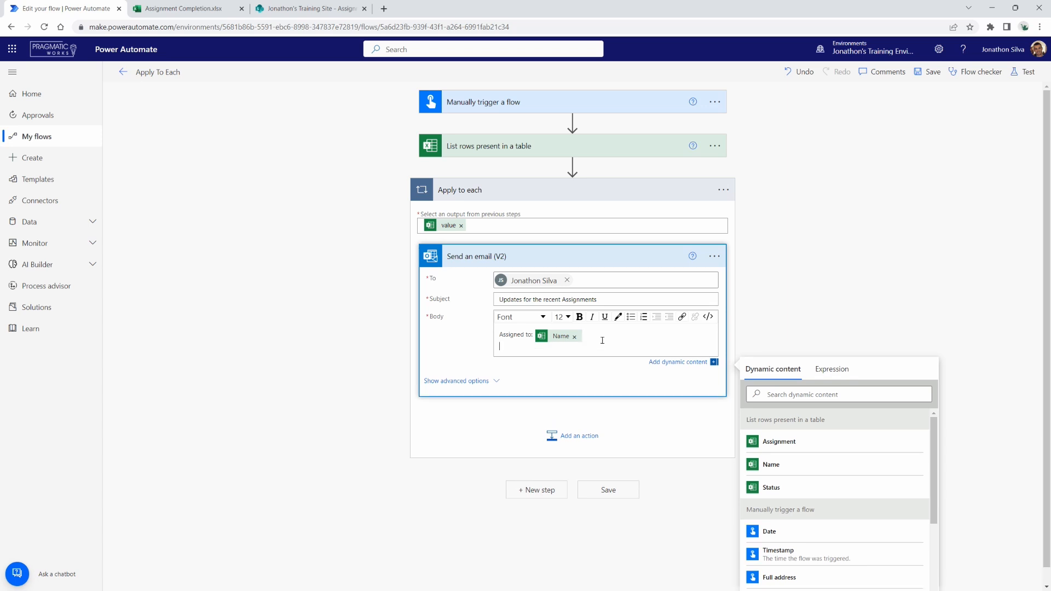
# Step: Add 'Assignment:' with the row's Assignment and 'Status:' with its Status to the body, then save the flow
pyautogui.write('Assignment:')
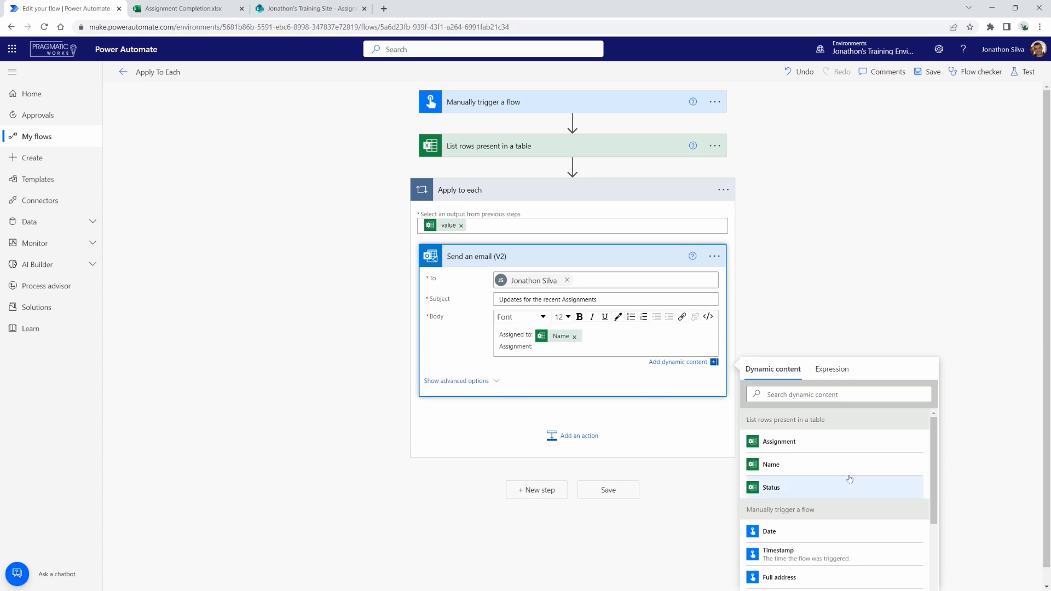
pyautogui.click(779, 442)
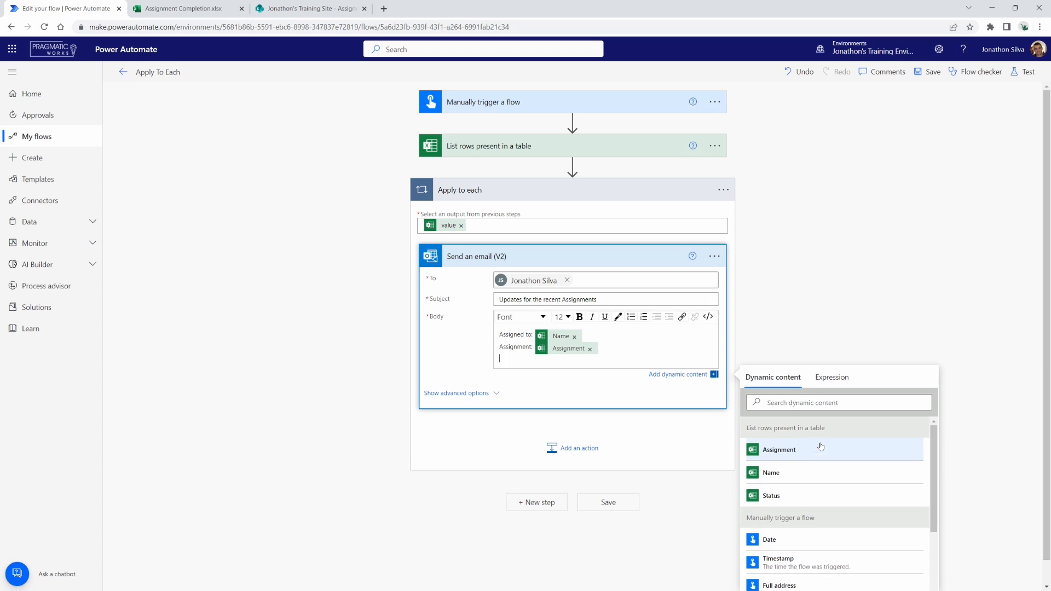
pyautogui.write('Status:')
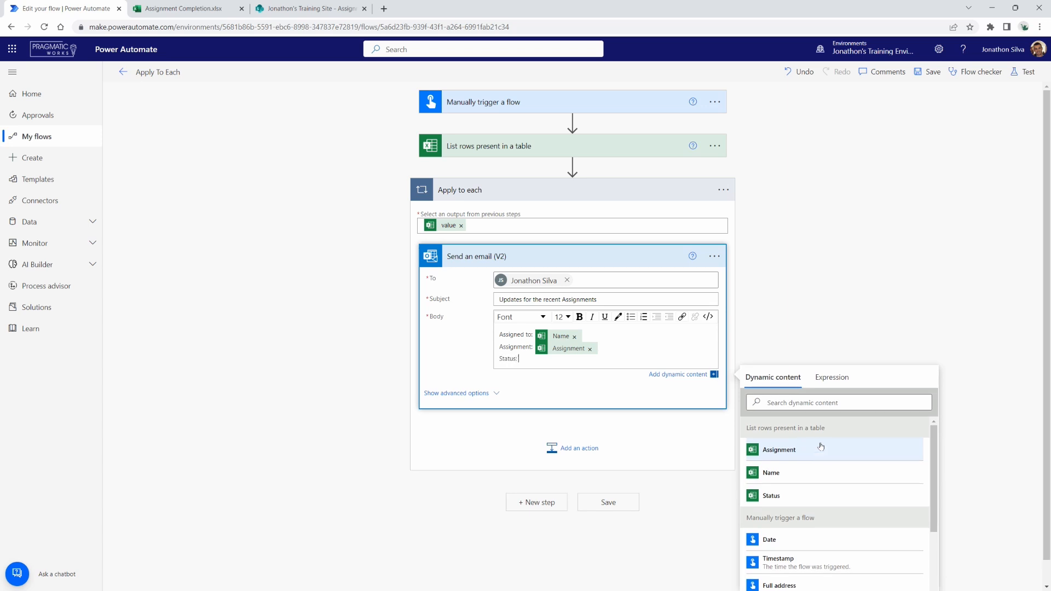
pyautogui.click(770, 495)
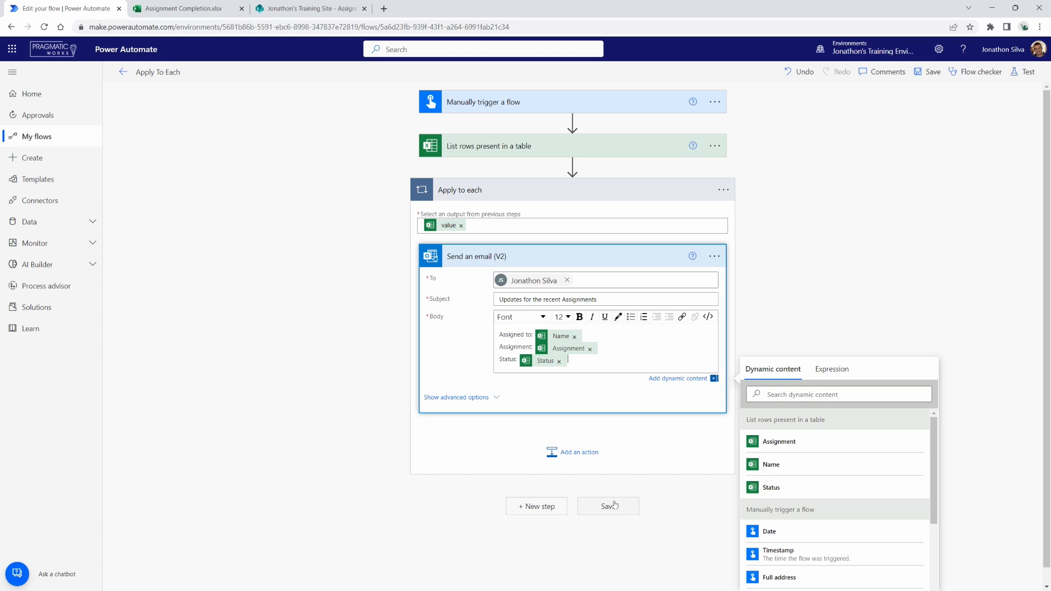
pyautogui.click(597, 227)
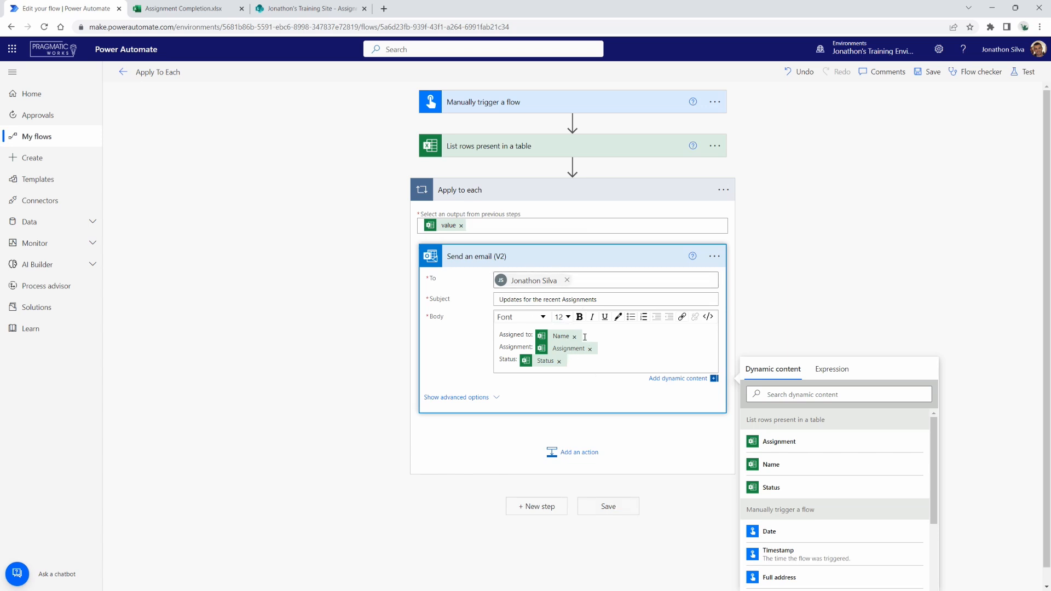
pyautogui.moveTo(569, 348)
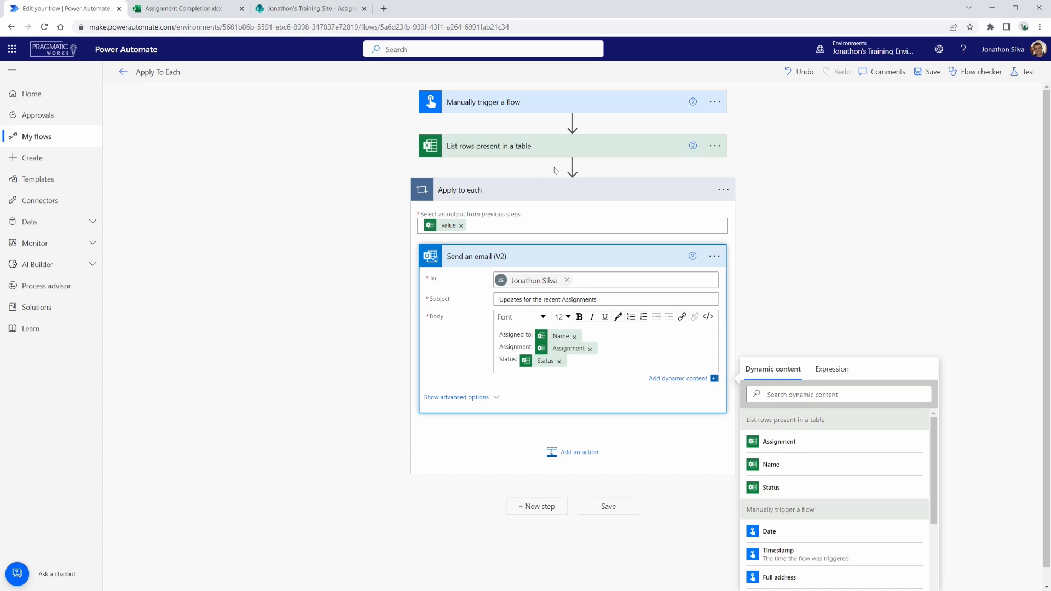
pyautogui.moveTo(954, 89)
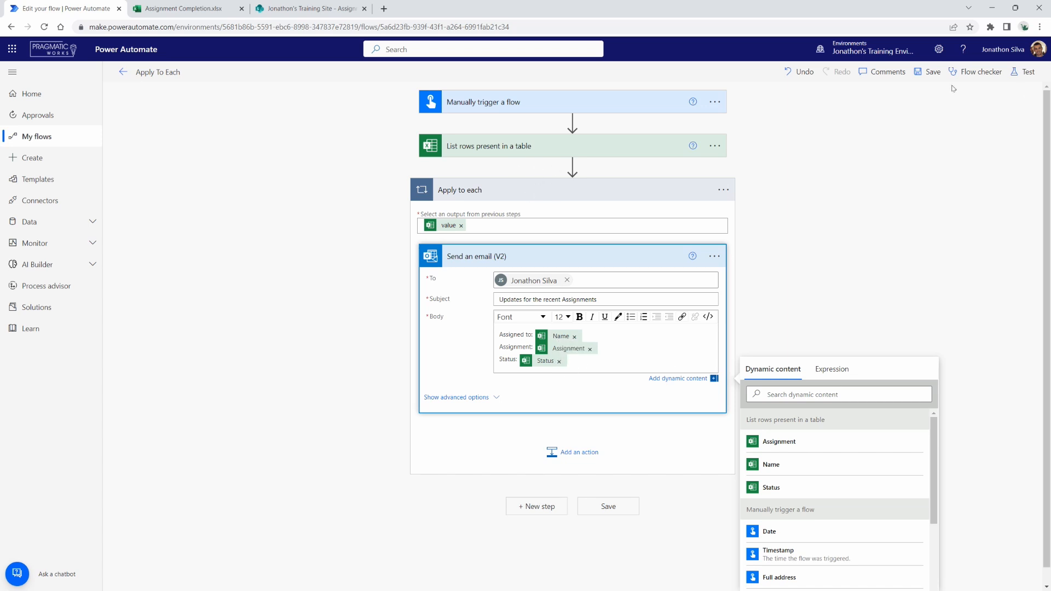
pyautogui.click(932, 72)
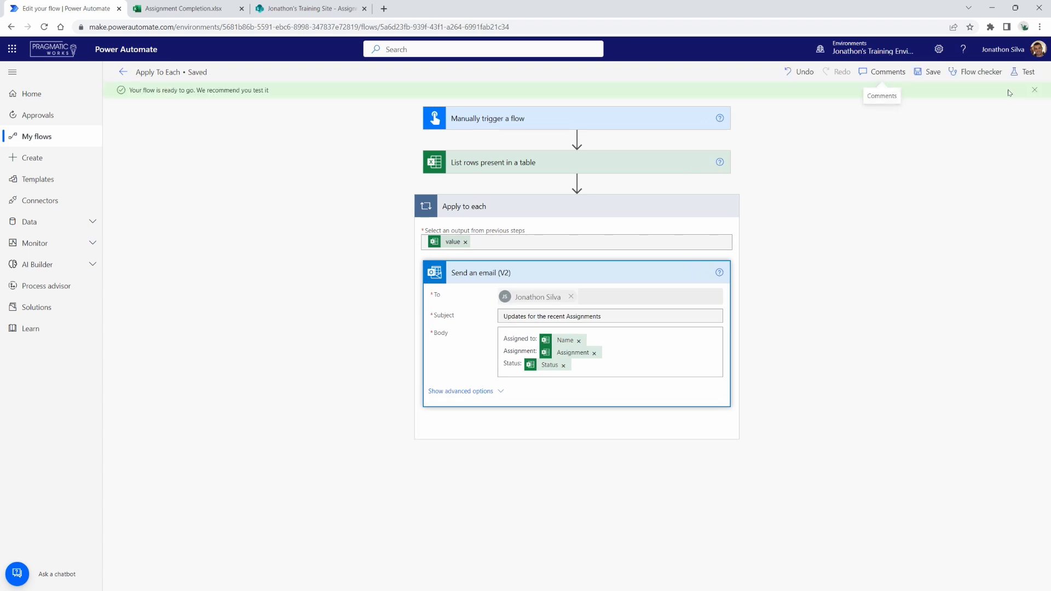
# Step: Start a manual test run of the flow
pyautogui.click(1026, 72)
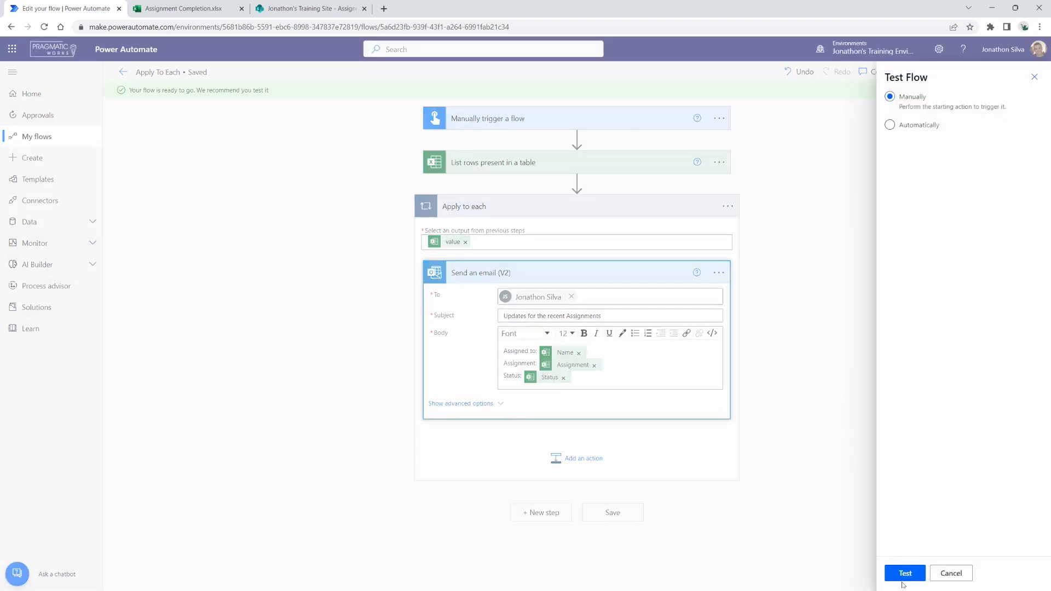
pyautogui.click(904, 572)
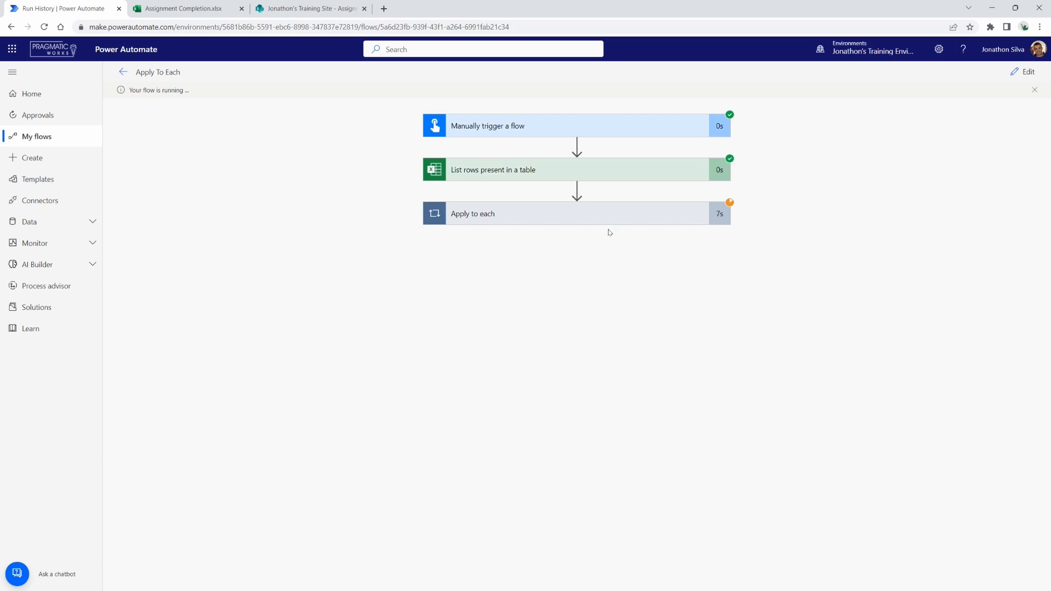
pyautogui.moveTo(587, 219)
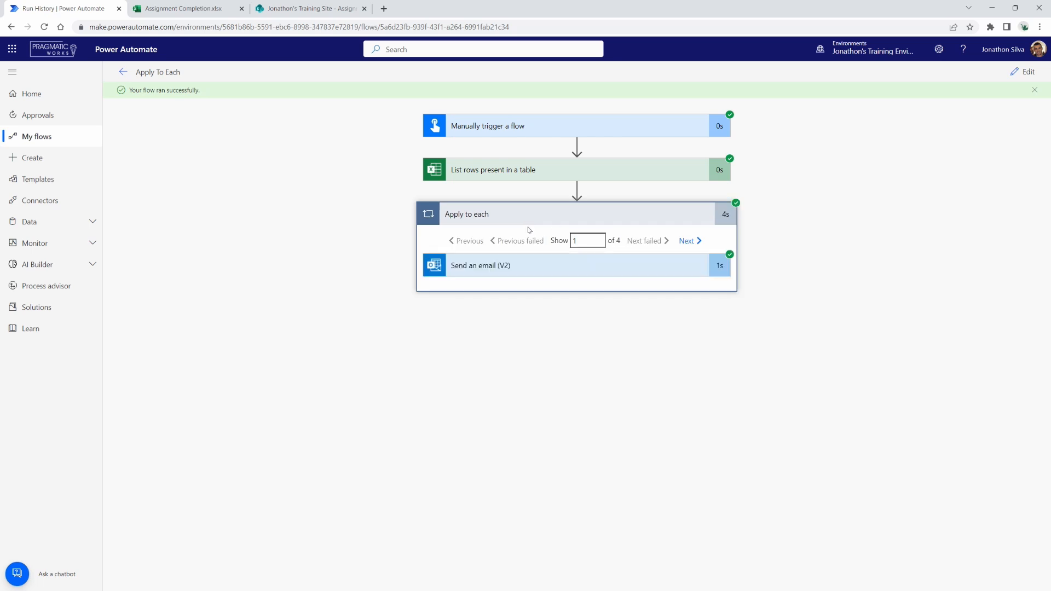
pyautogui.moveTo(517, 224)
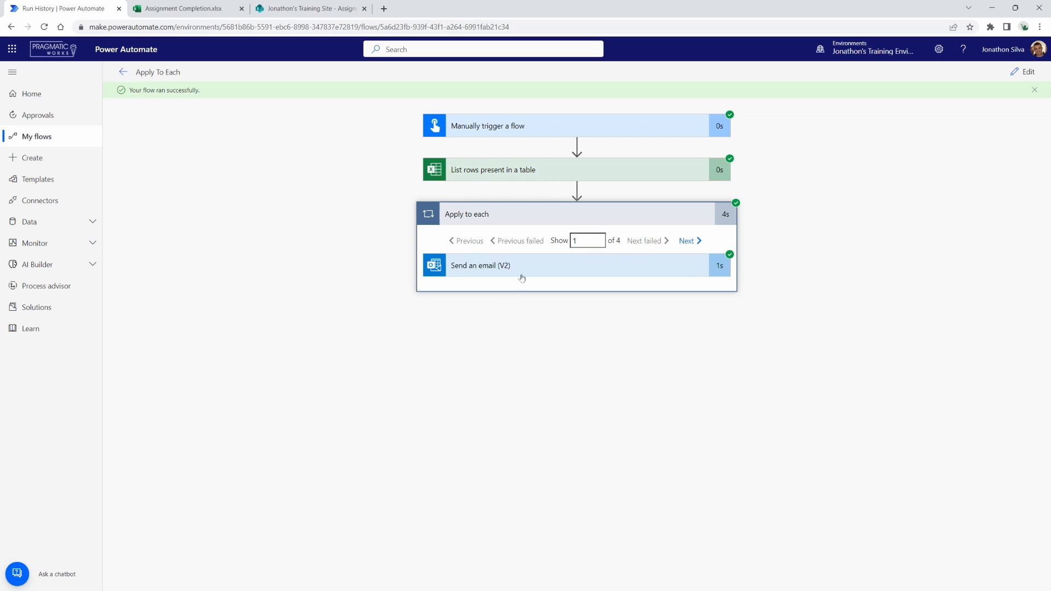
pyautogui.moveTo(613, 250)
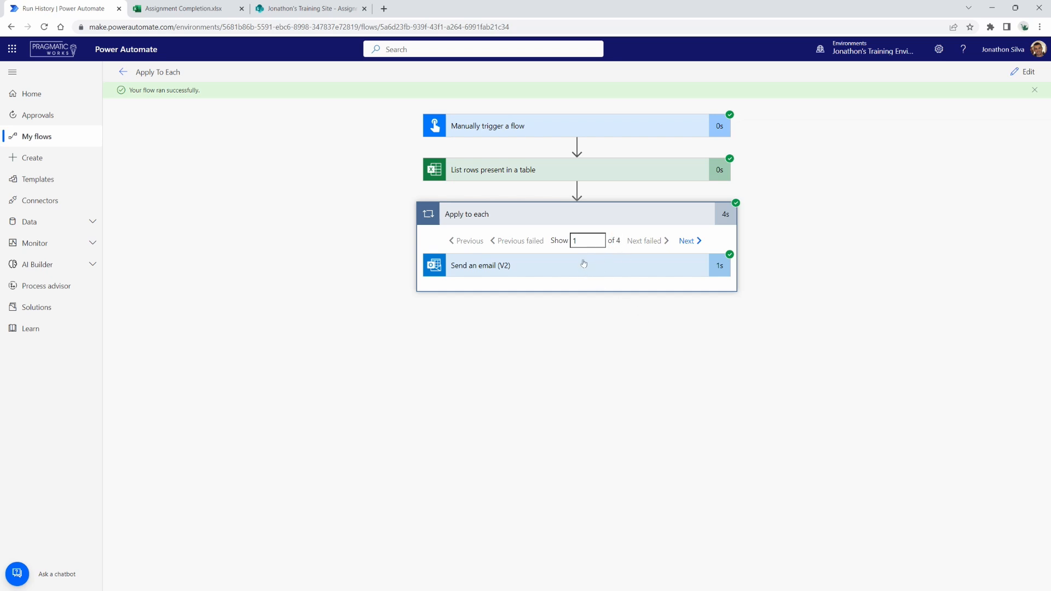
pyautogui.moveTo(604, 271)
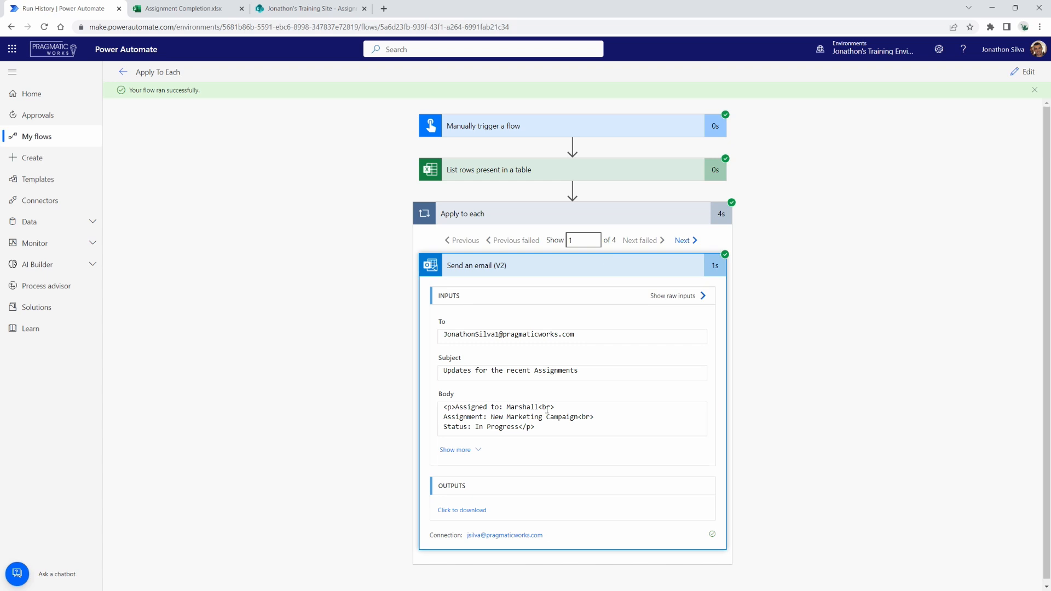
pyautogui.moveTo(692, 244)
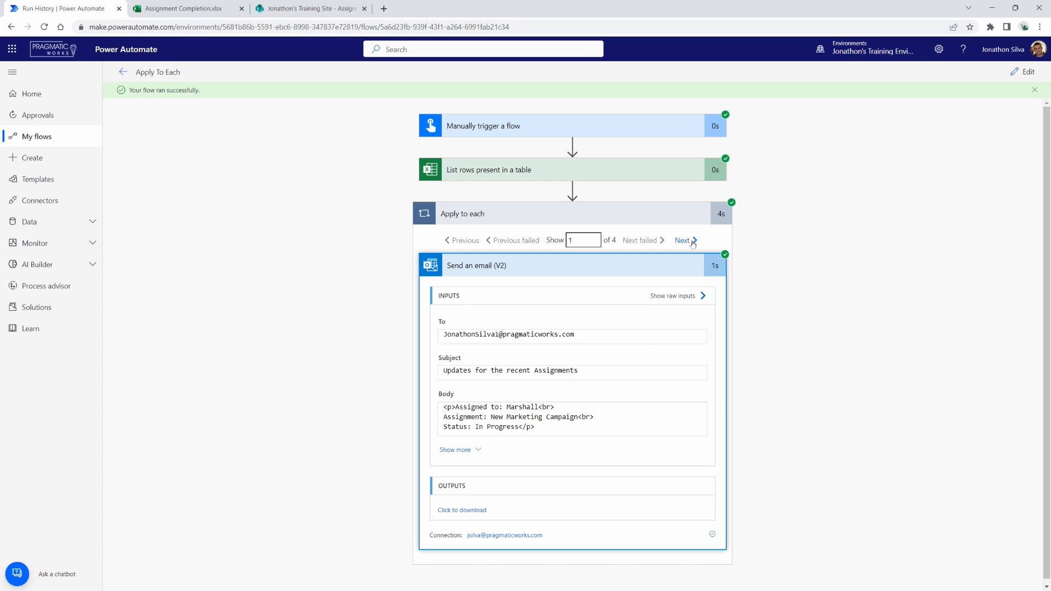
# Step: Step through loop iterations 2, 3 and 4 to check each email's inputs
pyautogui.click(682, 241)
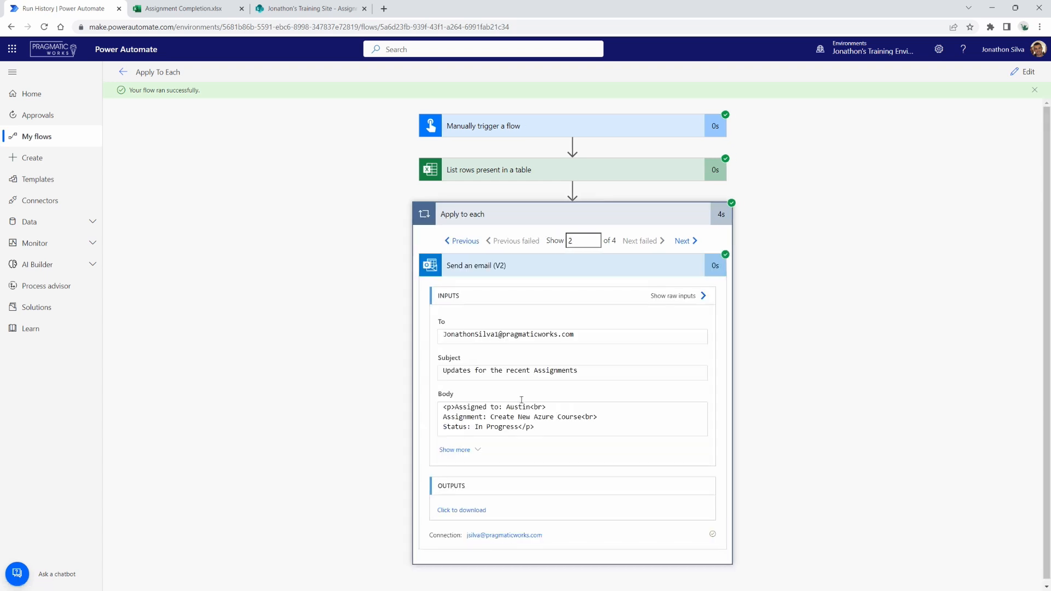
pyautogui.click(683, 241)
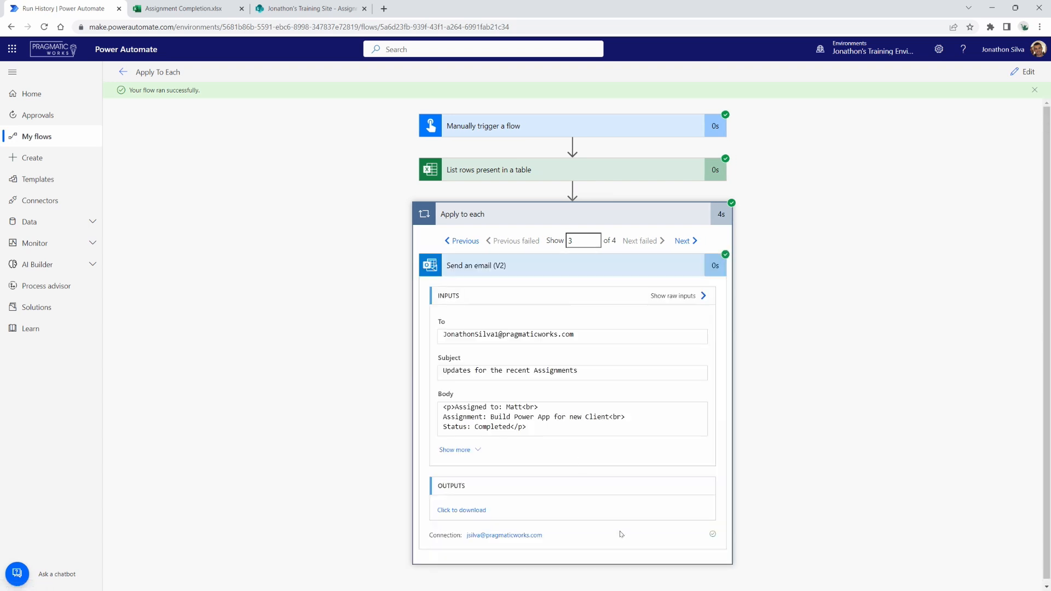
pyautogui.click(684, 241)
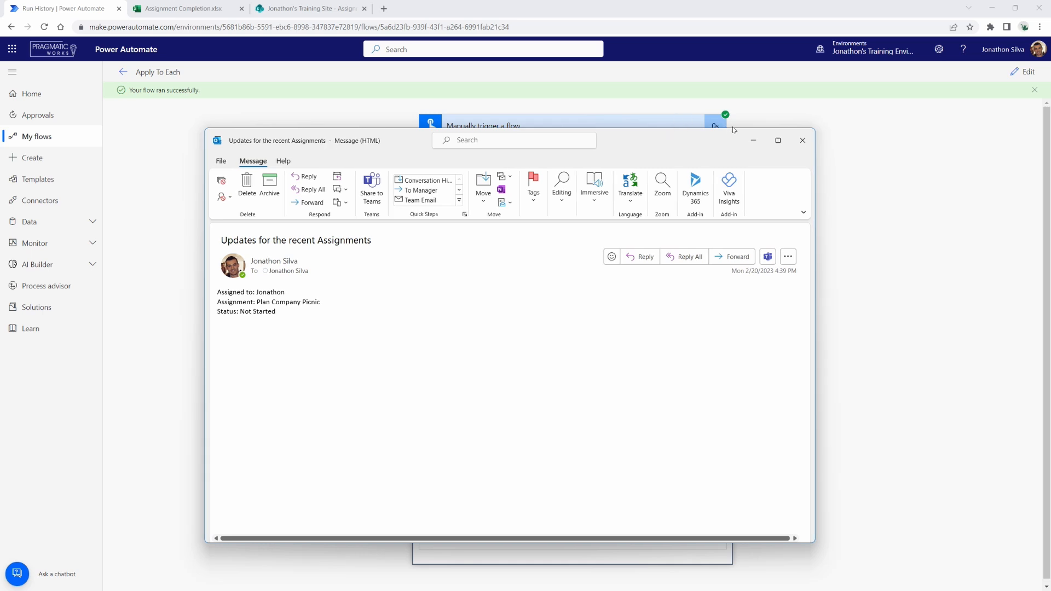
pyautogui.moveTo(820, 545)
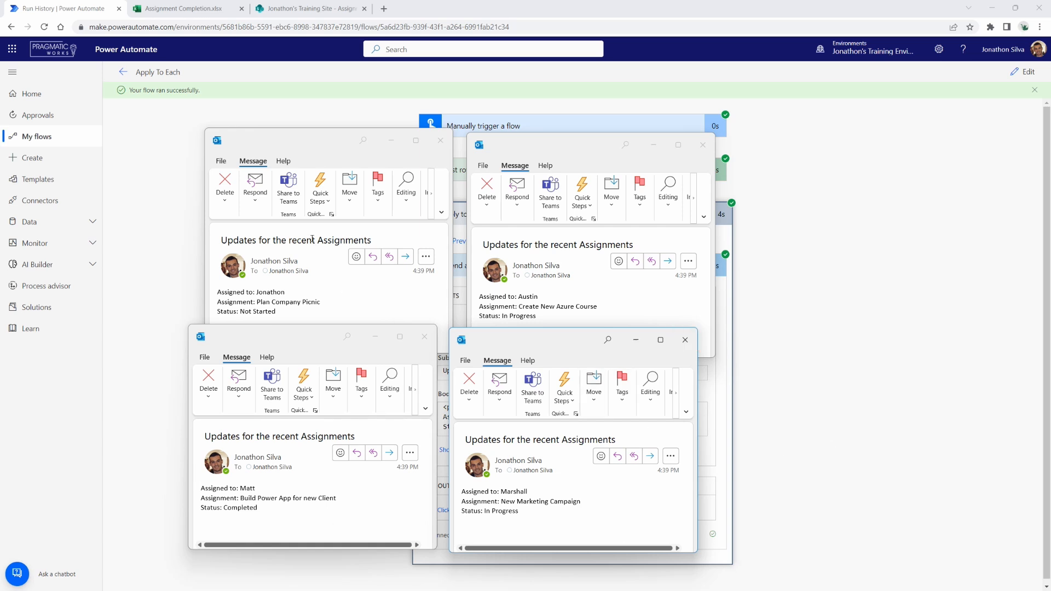
pyautogui.moveTo(934, 363)
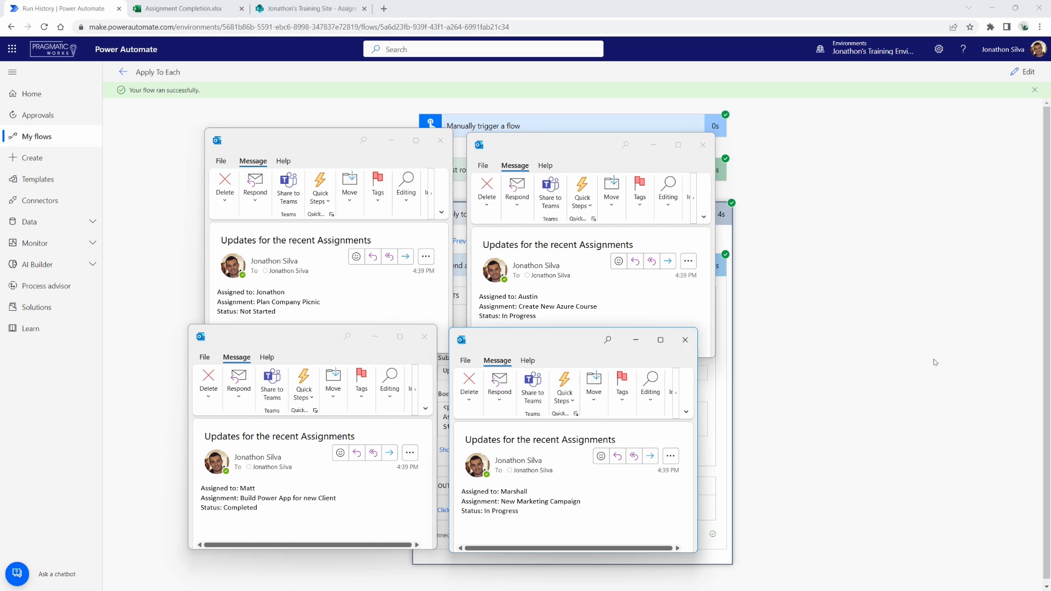